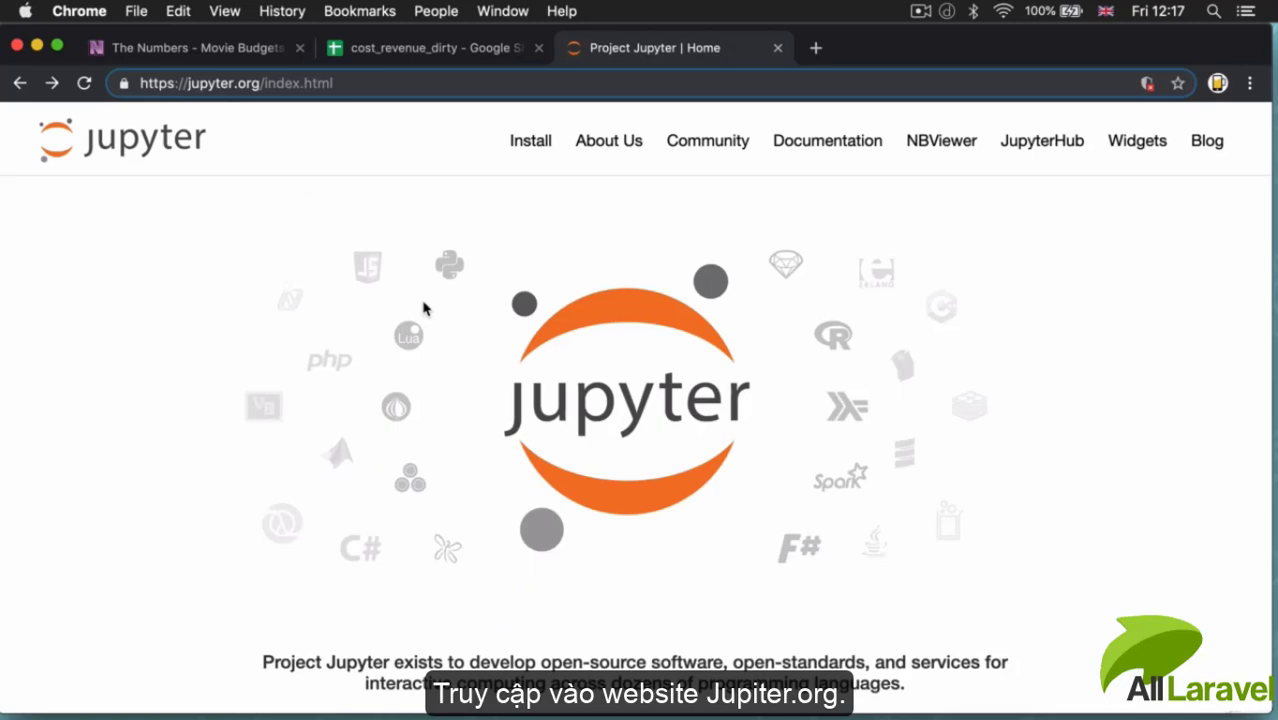
Reach the Try Jupyter options from jupyter.org via 'Try it in your browser'.
scroll(down, 3)
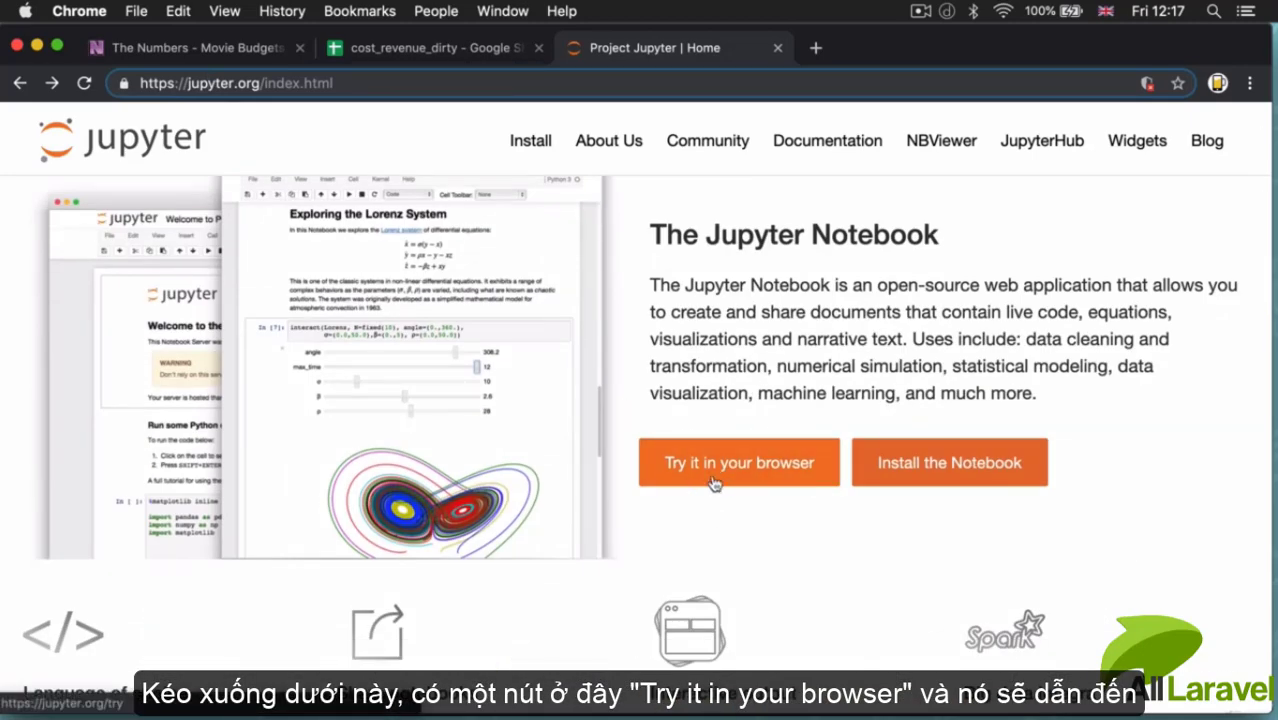
click(738, 462)
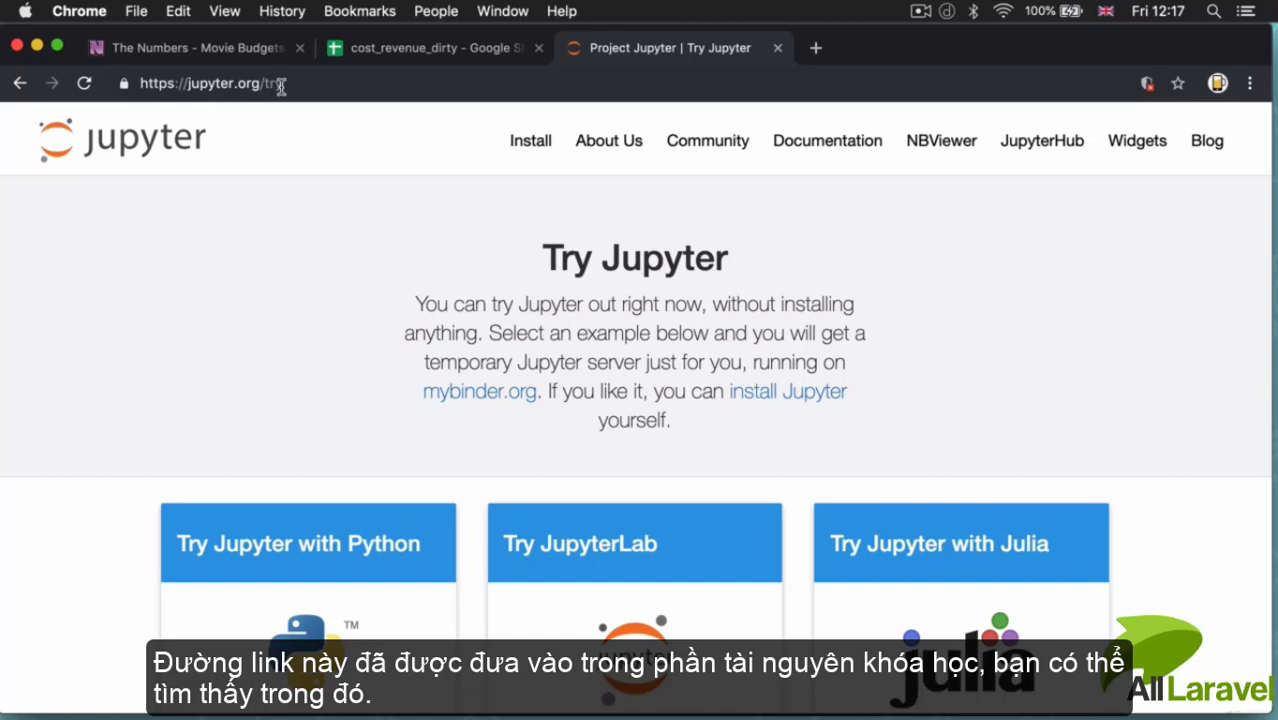
scroll(down, 3)
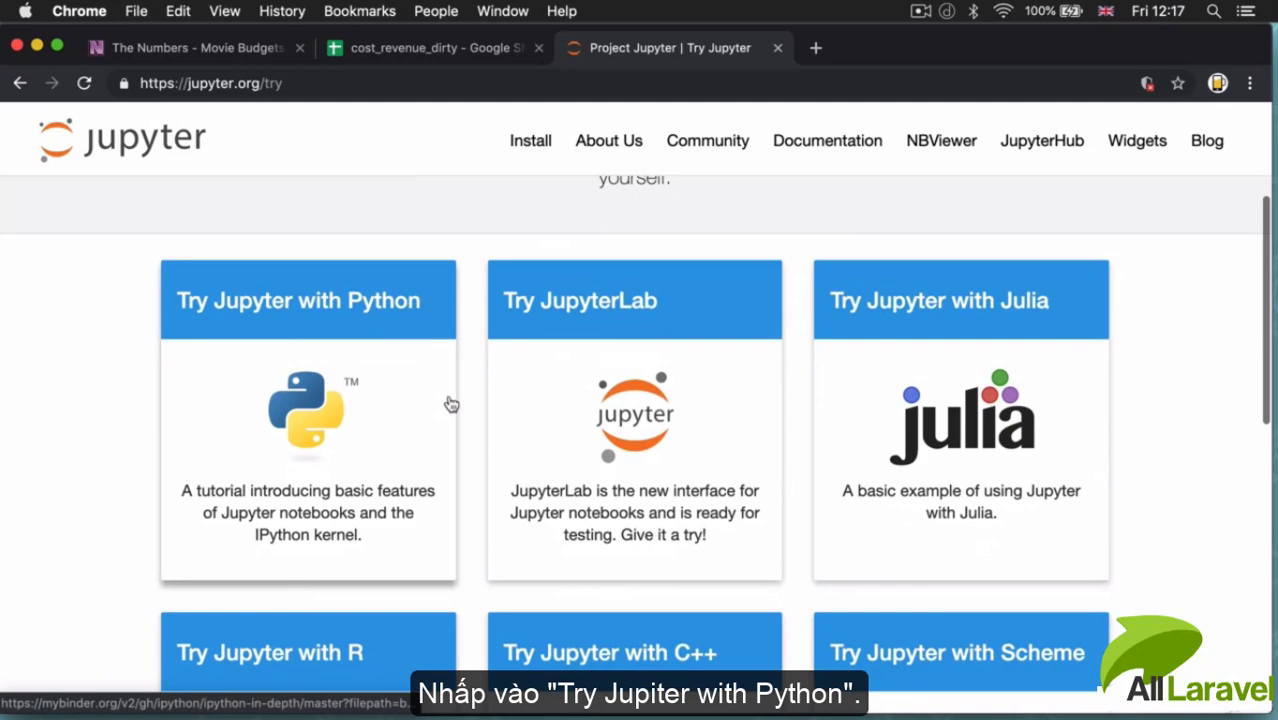
mouse_move(320, 328)
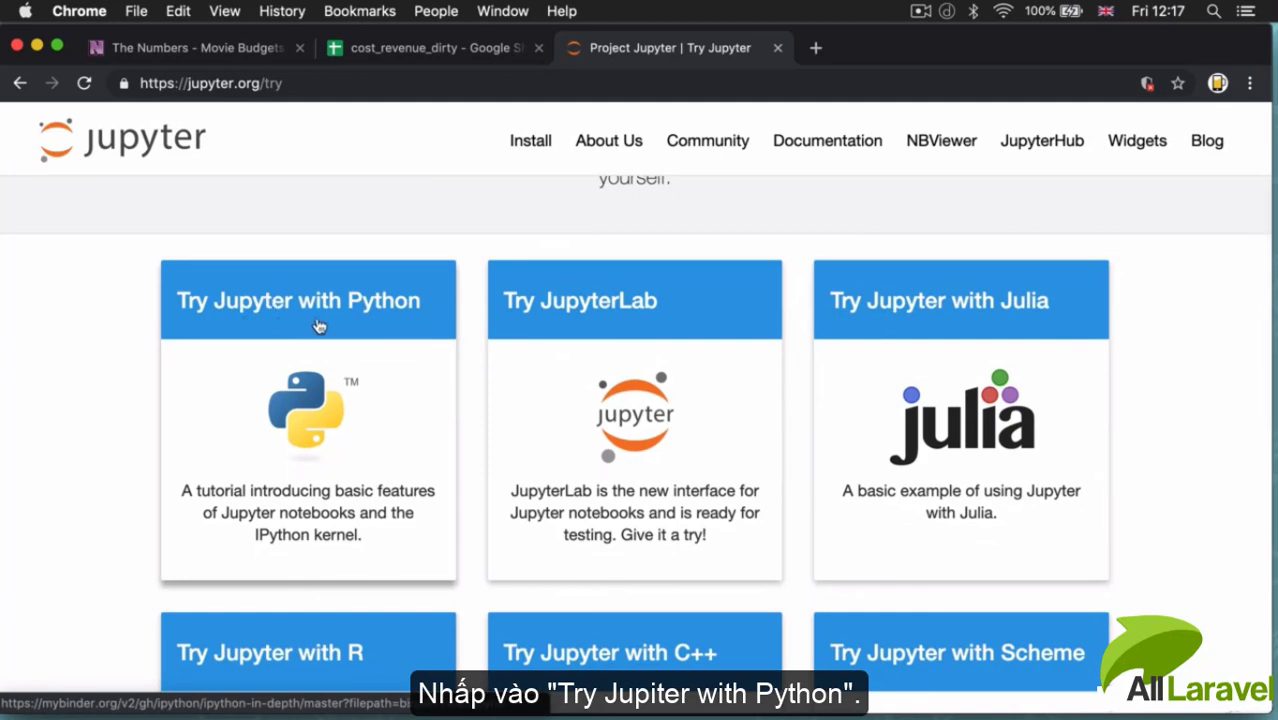
Launch the 'Try Jupyter with Python' Binder notebook and wait for Index to load.
click(308, 300)
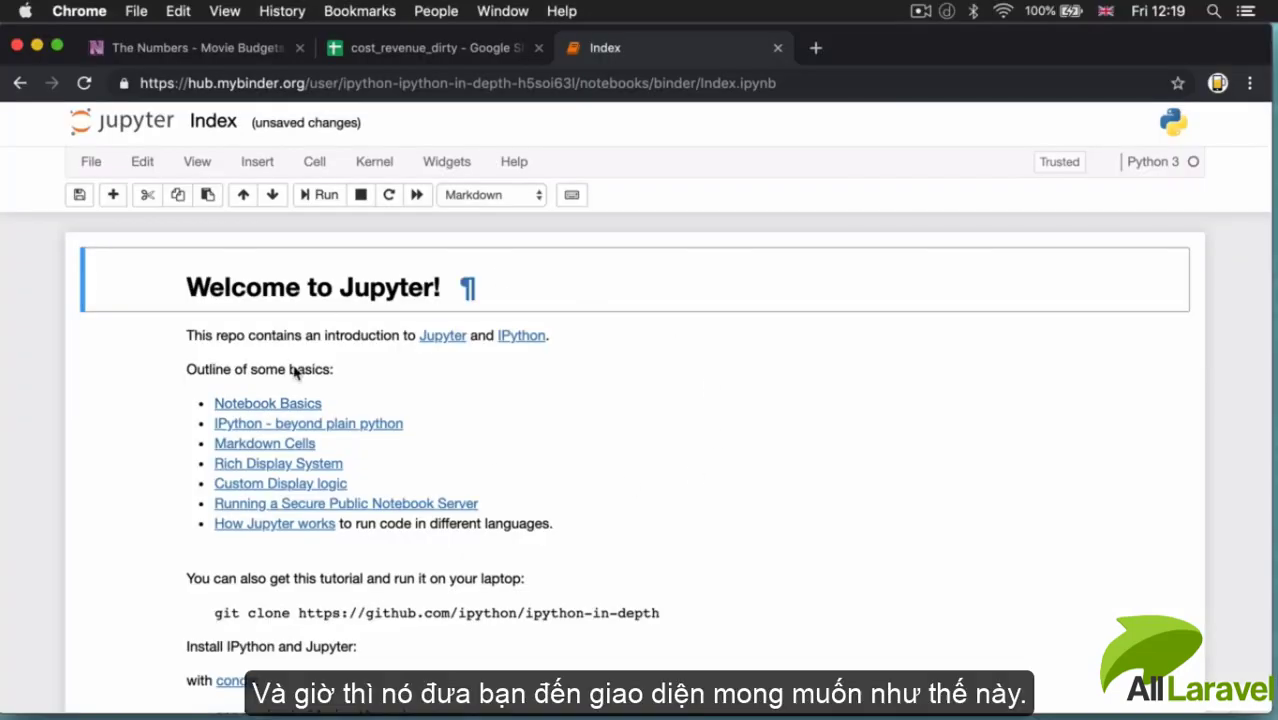
mouse_move(258, 356)
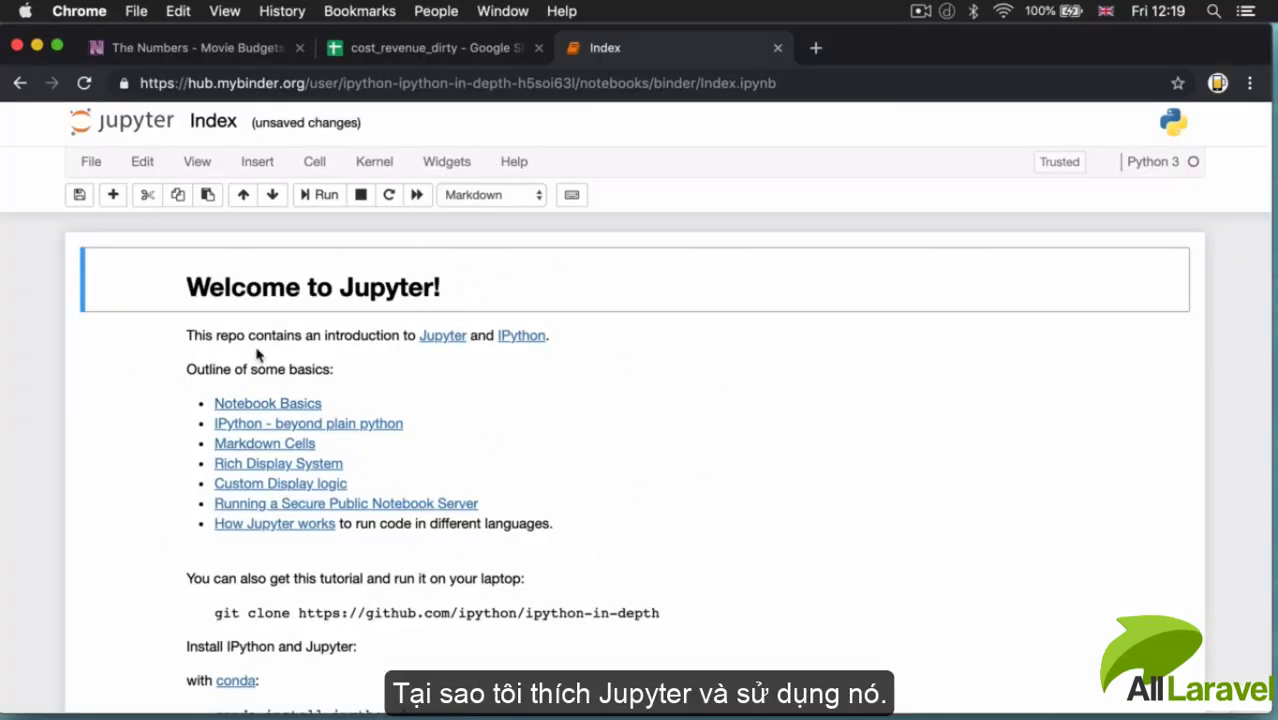
mouse_move(362, 468)
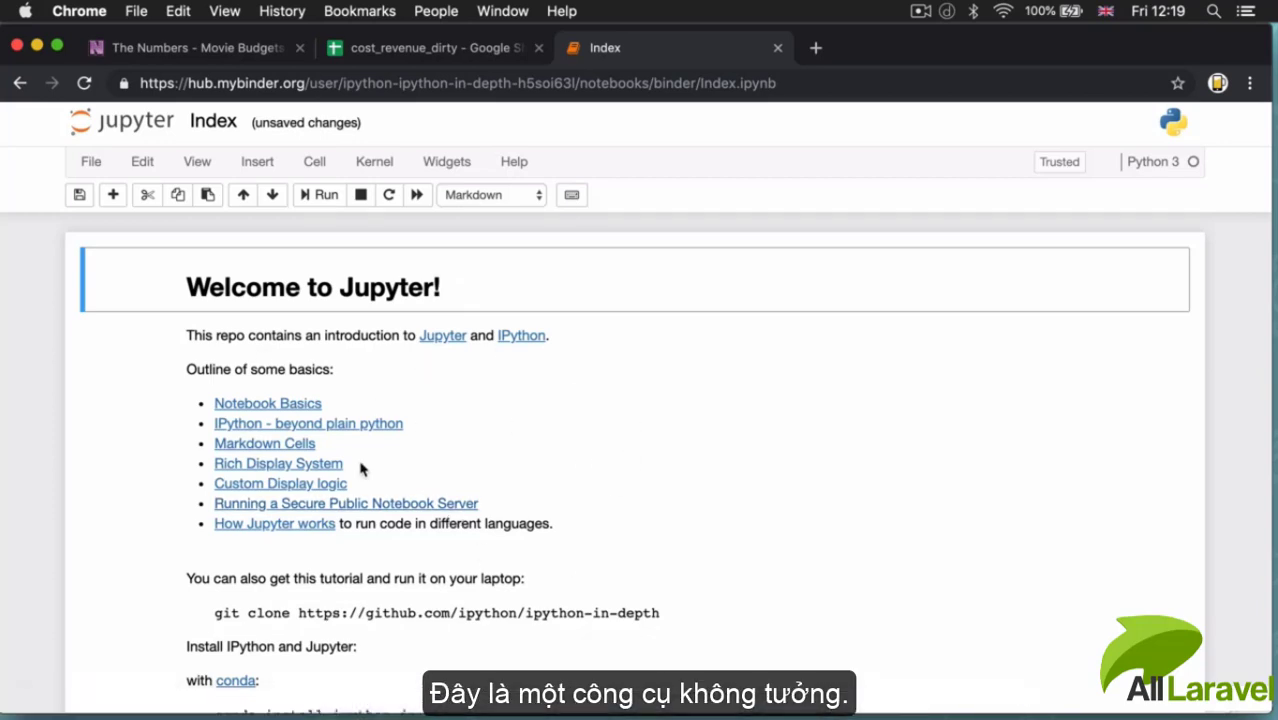
mouse_move(358, 504)
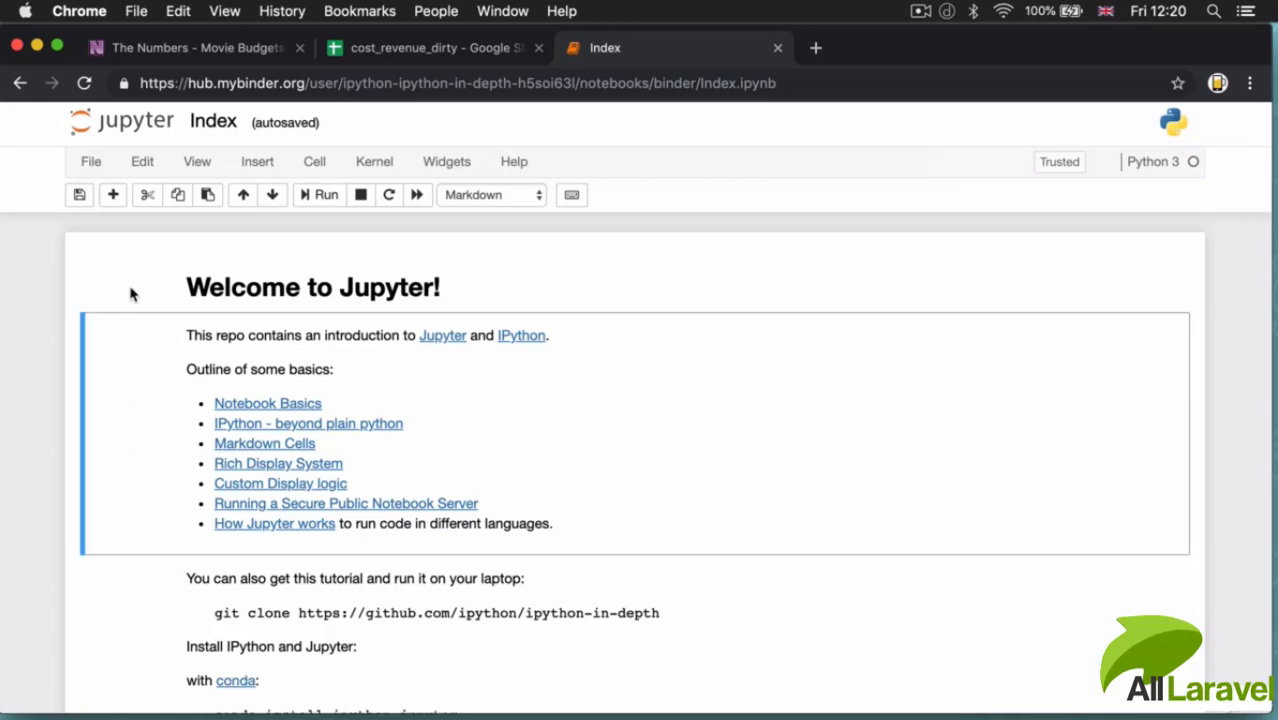
mouse_move(132, 480)
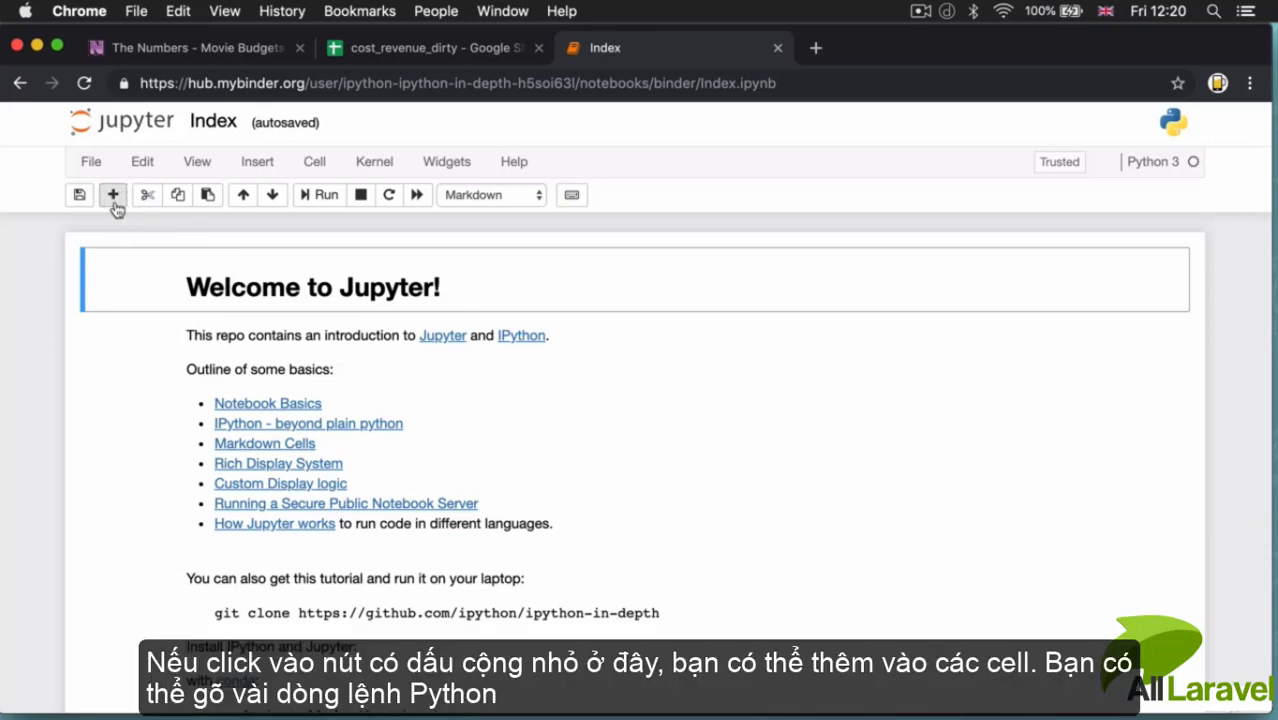
Insert code cells, run 5+5, then edit it to 5+6 and rerun for output 11.
click(112, 194)
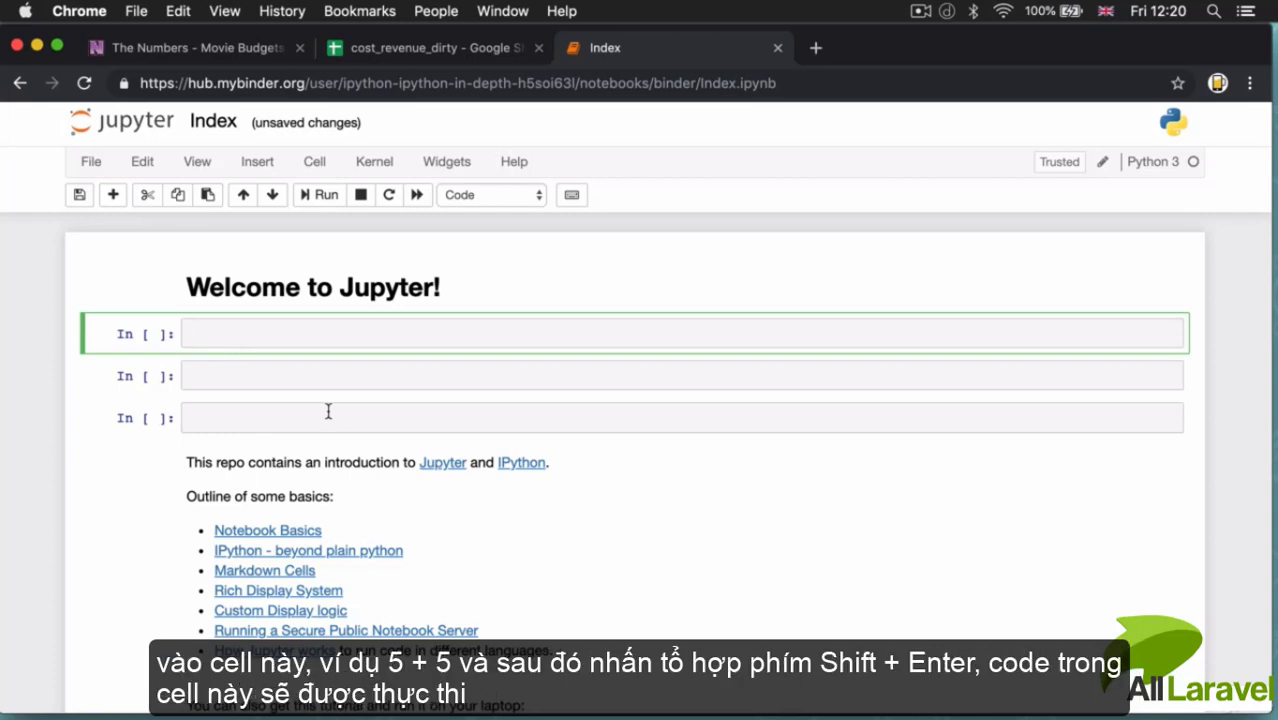
text(5+5)
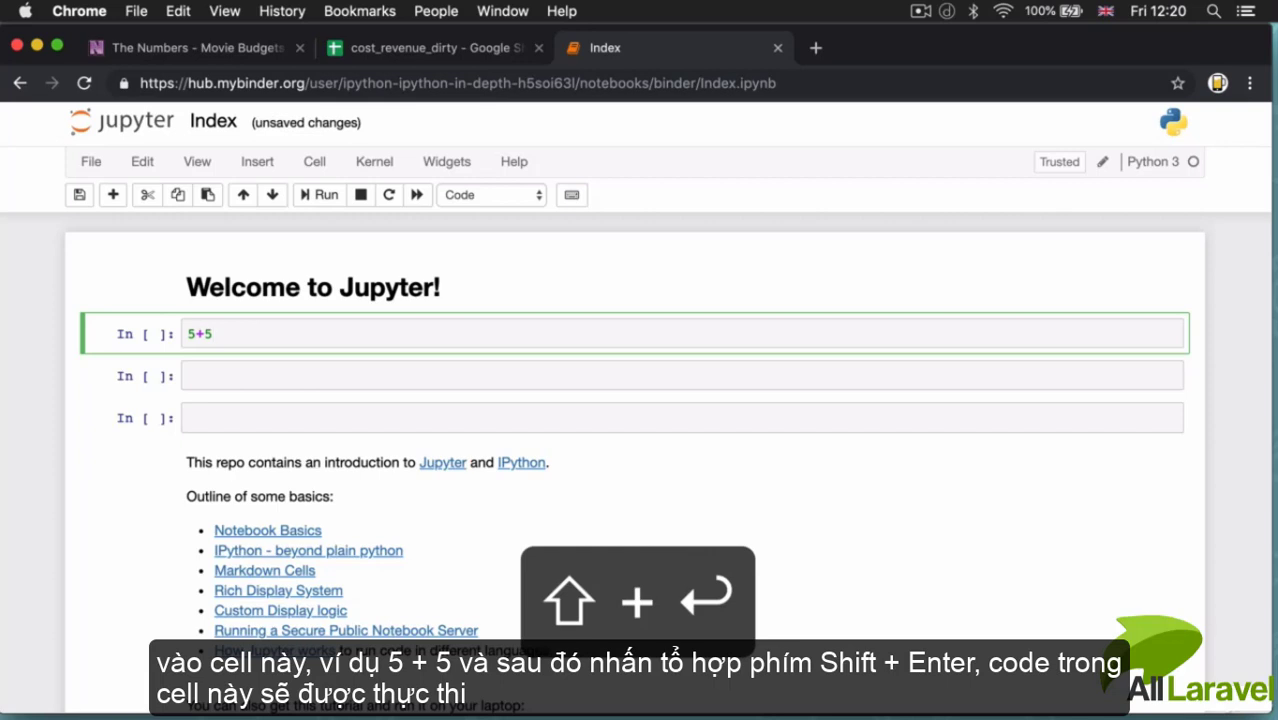
key(shift+enter)
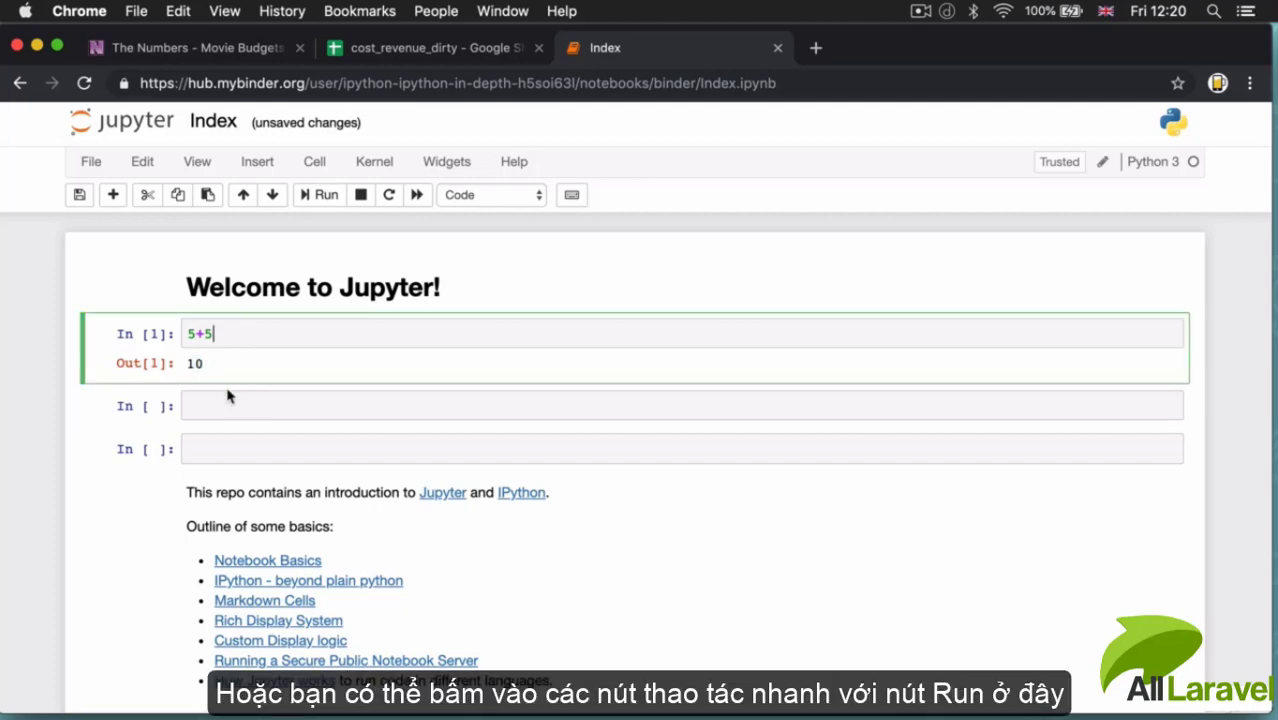
mouse_move(318, 220)
text(6)
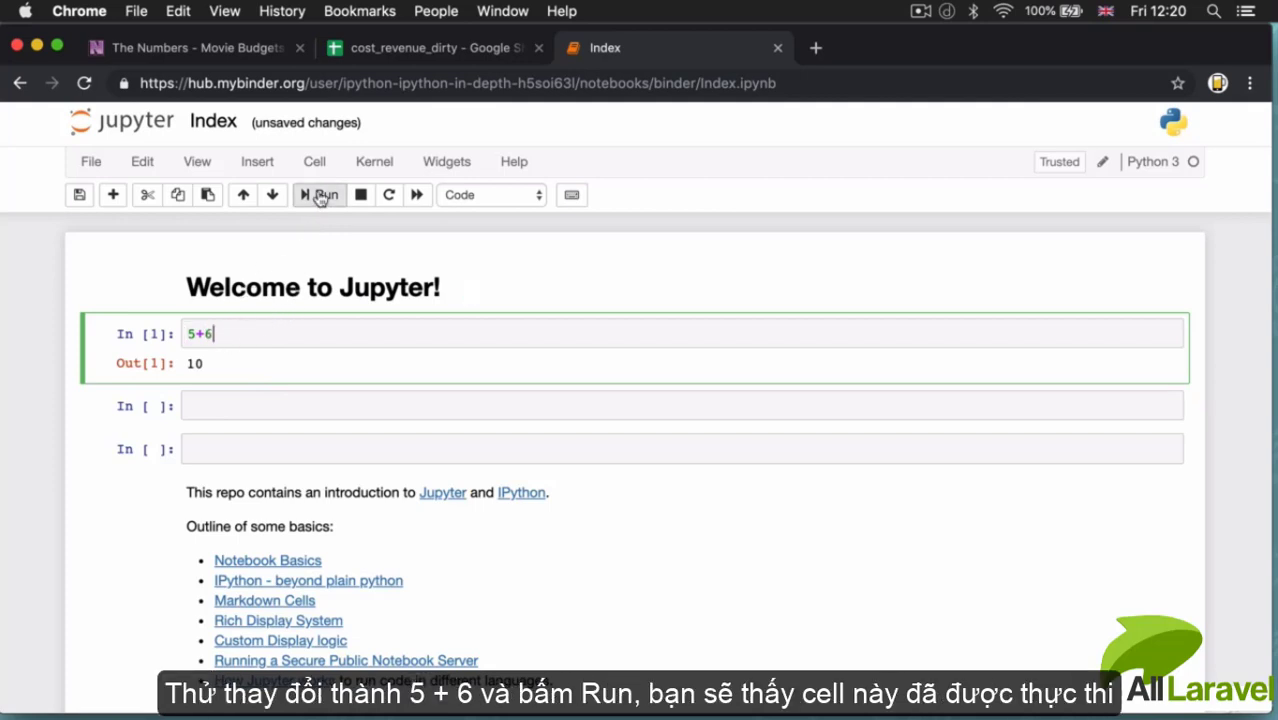
click(320, 194)
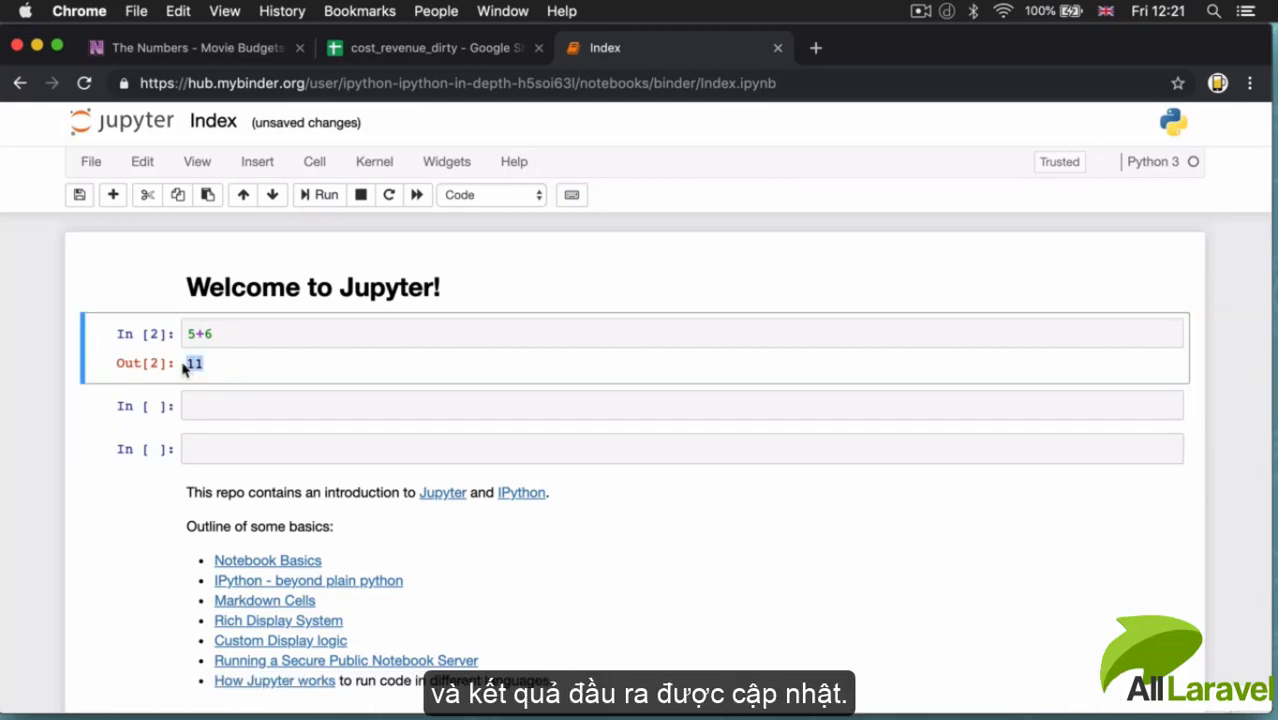
mouse_move(318, 444)
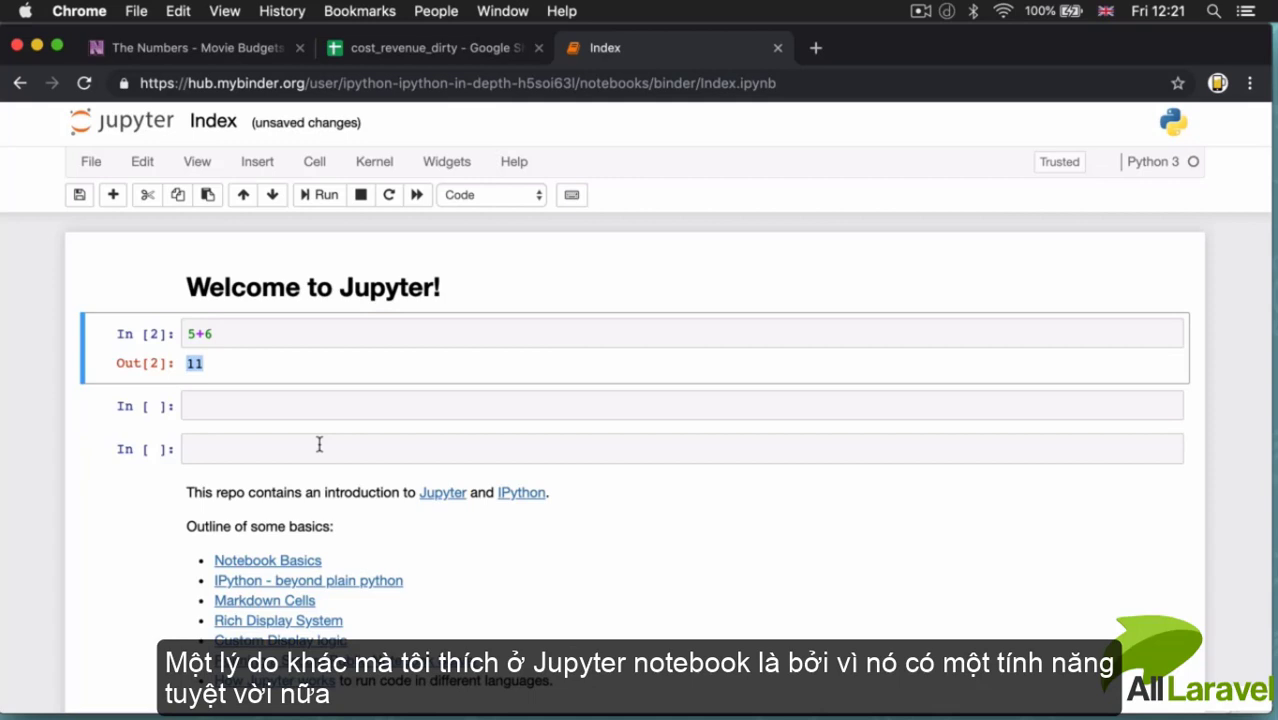
mouse_move(516, 520)
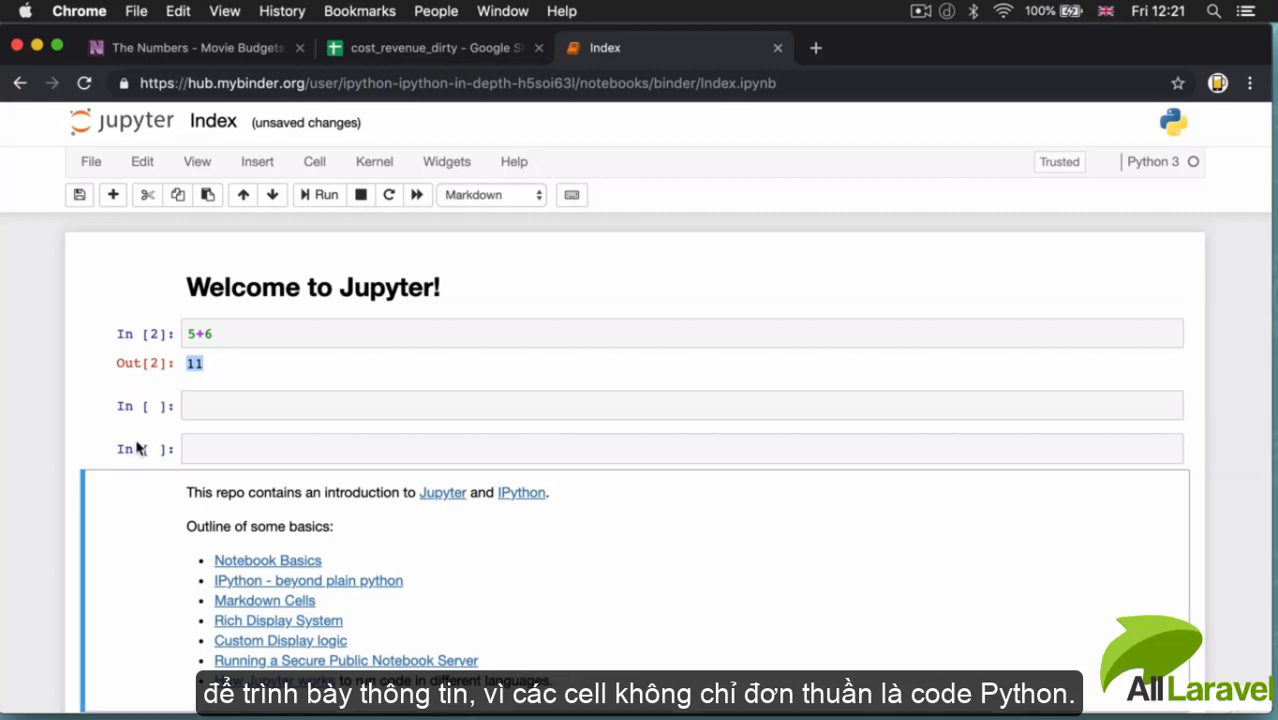
scroll(down, 3)
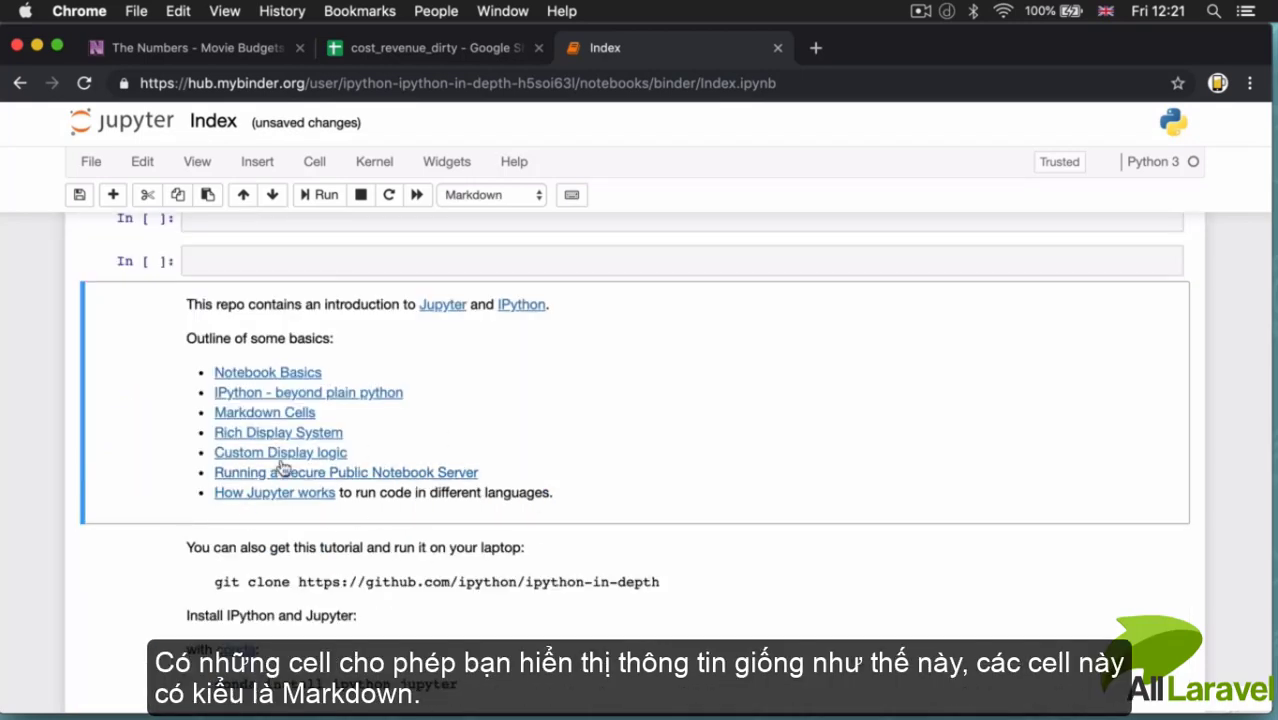
mouse_move(312, 500)
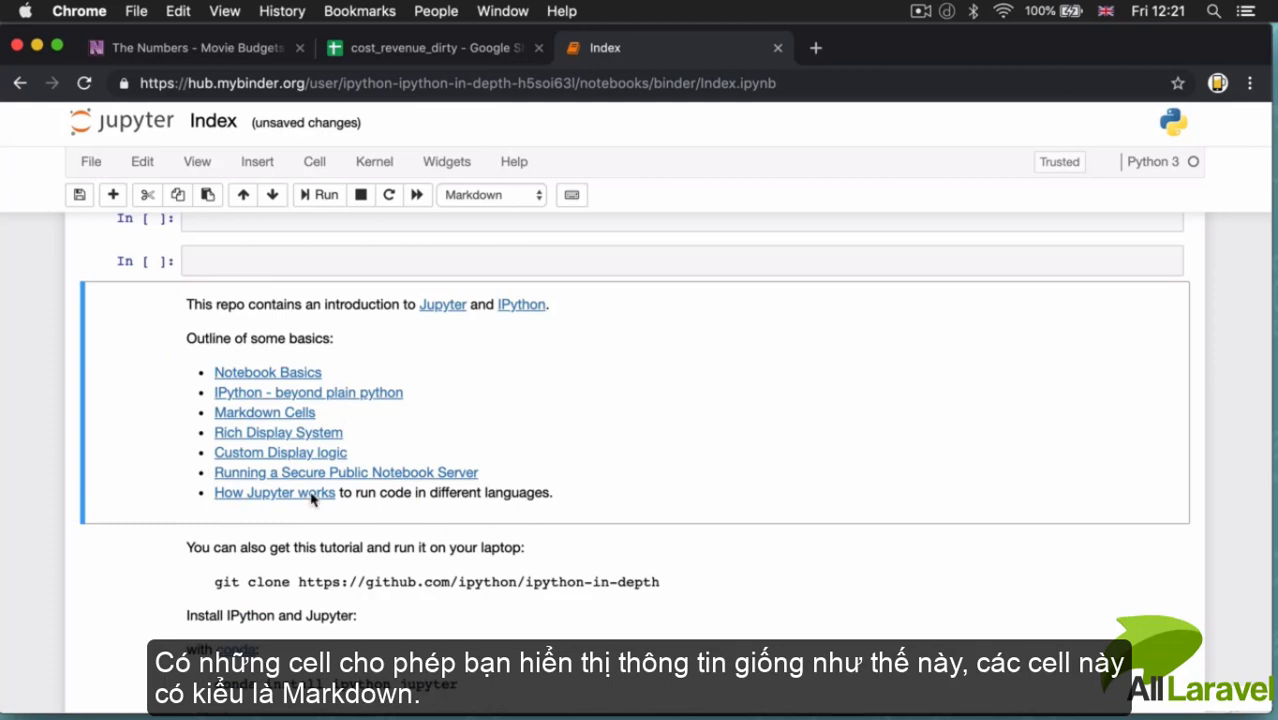
mouse_move(508, 198)
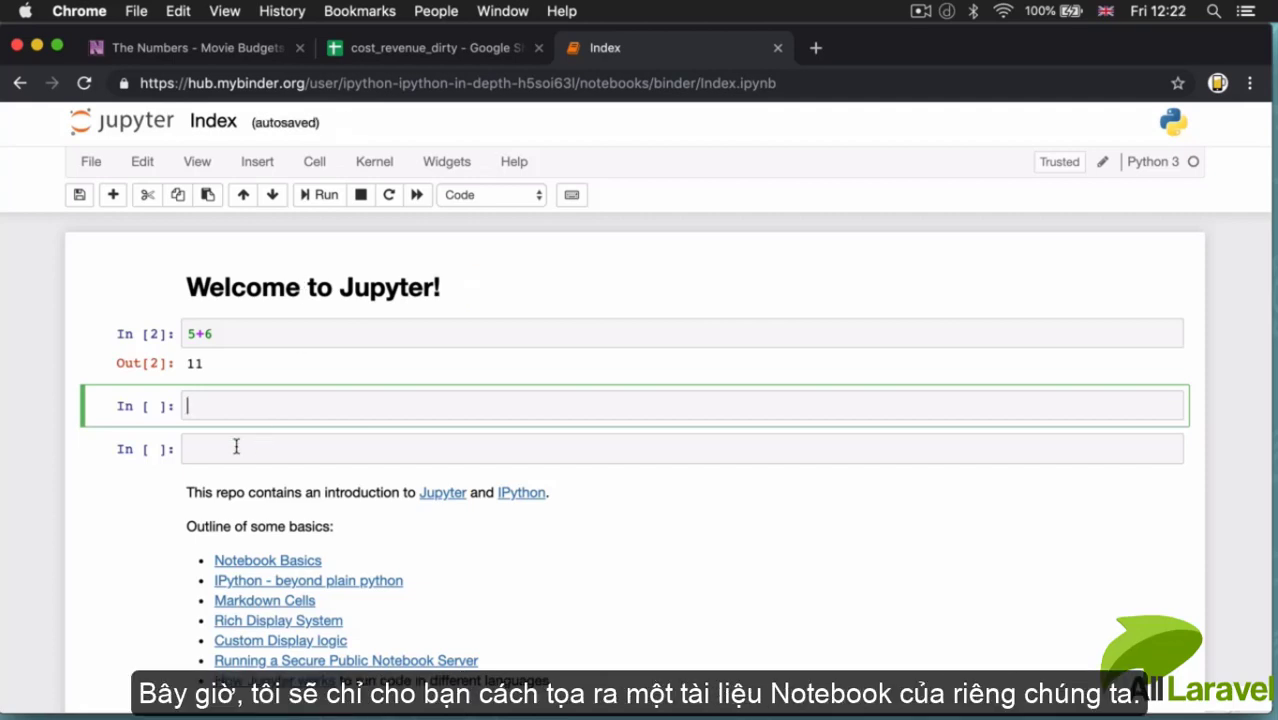
mouse_move(388, 404)
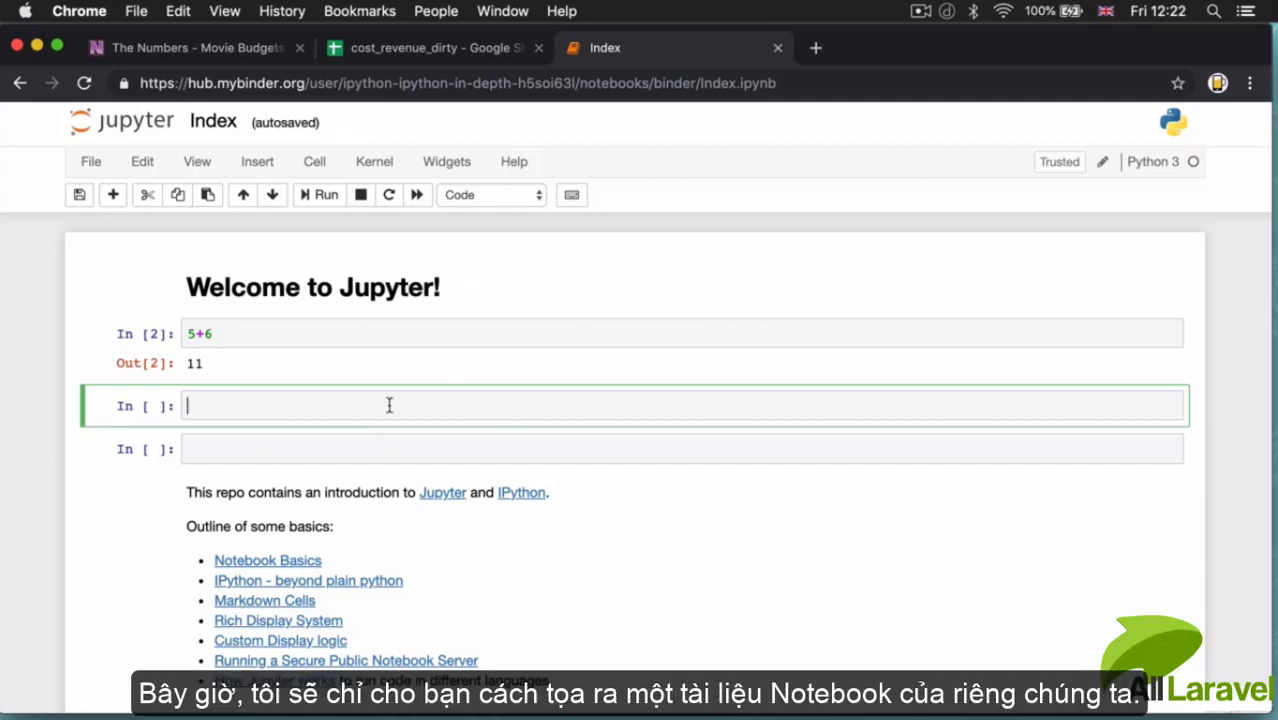
From the Jupyter file tree, create a new Python 3 notebook.
click(120, 120)
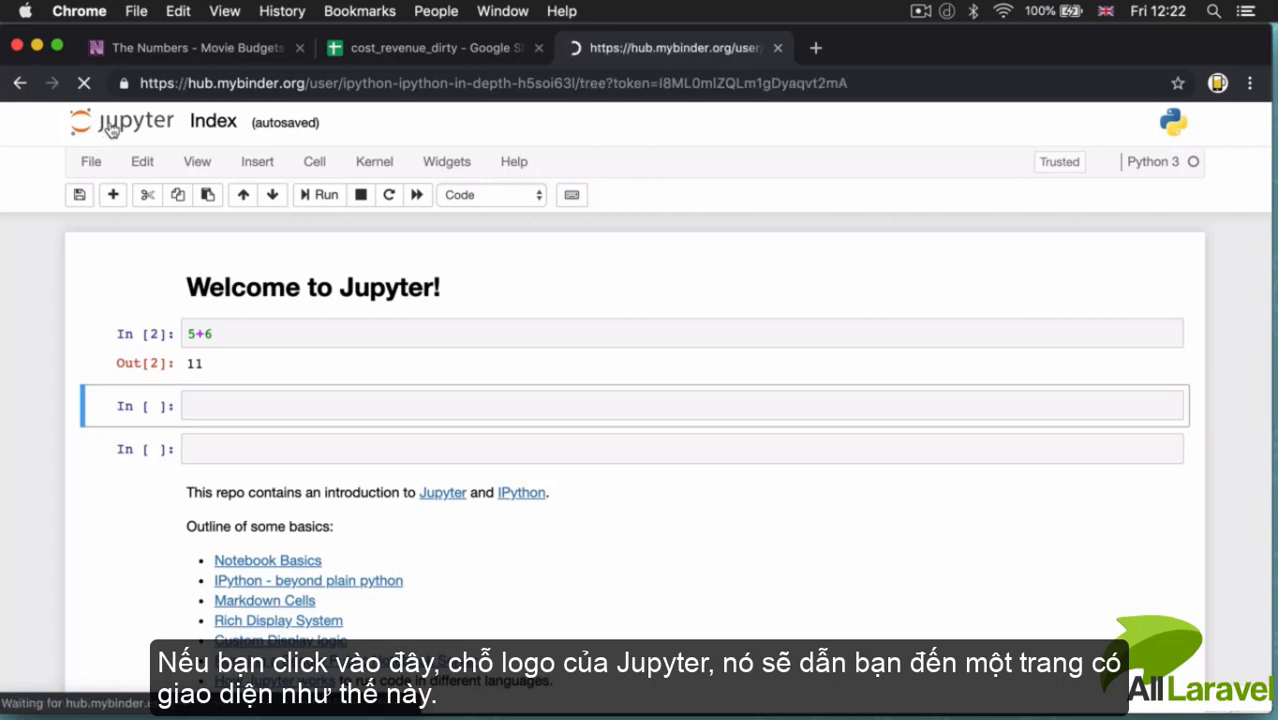
click(136, 120)
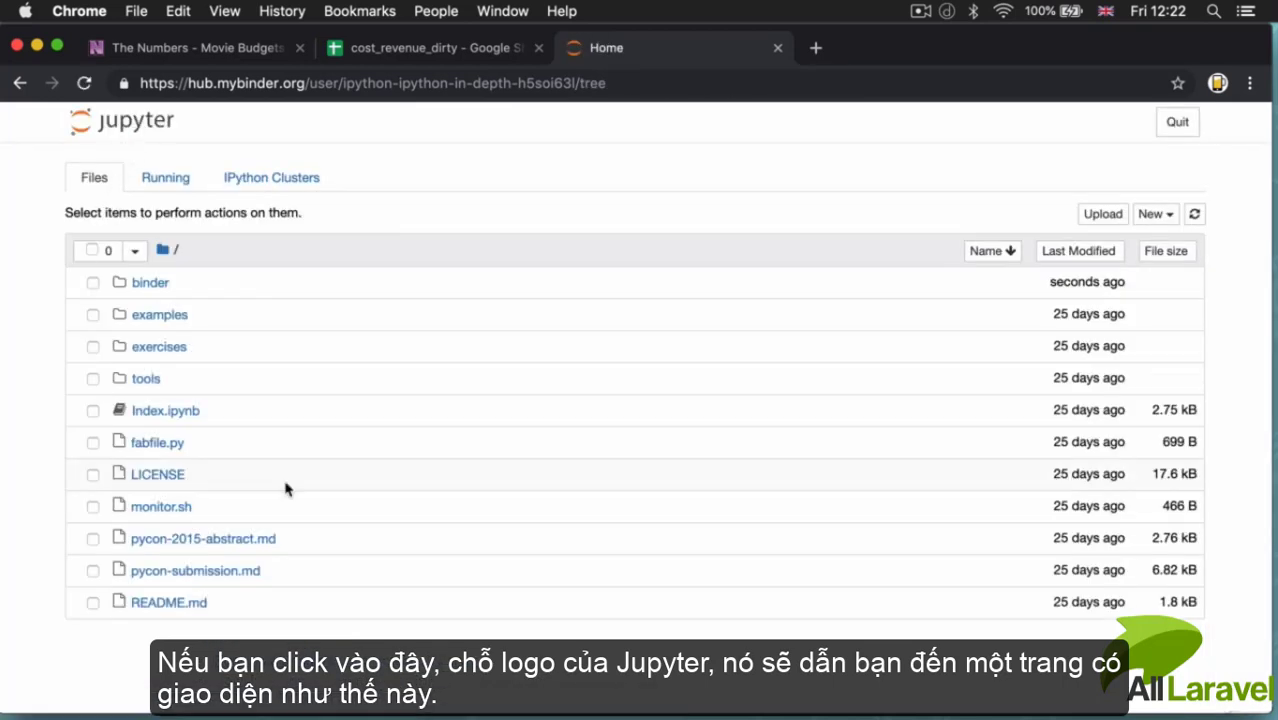
mouse_move(330, 616)
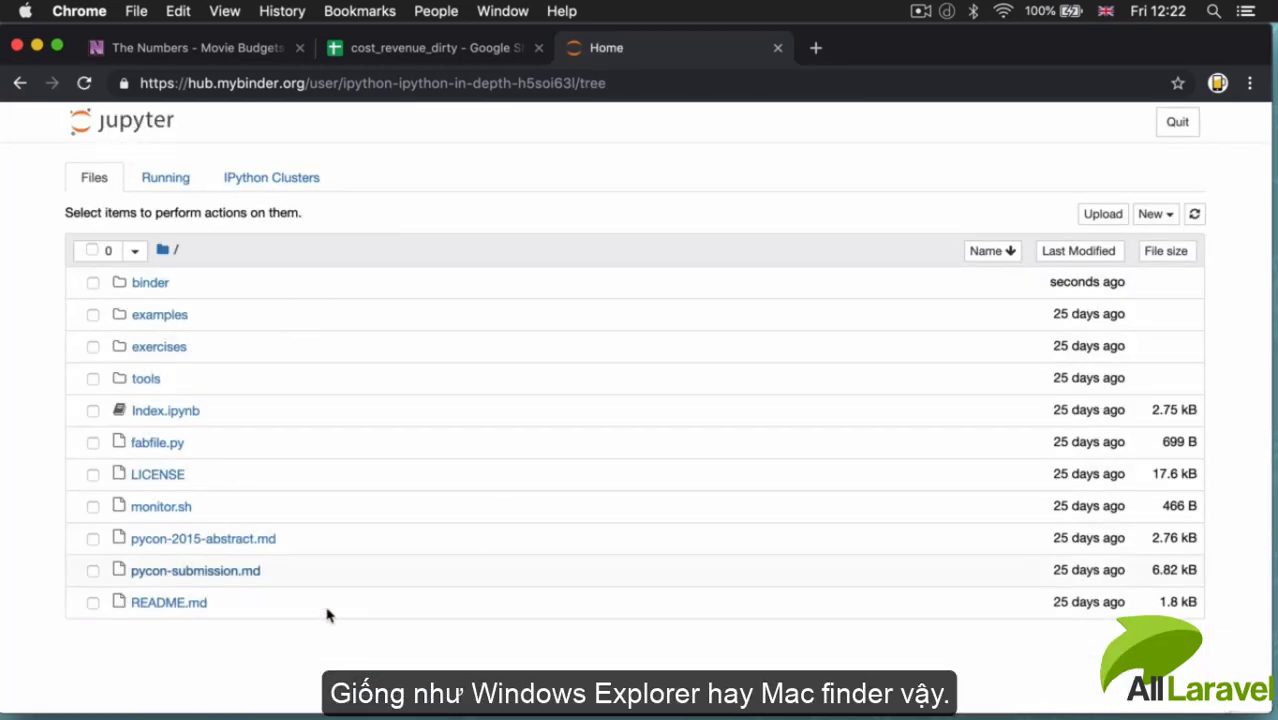
mouse_move(228, 558)
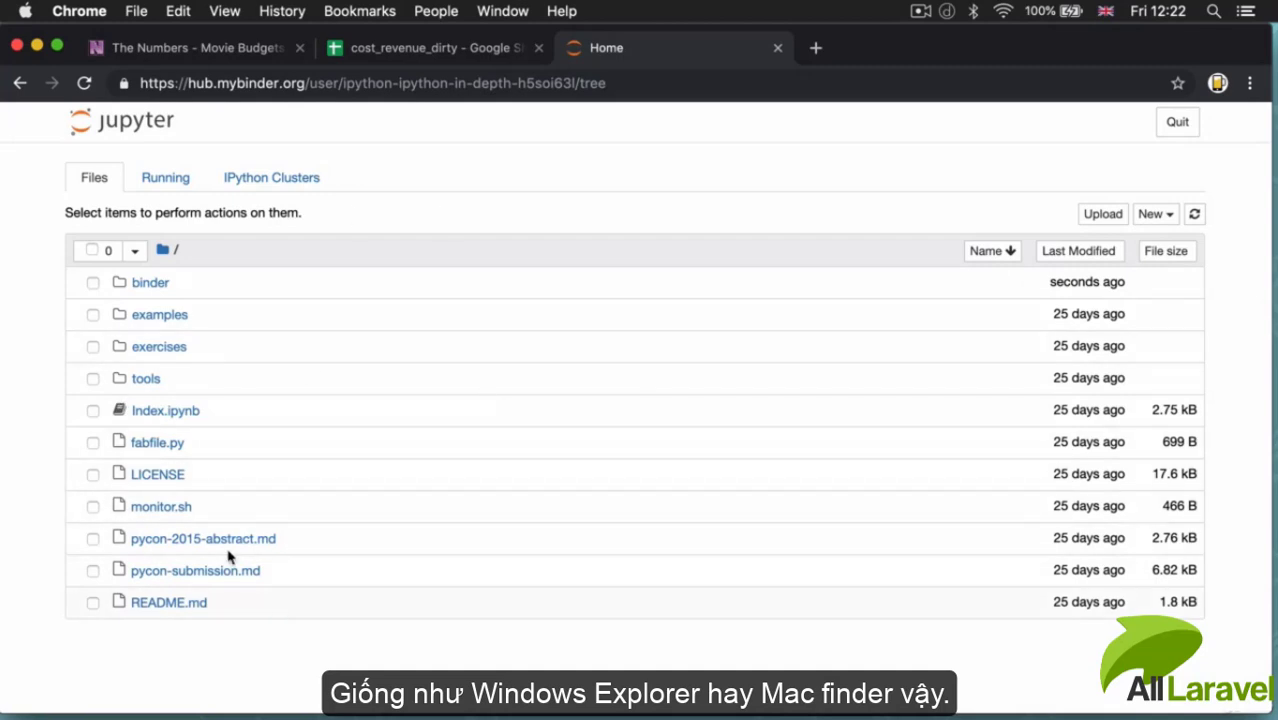
mouse_move(320, 482)
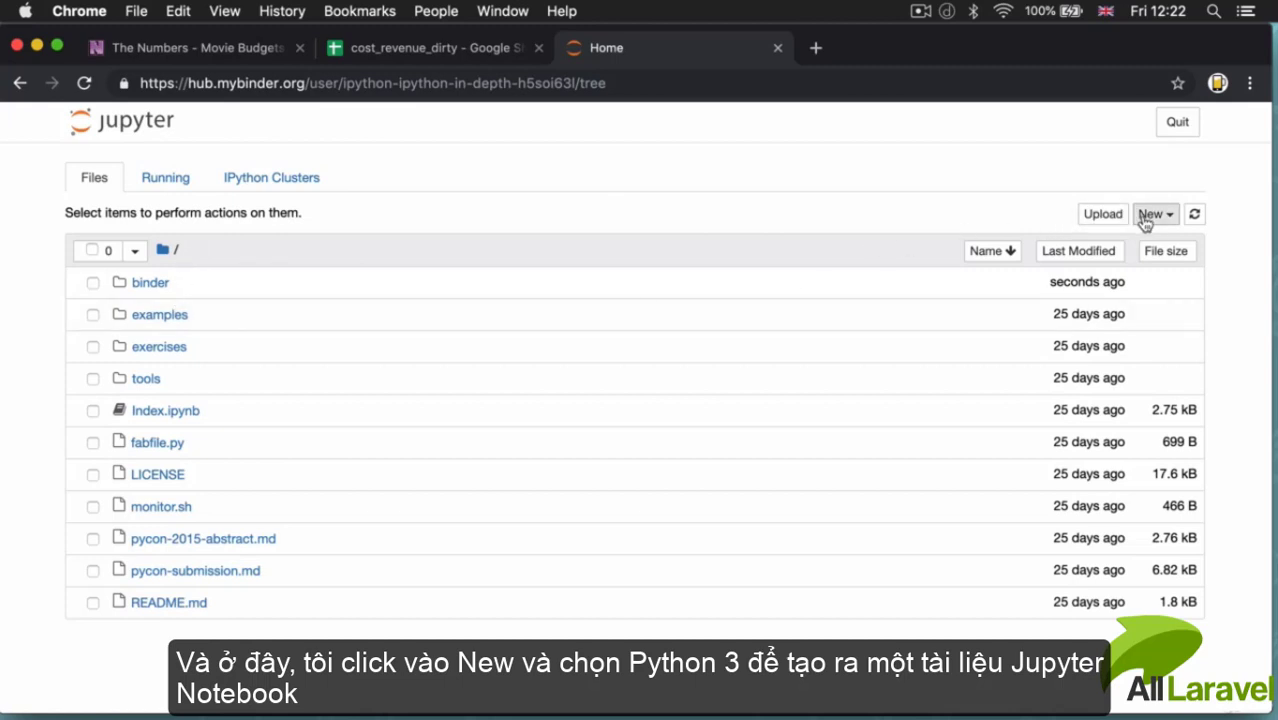
click(1156, 212)
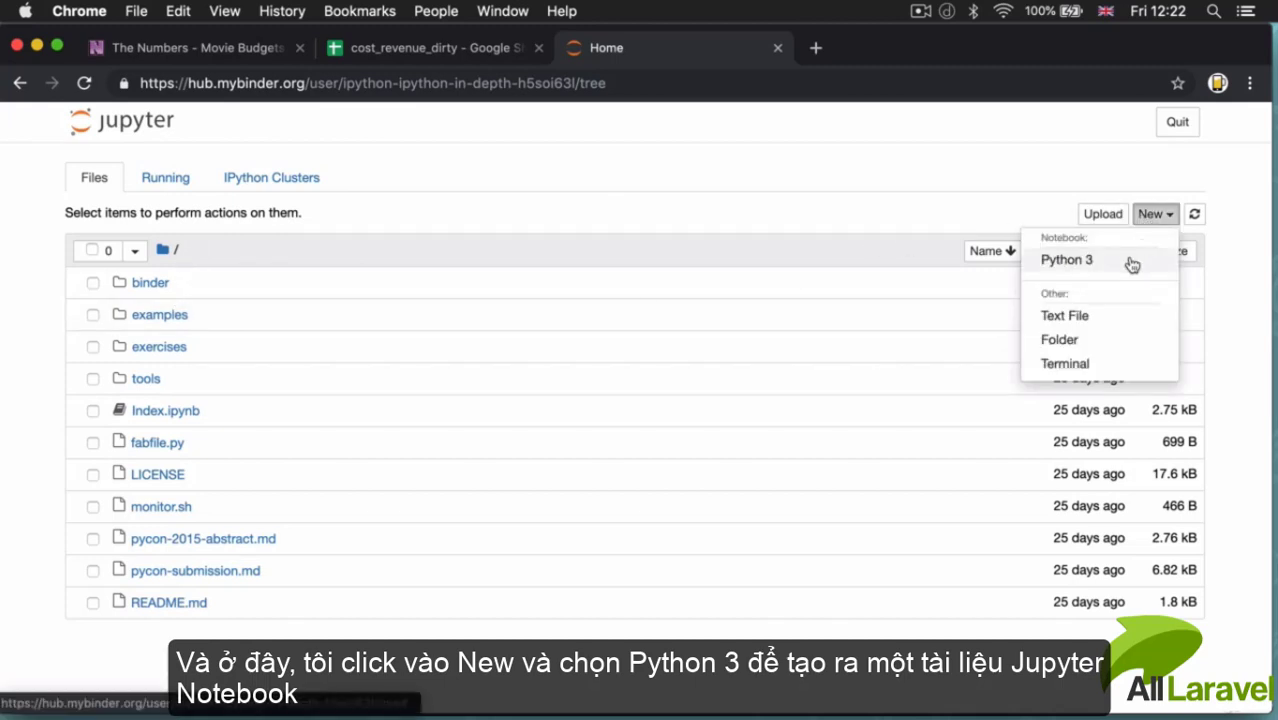
mouse_move(1068, 260)
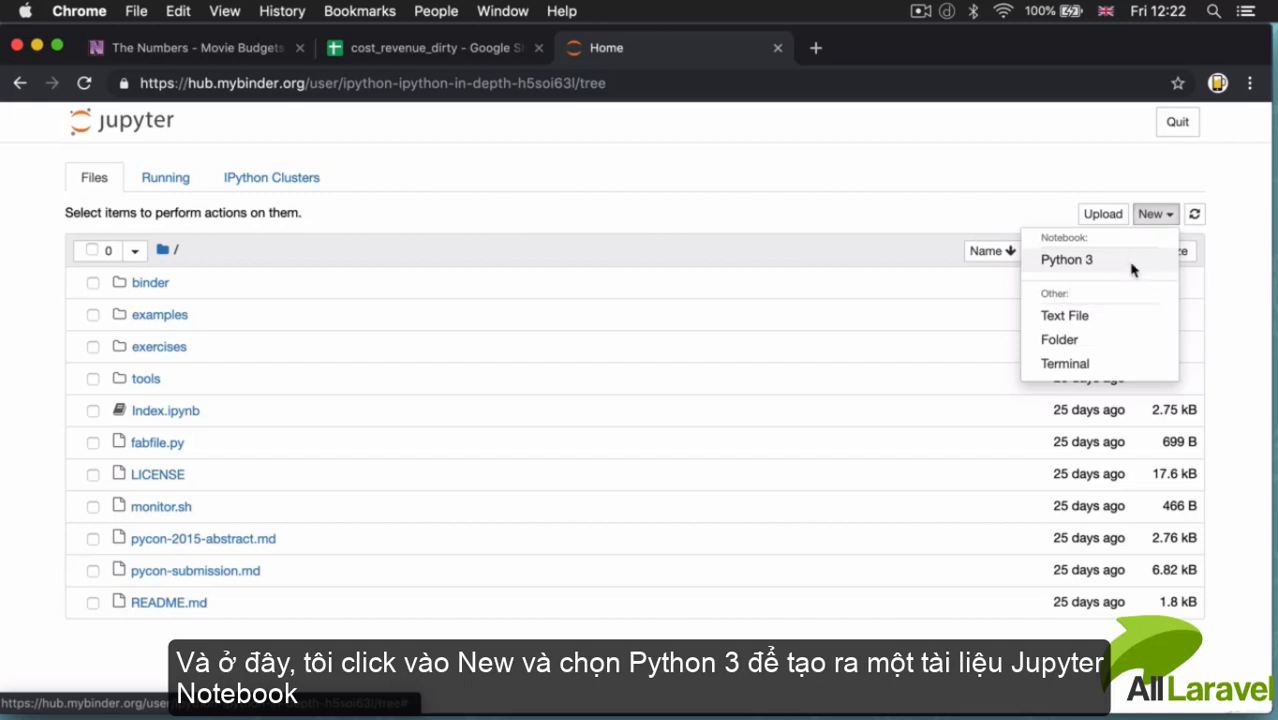
click(1066, 260)
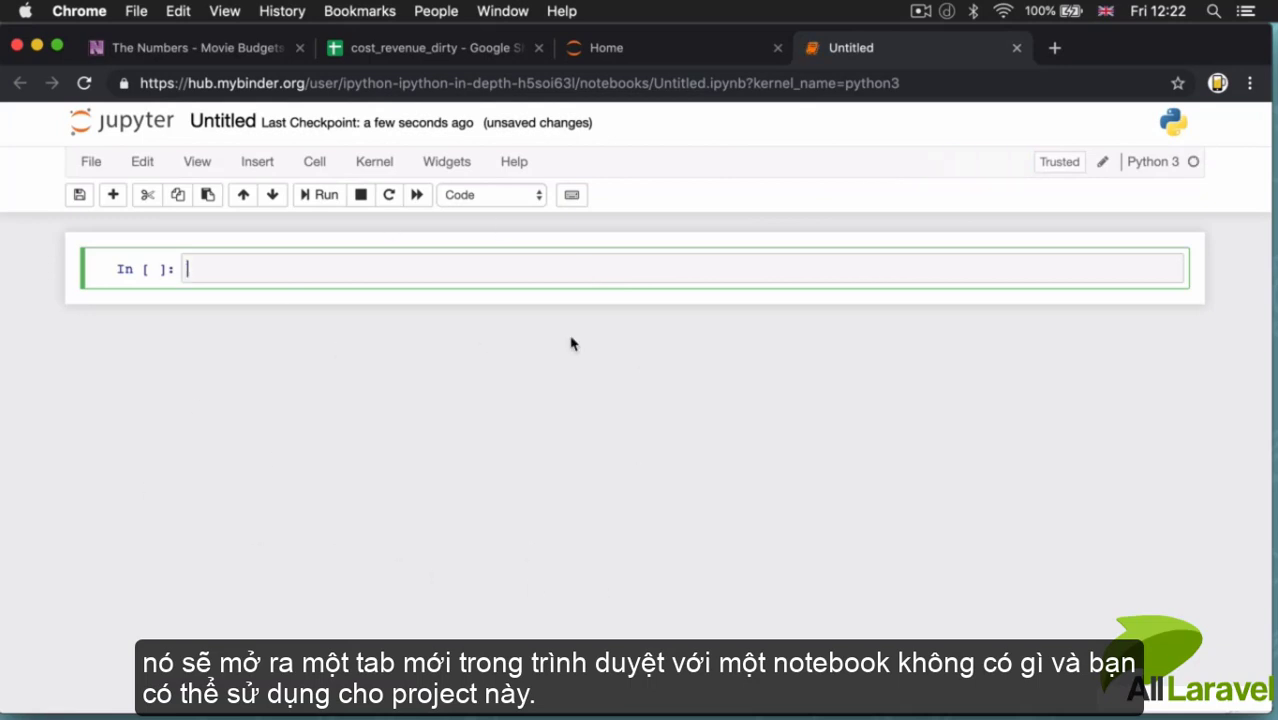
mouse_move(500, 568)
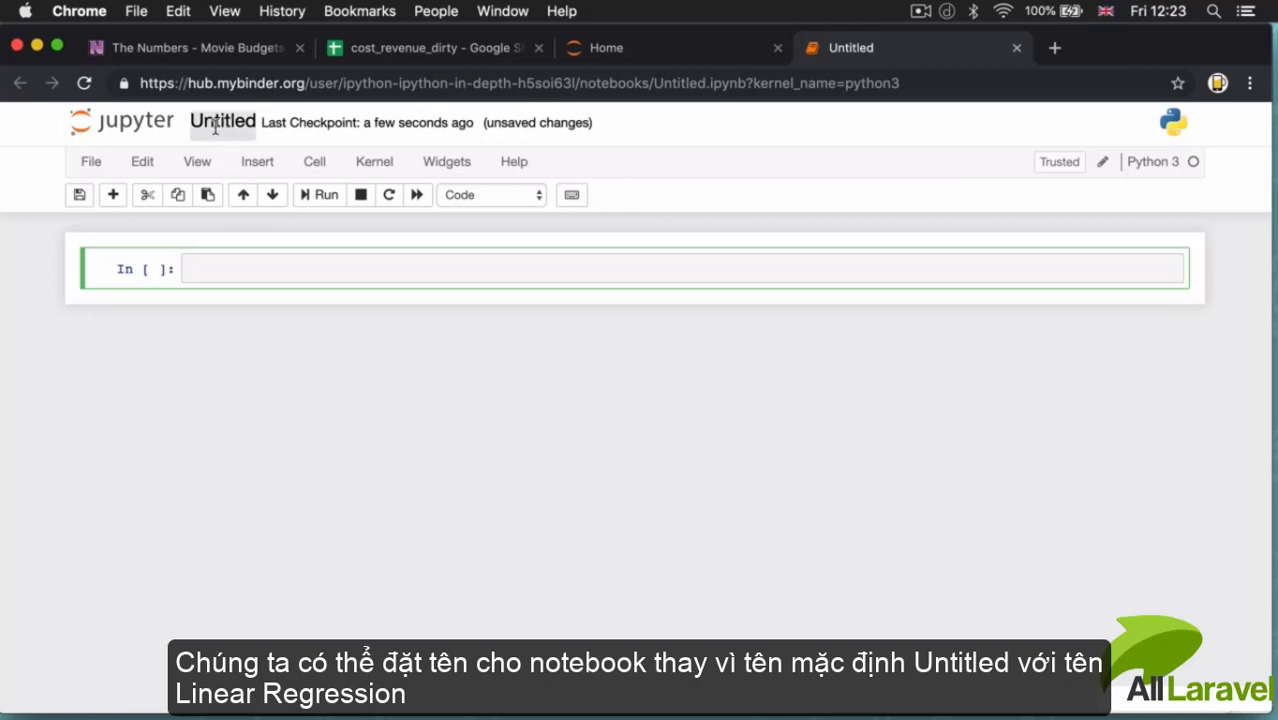
Rename the untitled notebook to 'Linear Regression'.
click(222, 122)
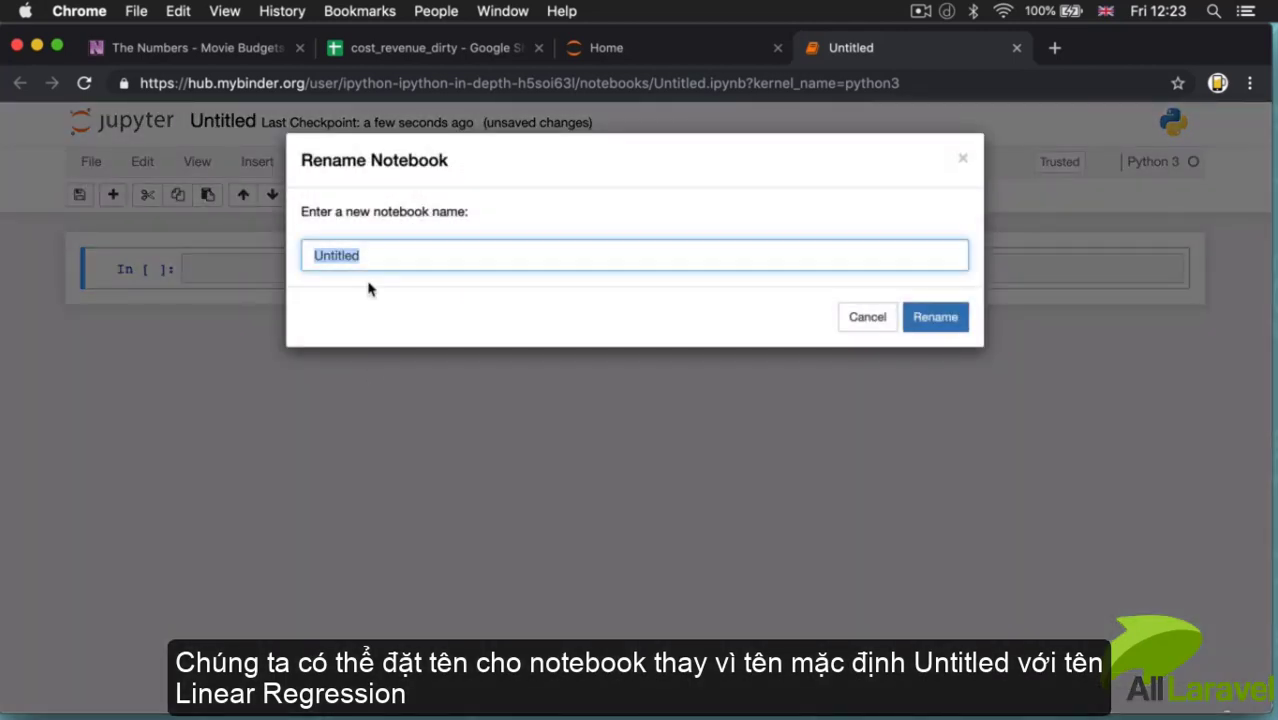
text(Linear Regression)
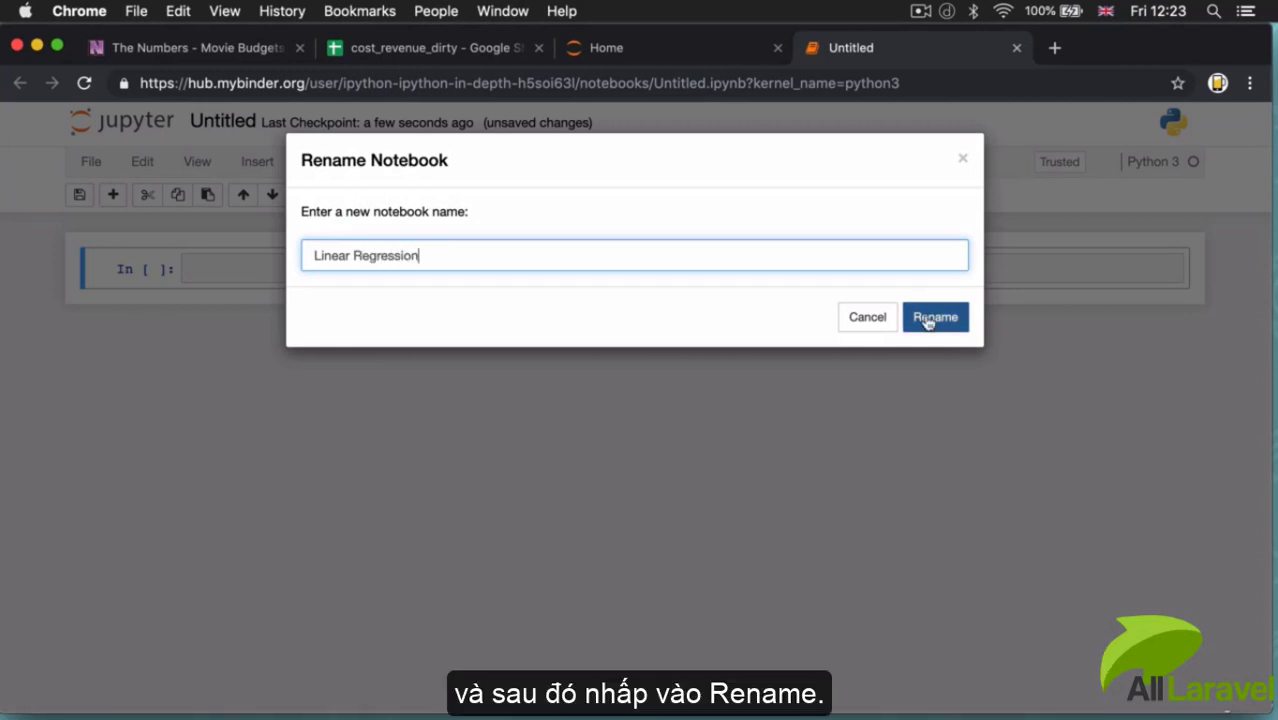
click(936, 316)
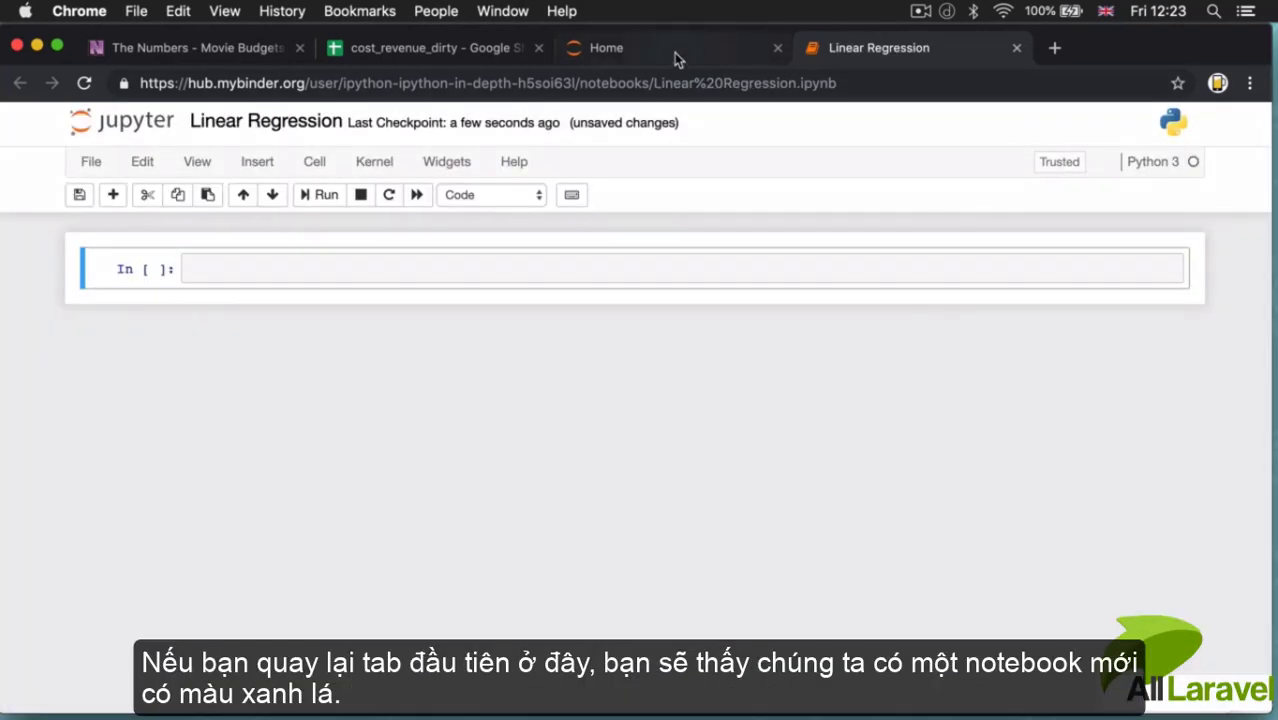
Return to the Home file list, briefly viewing the budget and gross spreadsheet.
click(606, 48)
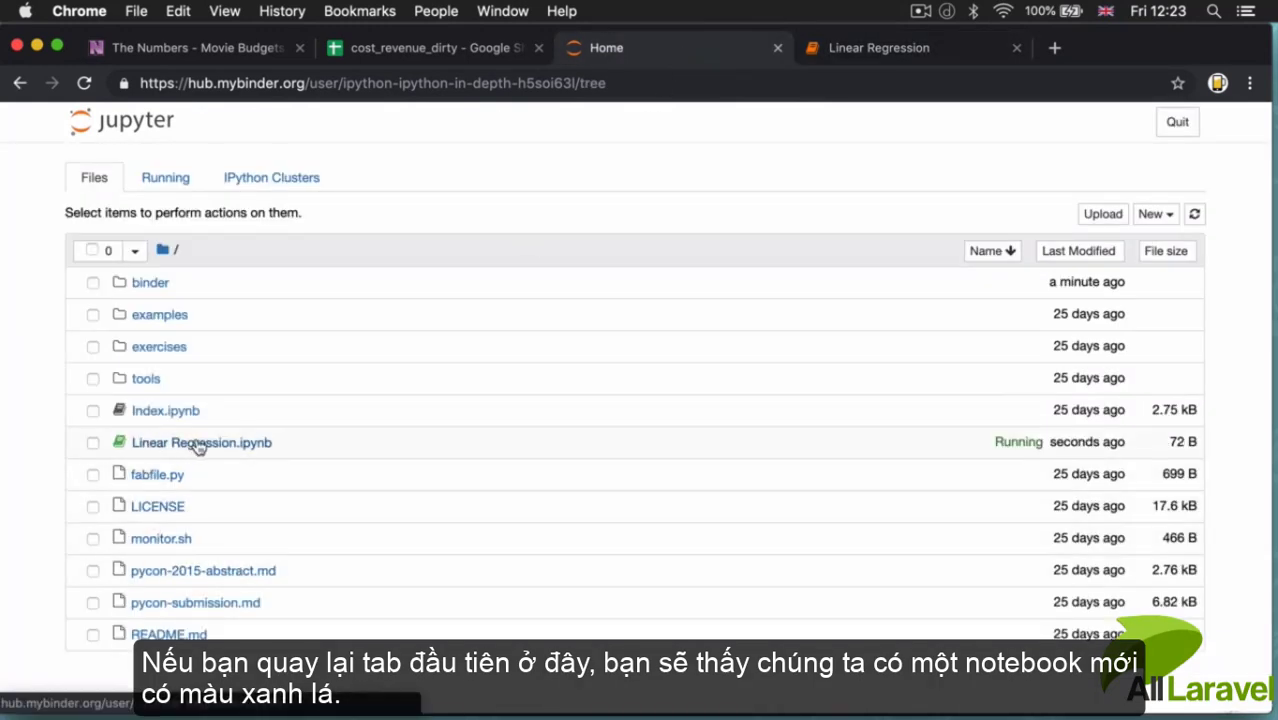
mouse_move(256, 454)
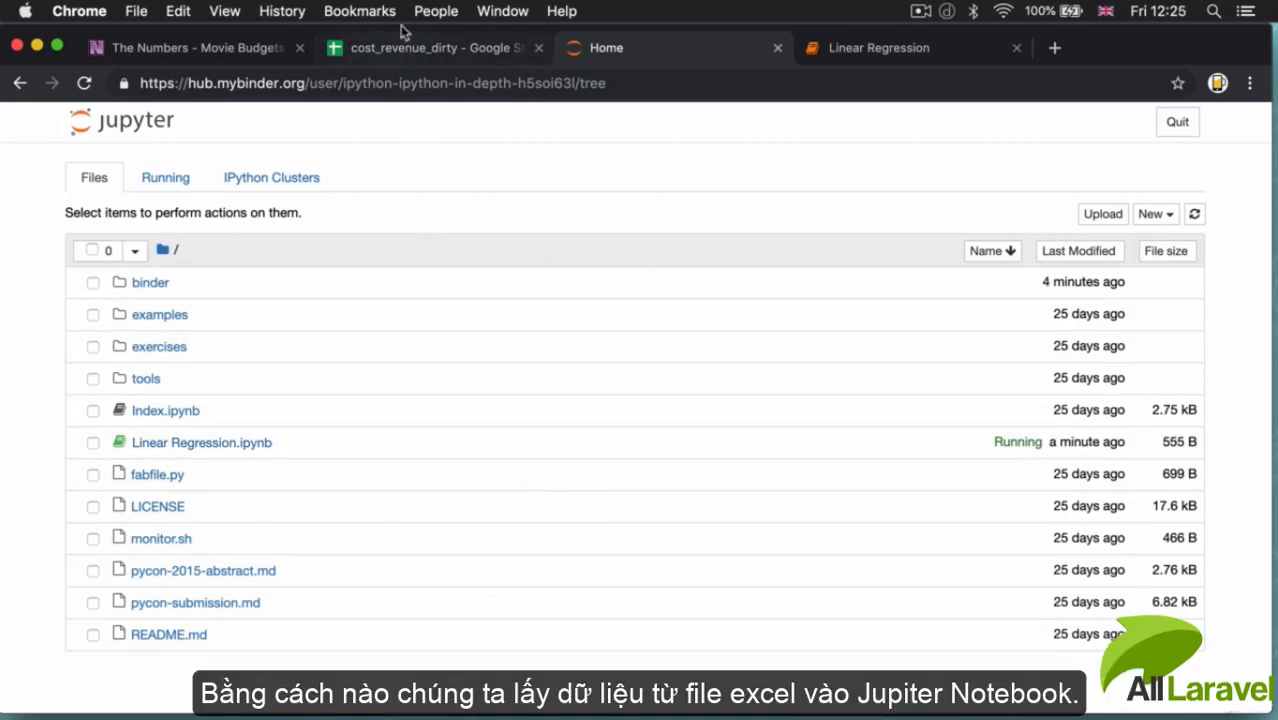
click(430, 48)
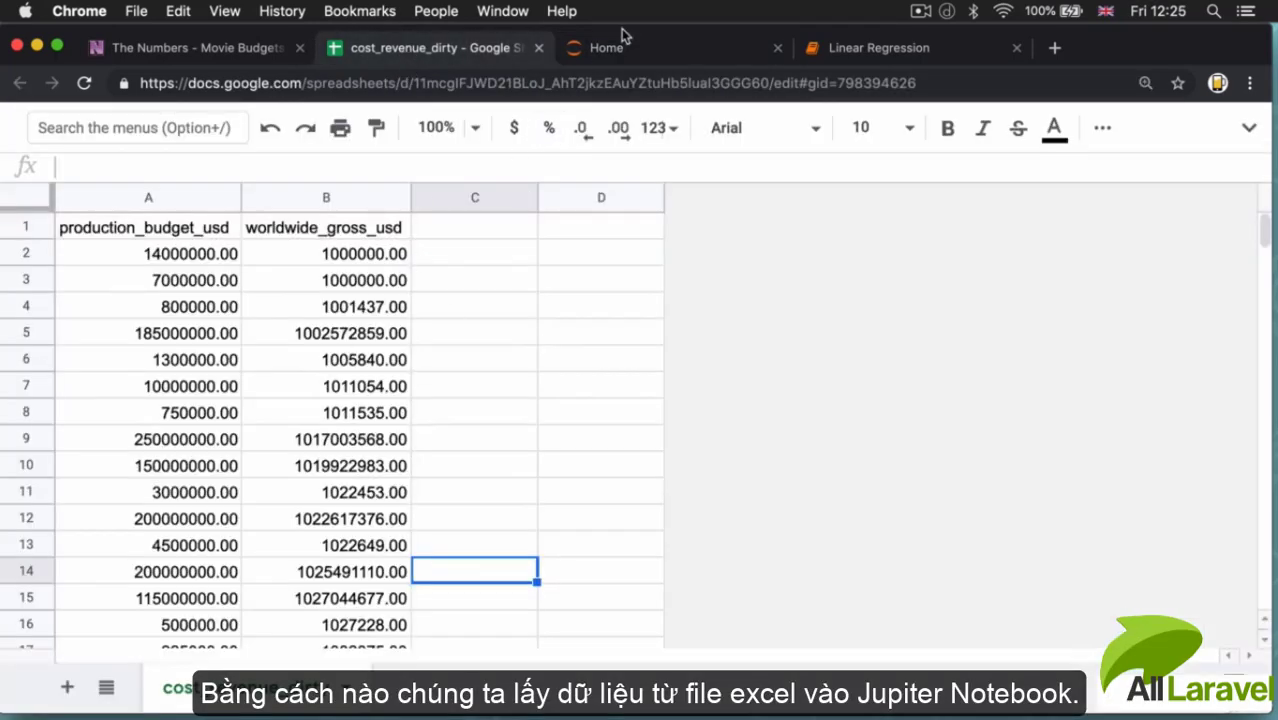
click(606, 48)
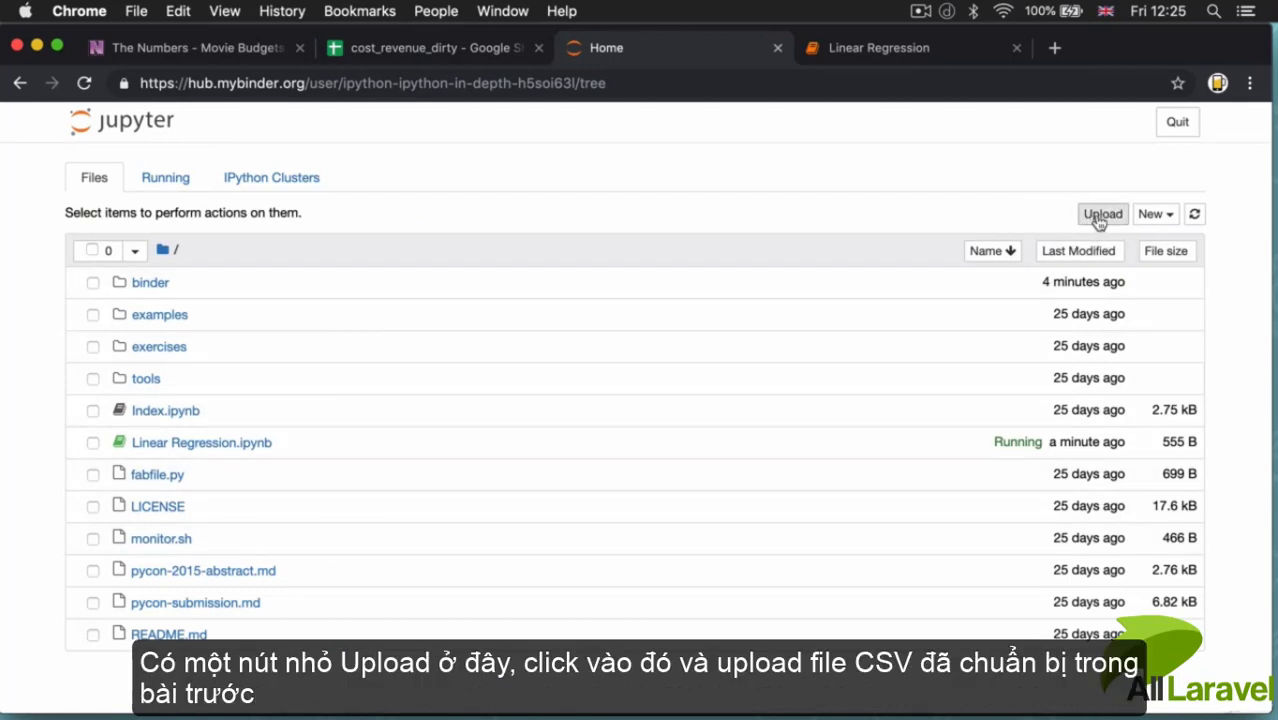
Upload cost_revenue_clean.csv from Downloads to the notebook server.
click(1100, 214)
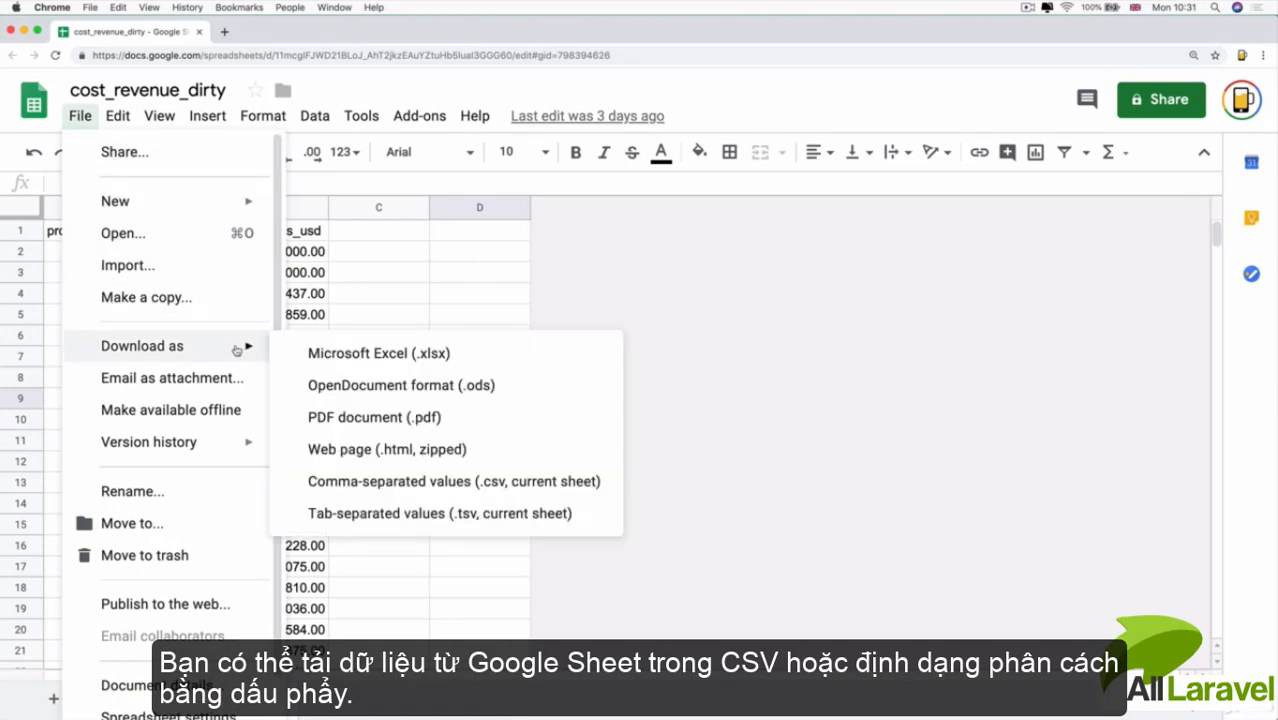
mouse_move(454, 480)
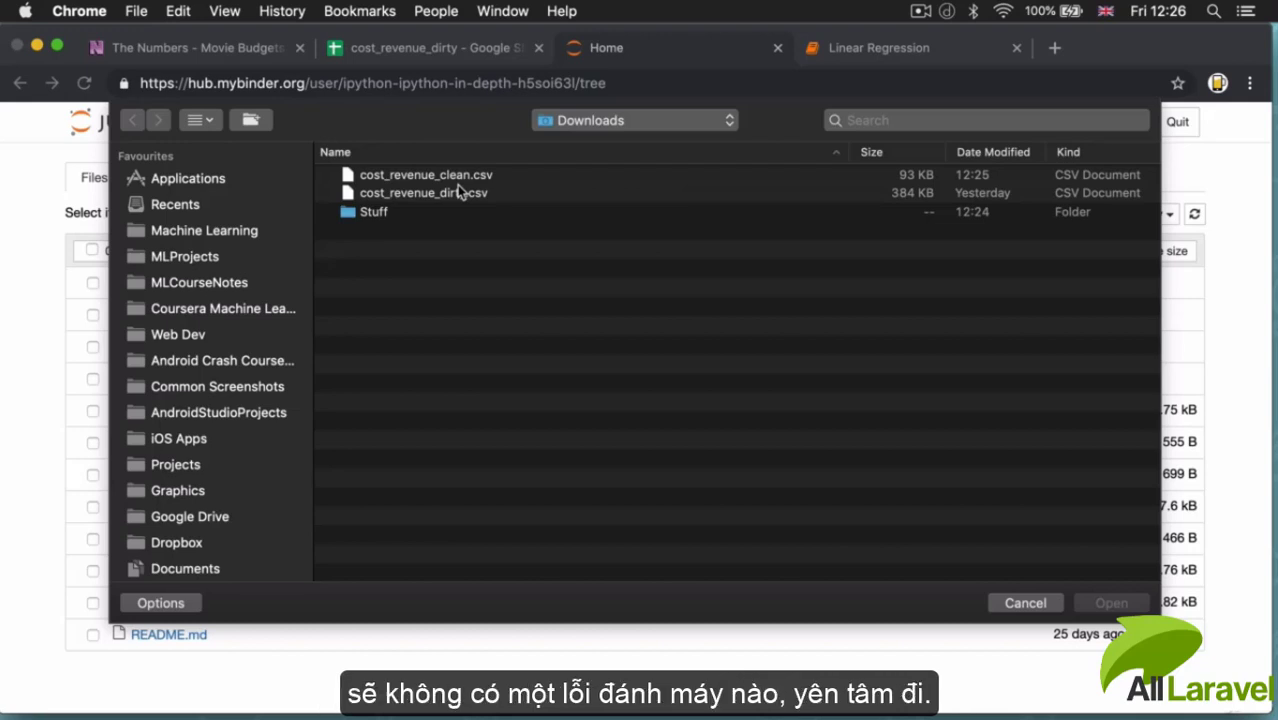
click(426, 174)
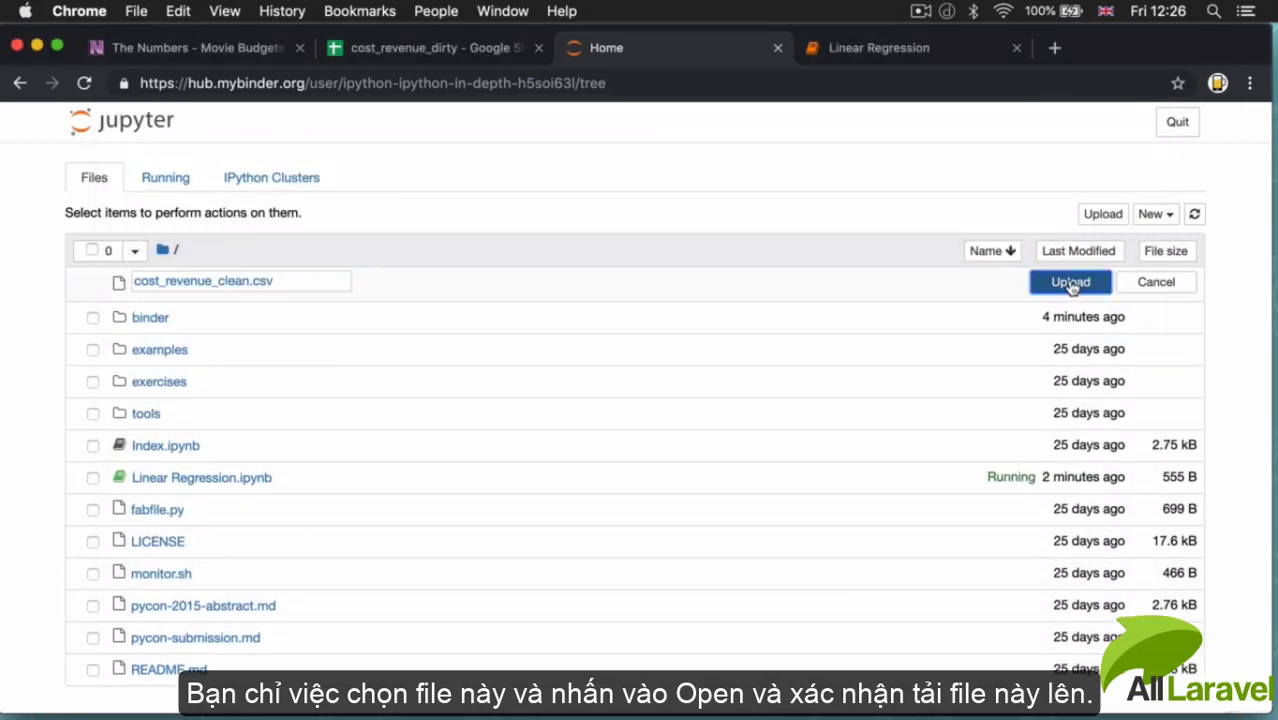
click(1070, 280)
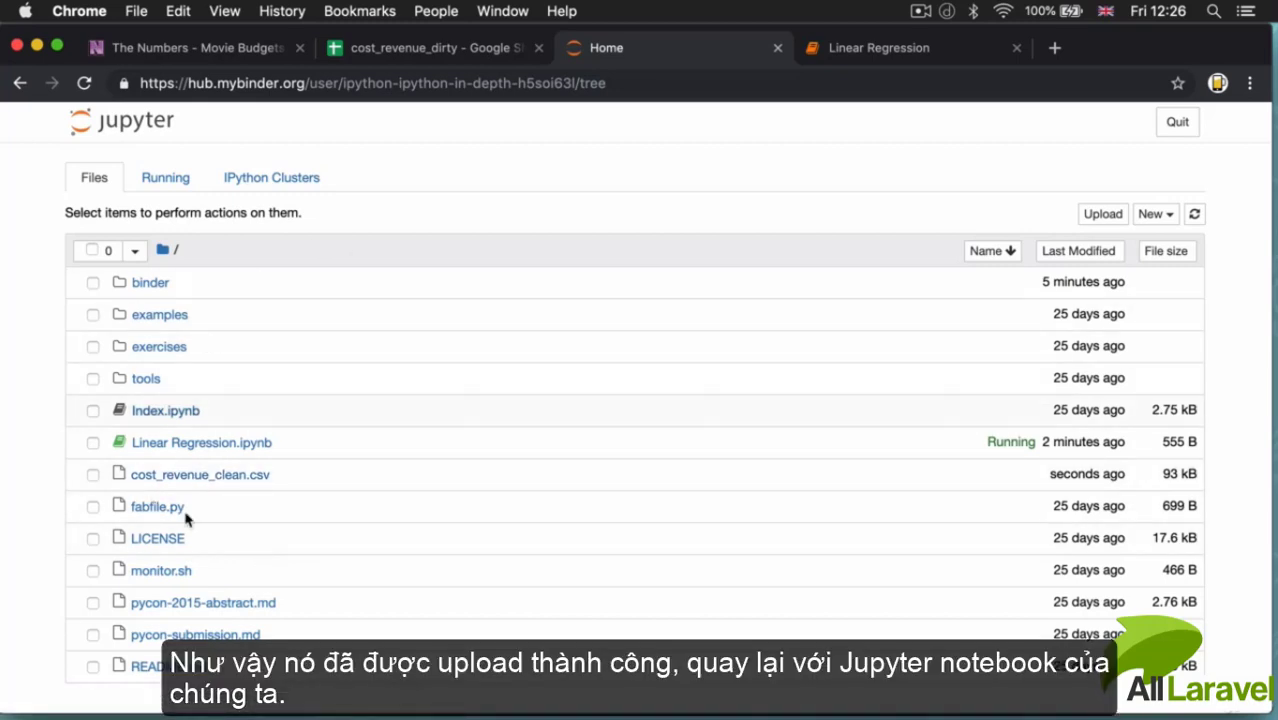
Switch back to the Linear Regression notebook tab.
click(878, 48)
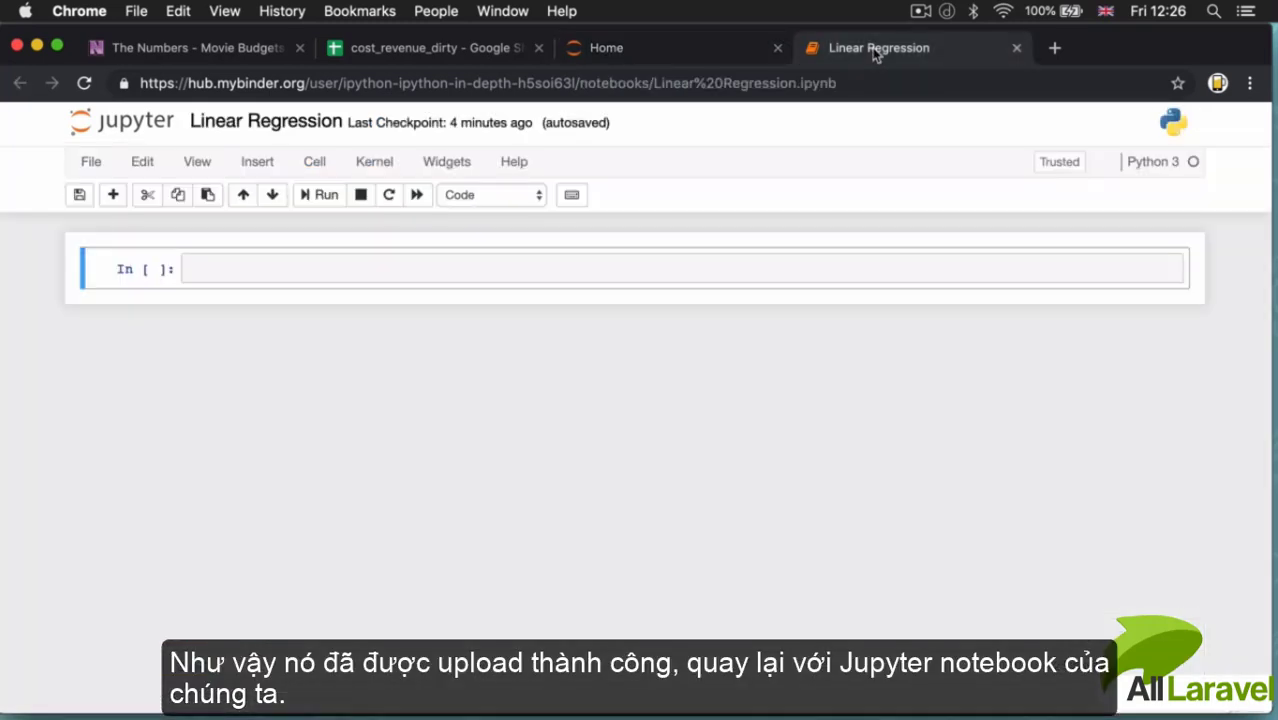
mouse_move(240, 388)
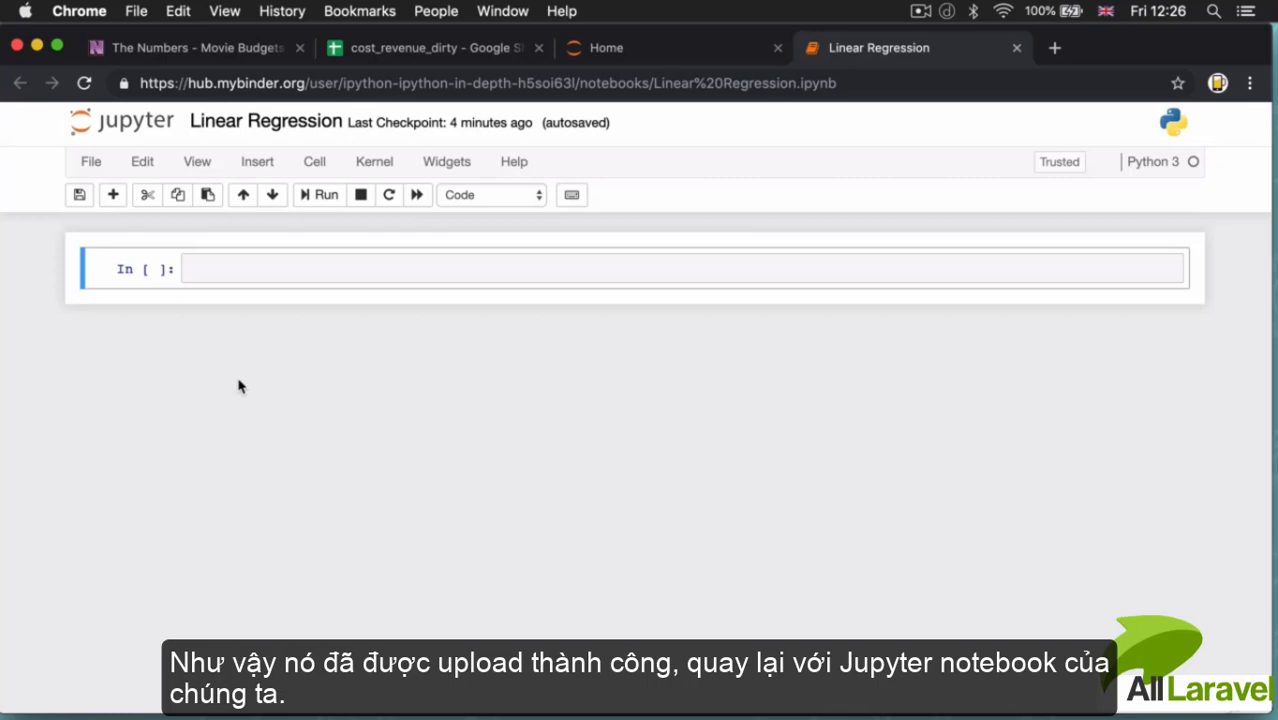
mouse_move(324, 364)
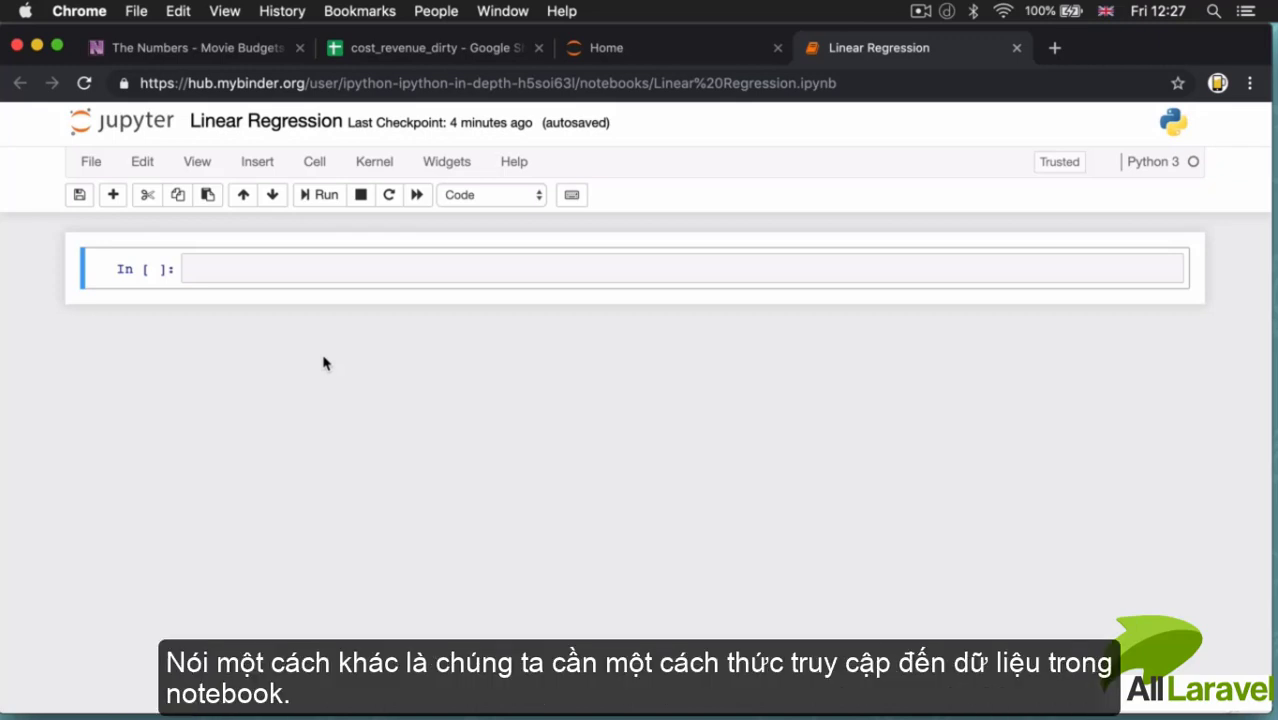
mouse_move(292, 296)
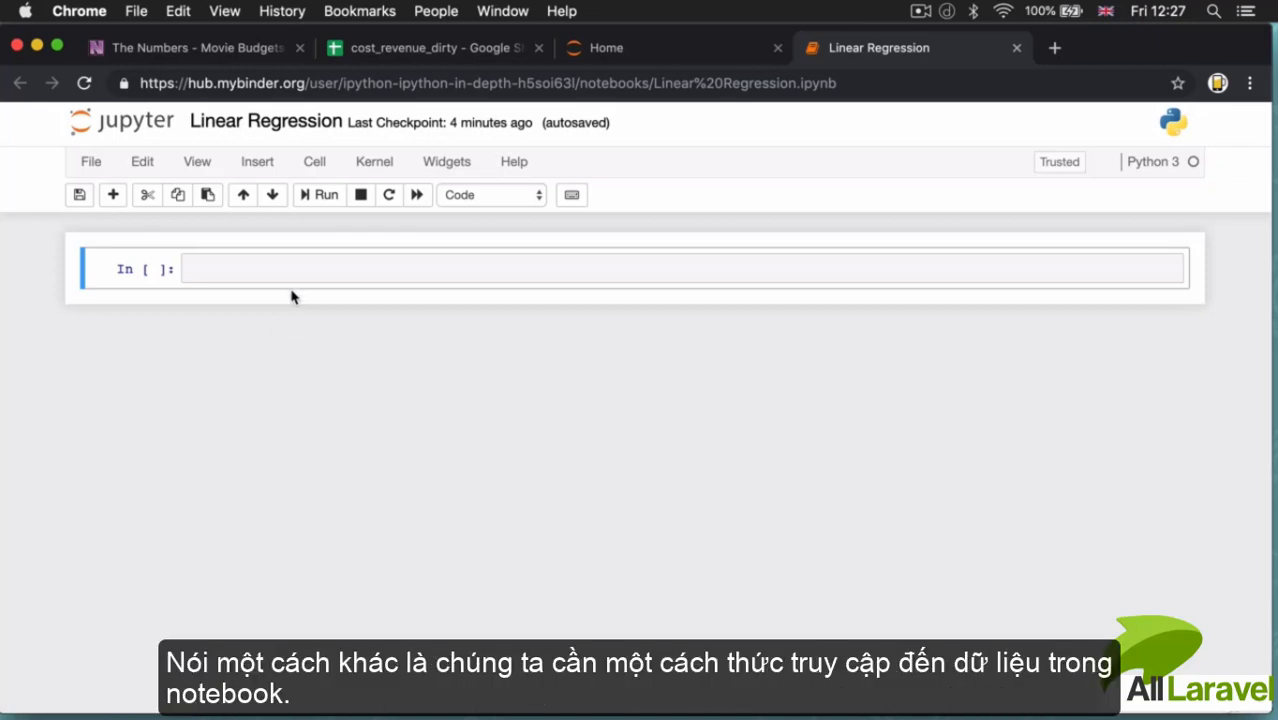
mouse_move(458, 576)
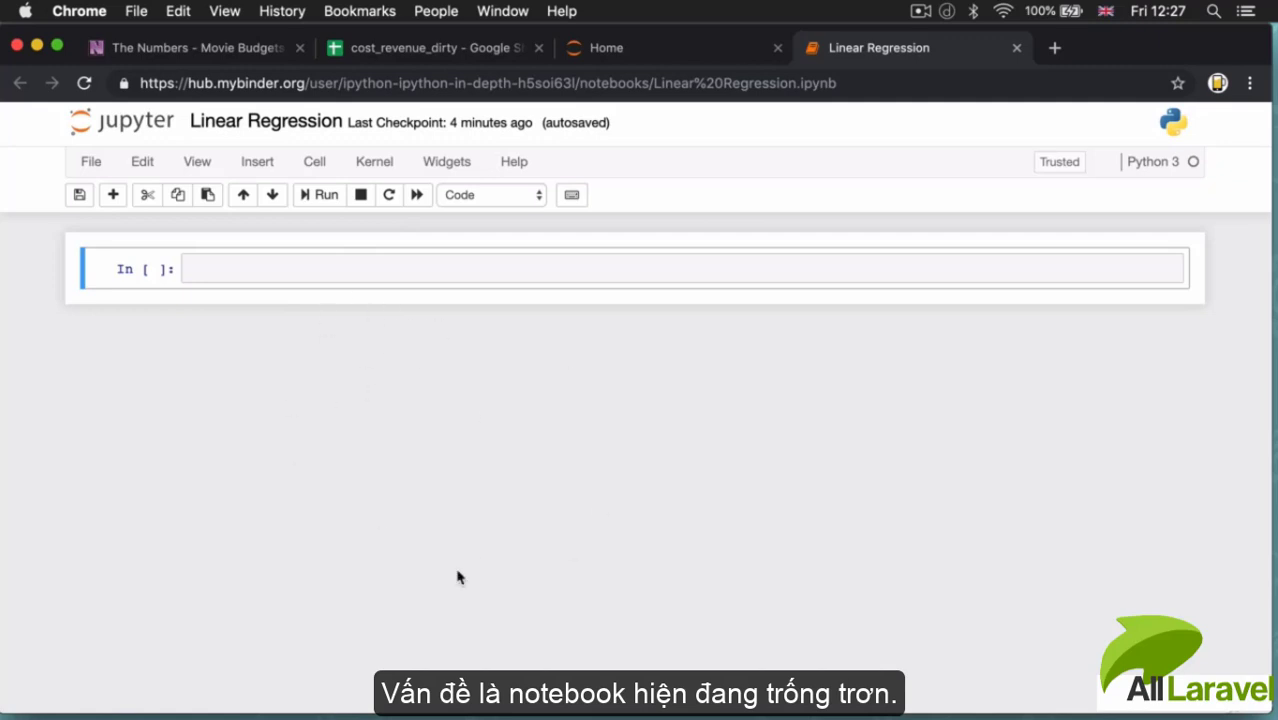
mouse_move(378, 480)
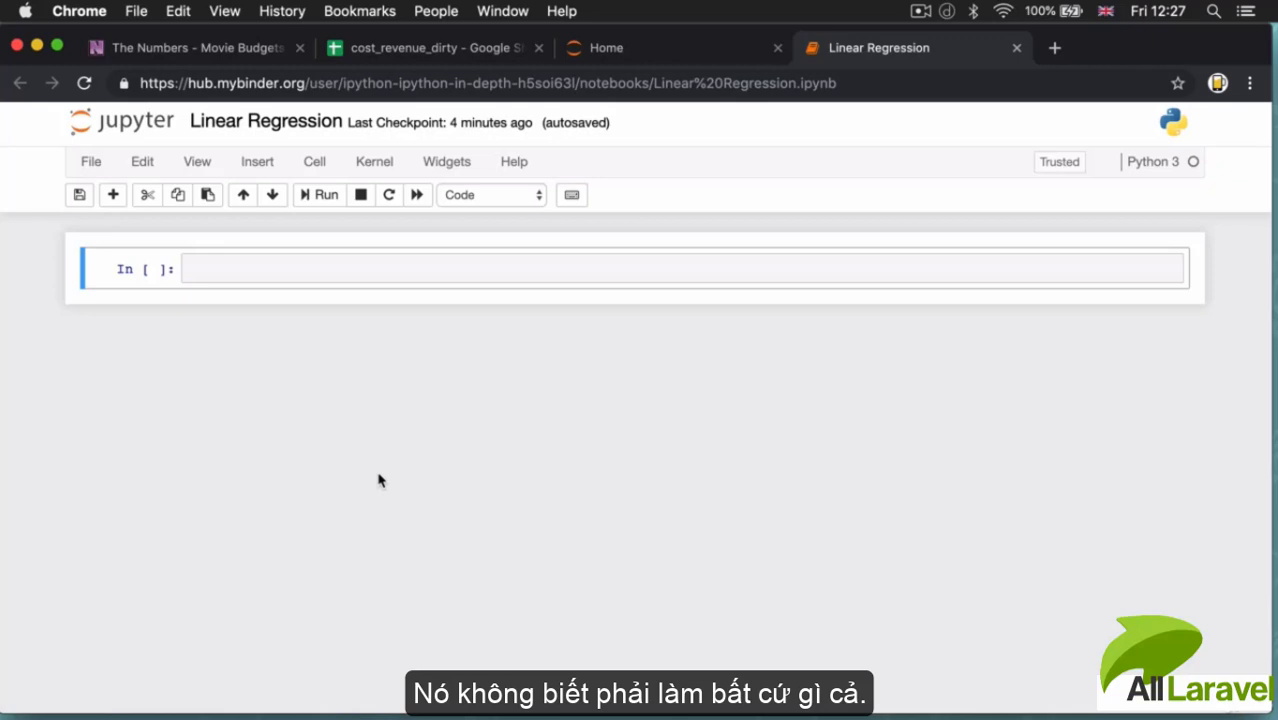
mouse_move(332, 378)
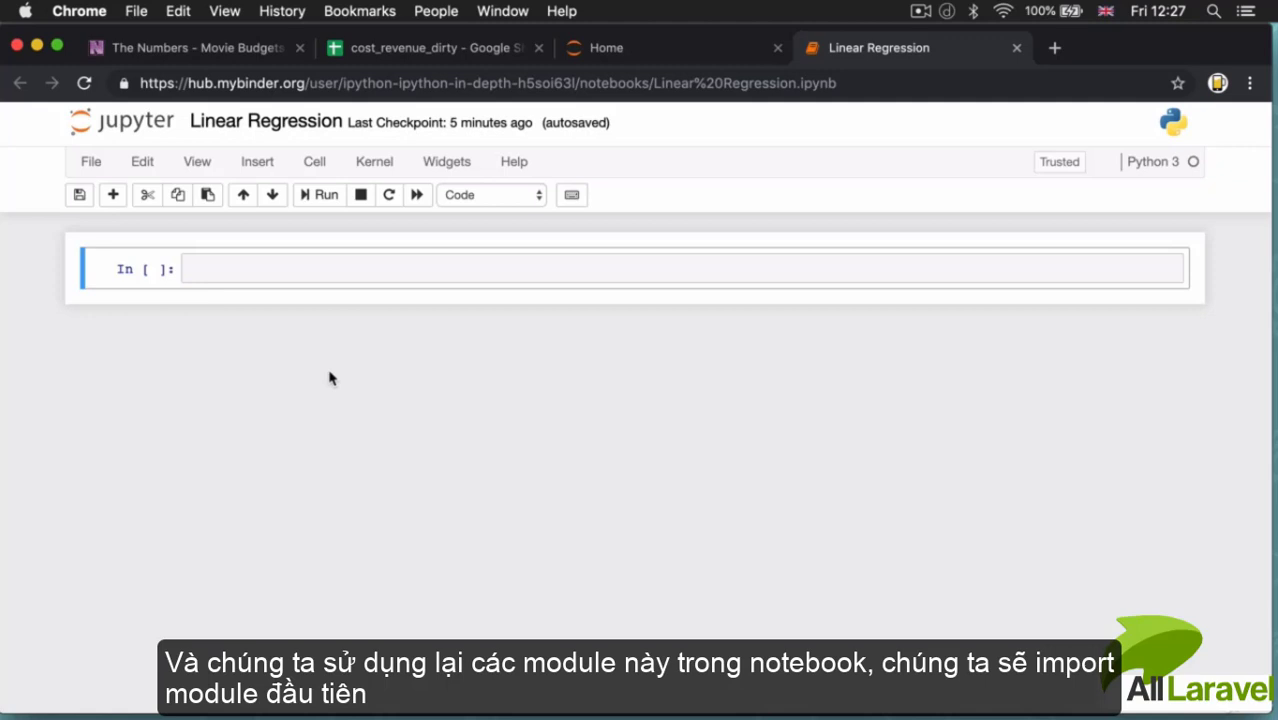
mouse_move(326, 306)
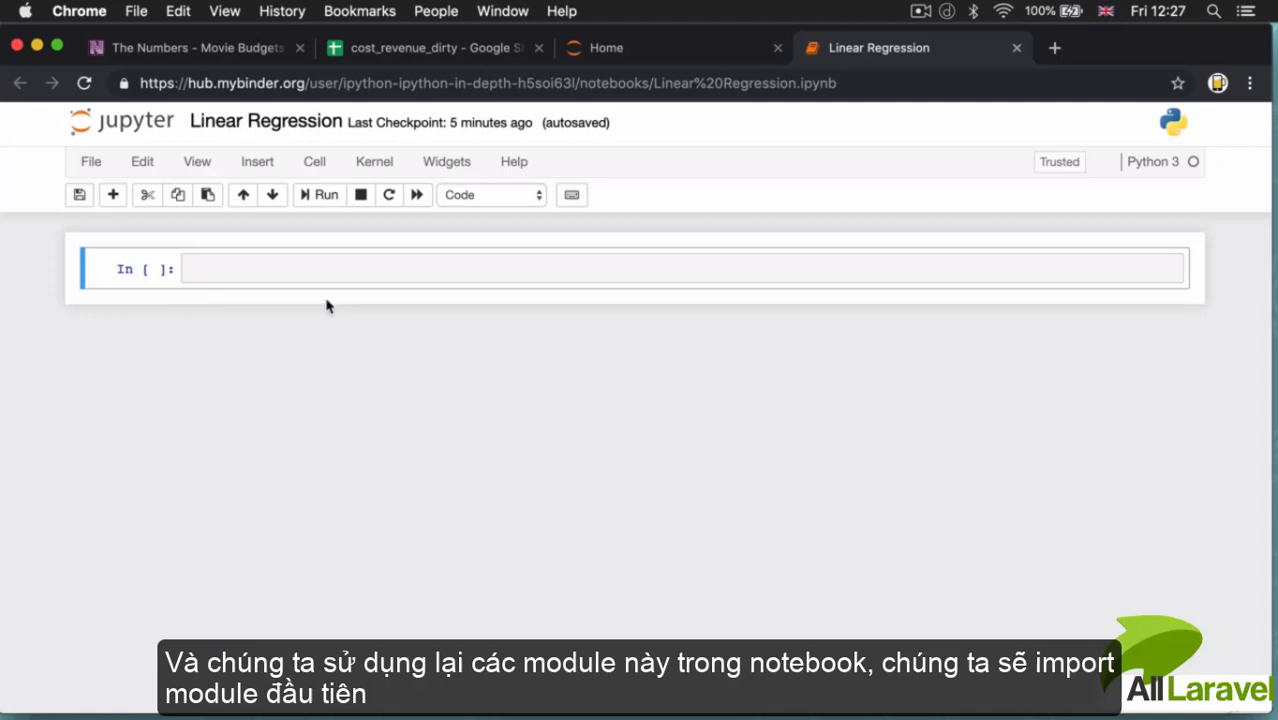
Begin an import statement in the first code cell.
click(294, 268)
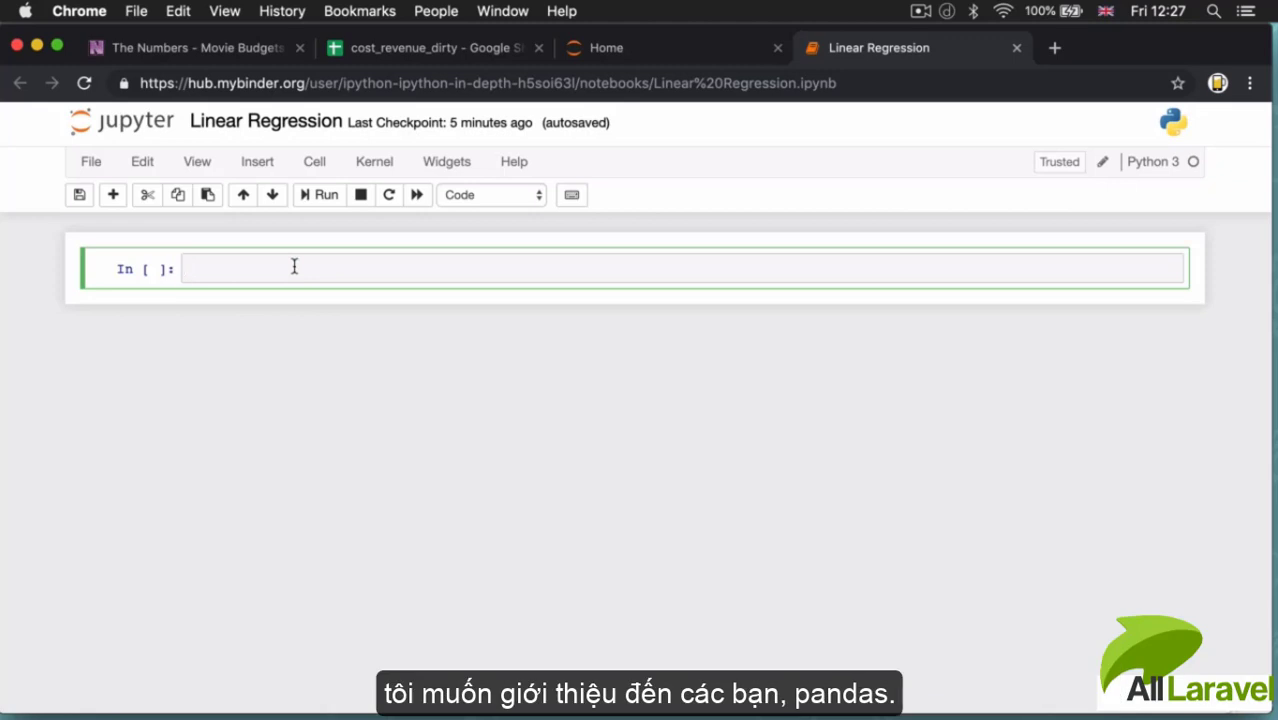
text(import)
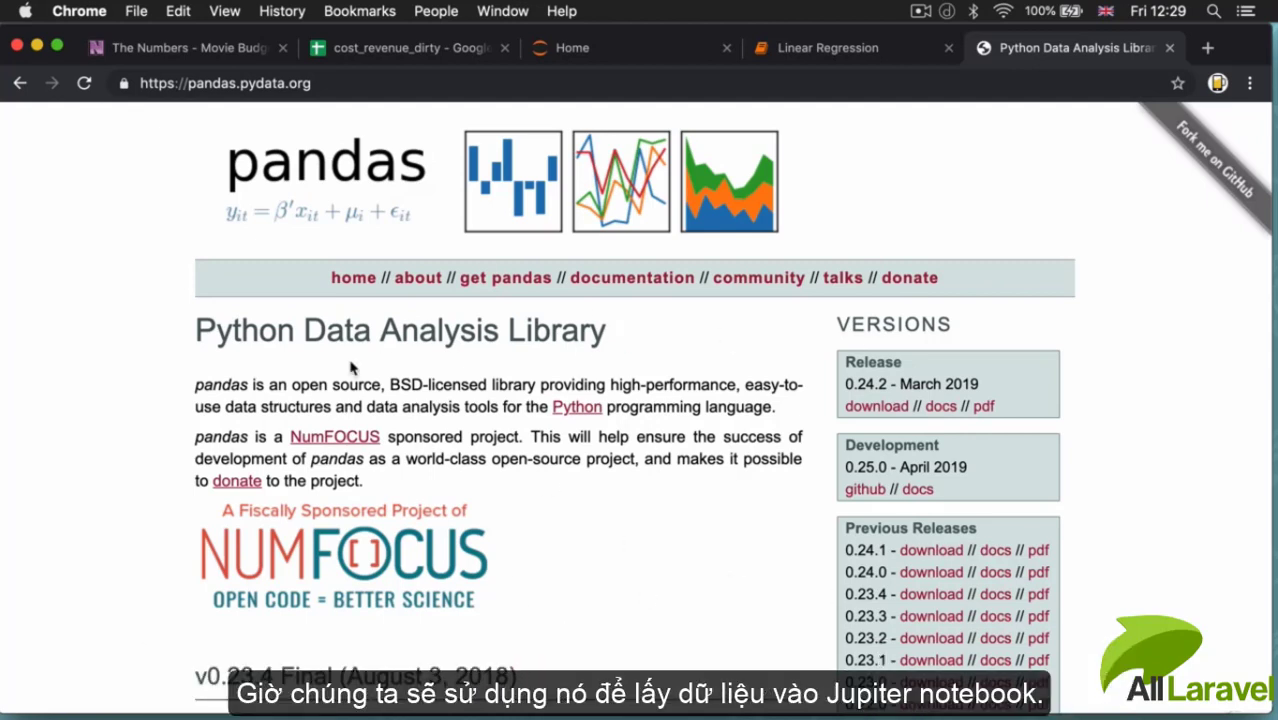
Write pandas.read_csv('') in the second cell, then check the file list for the CSV name.
click(828, 48)
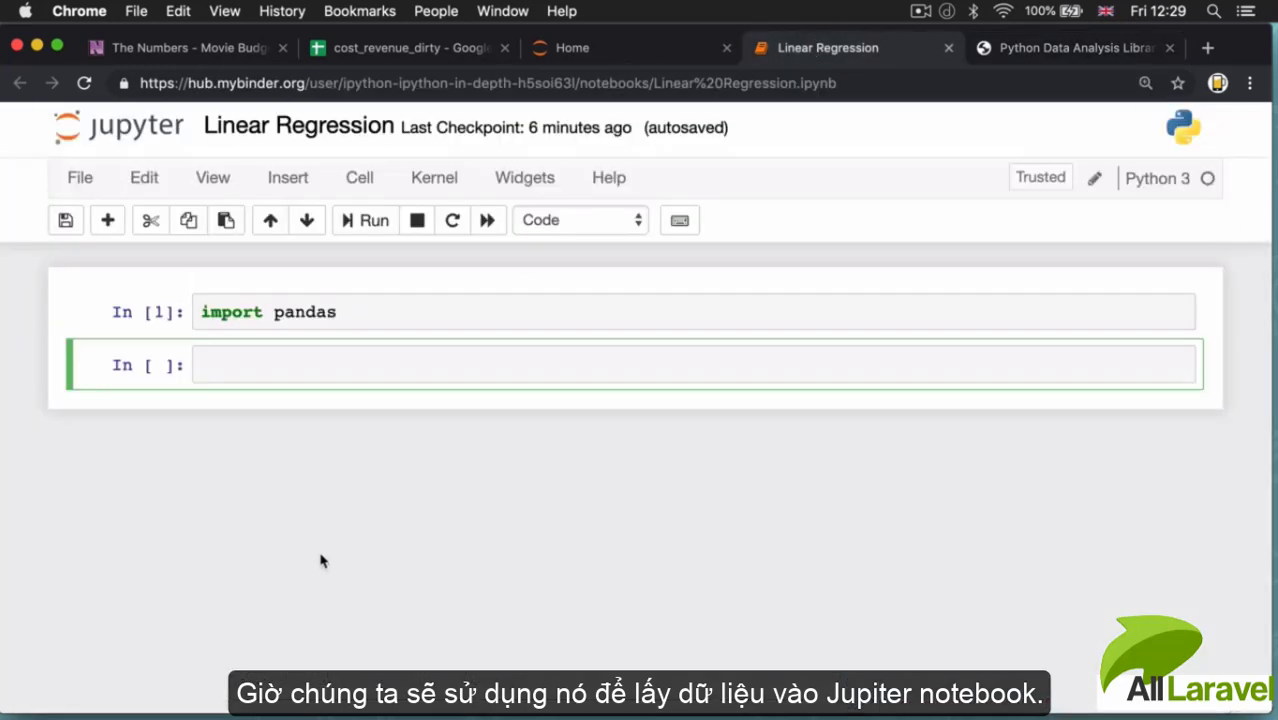
text(pandas)
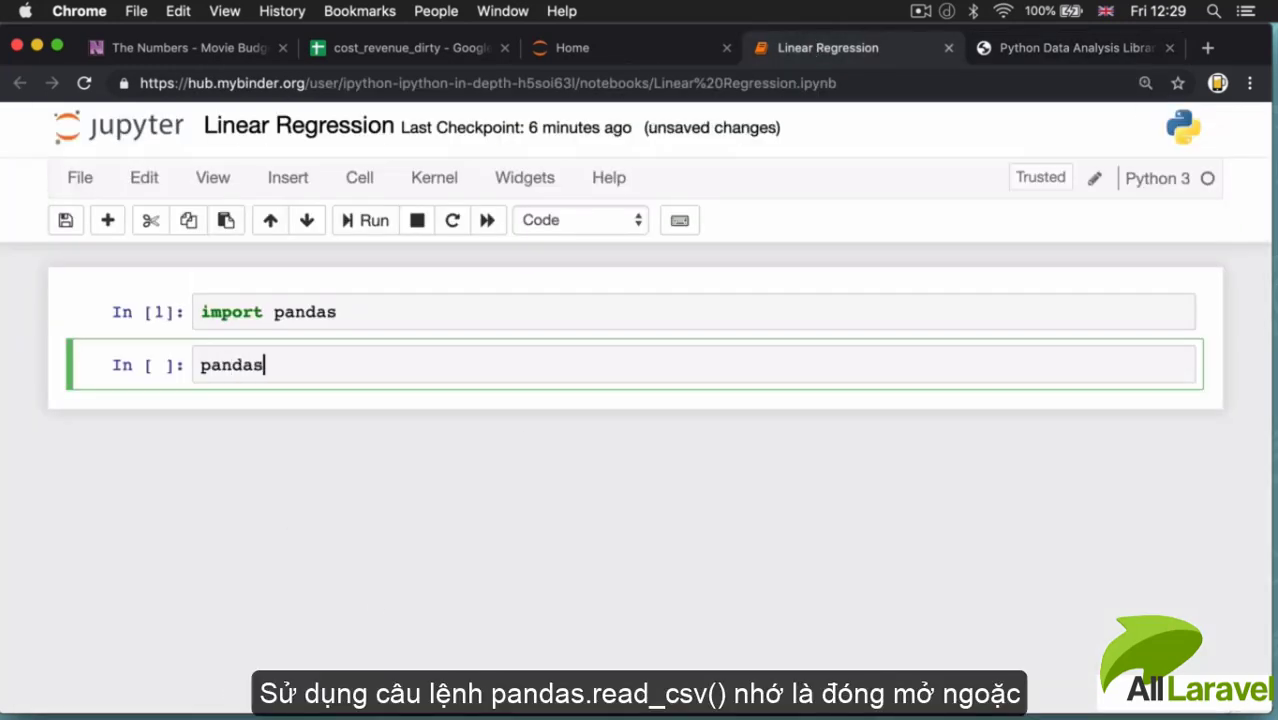
text(.read)
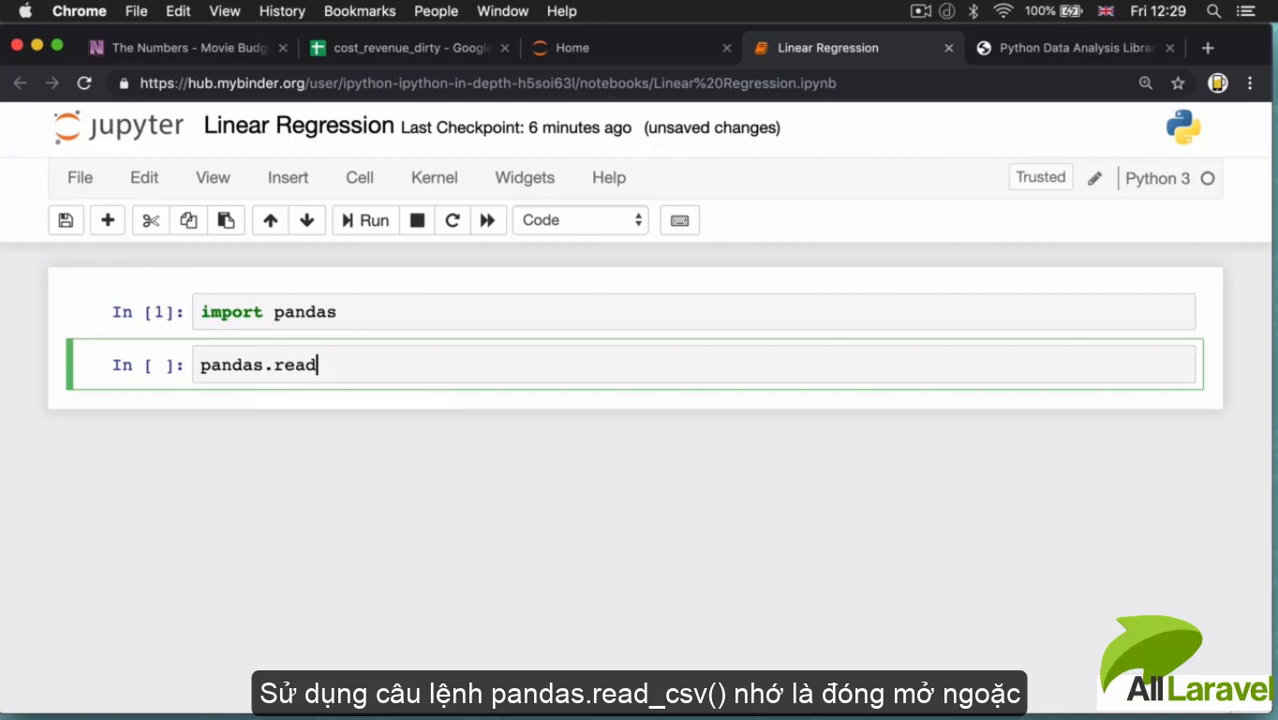
text(_csv()
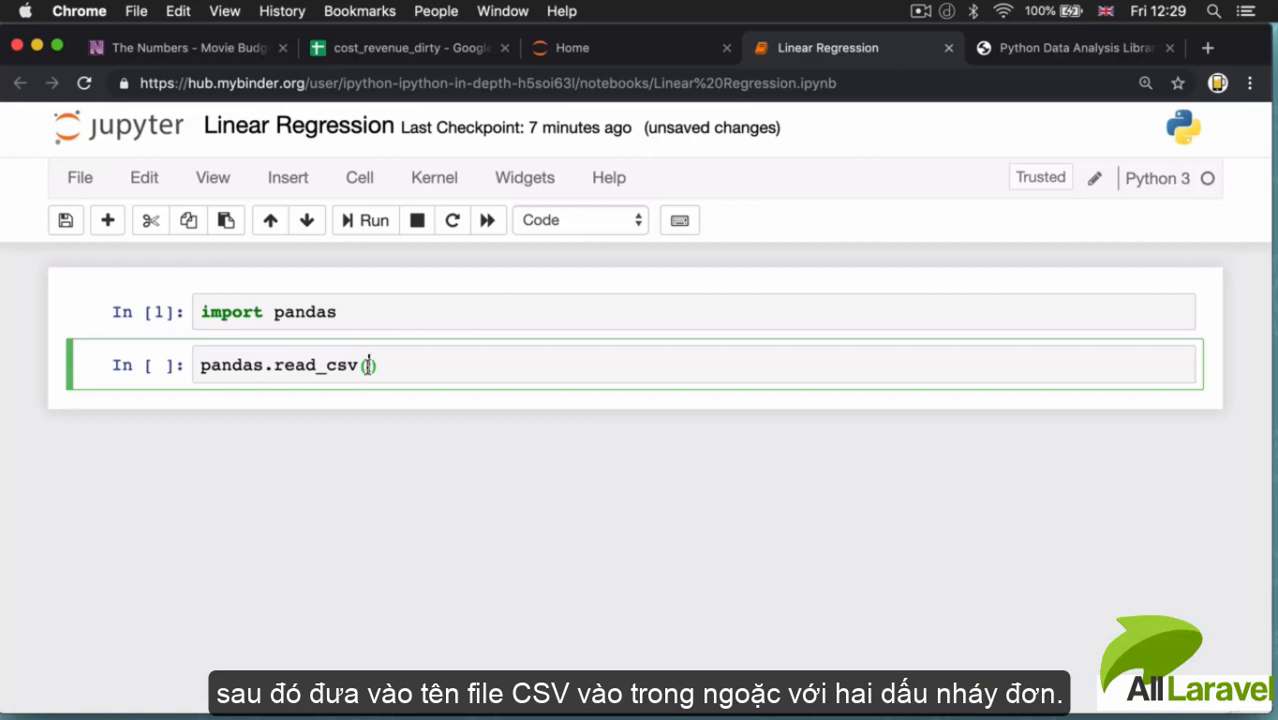
text('')
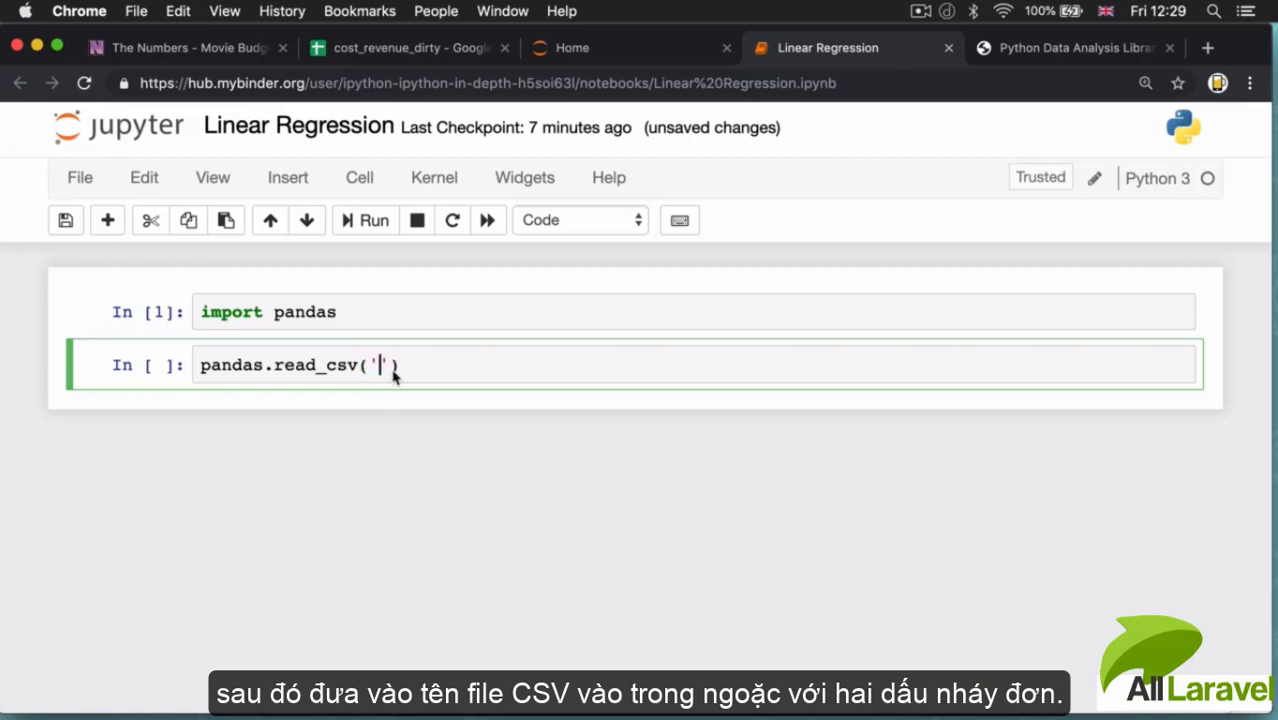
click(572, 48)
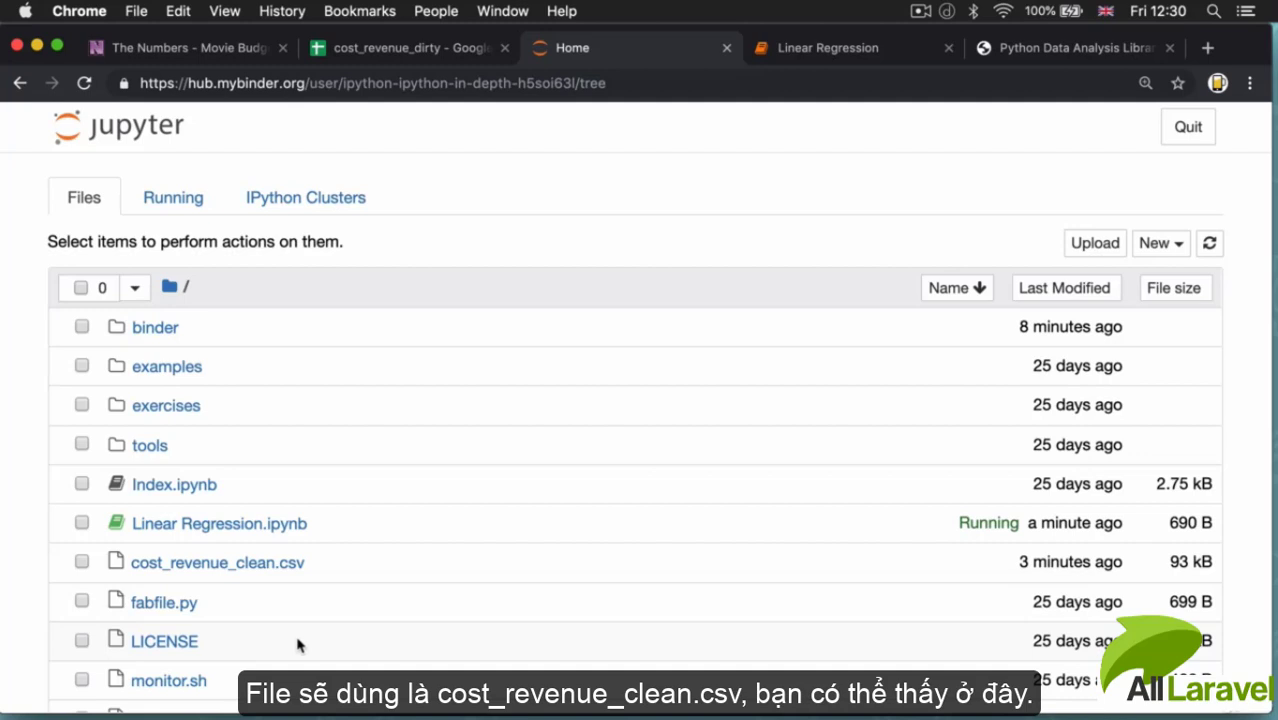
mouse_move(296, 568)
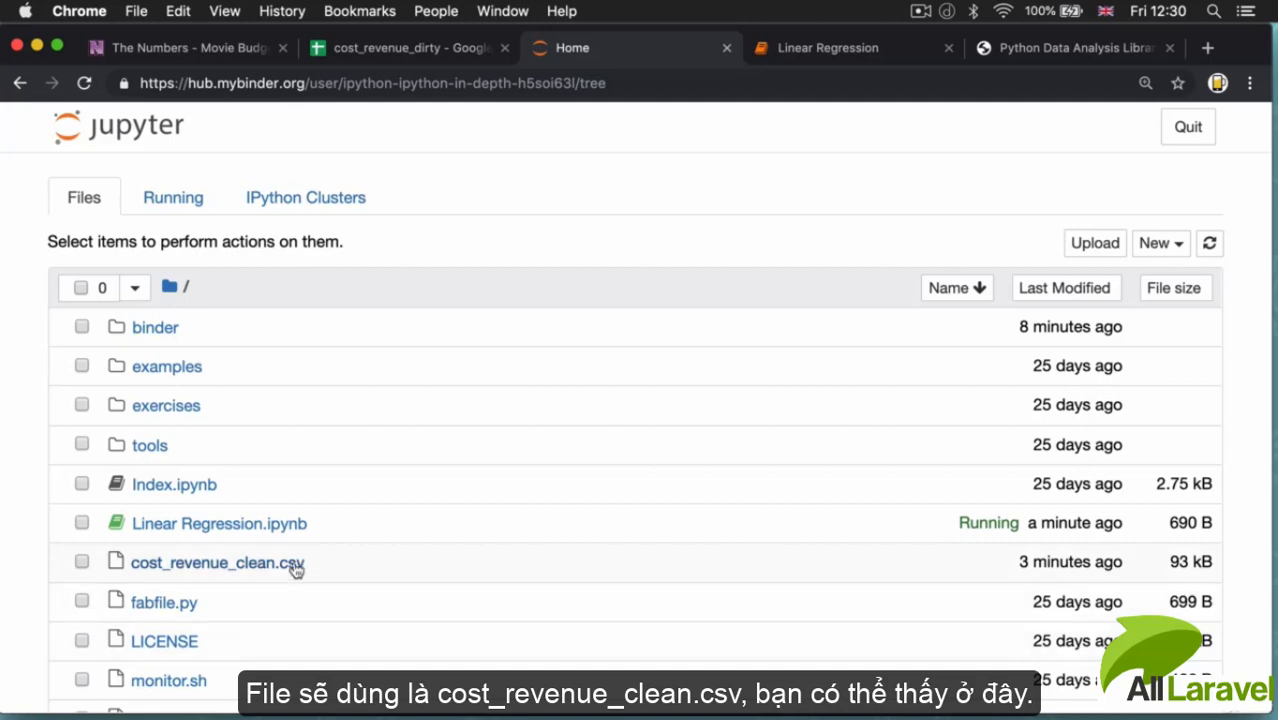
Copy cost_revenue_clean.csv from the file list into the read_csv quotes.
double_click(216, 562)
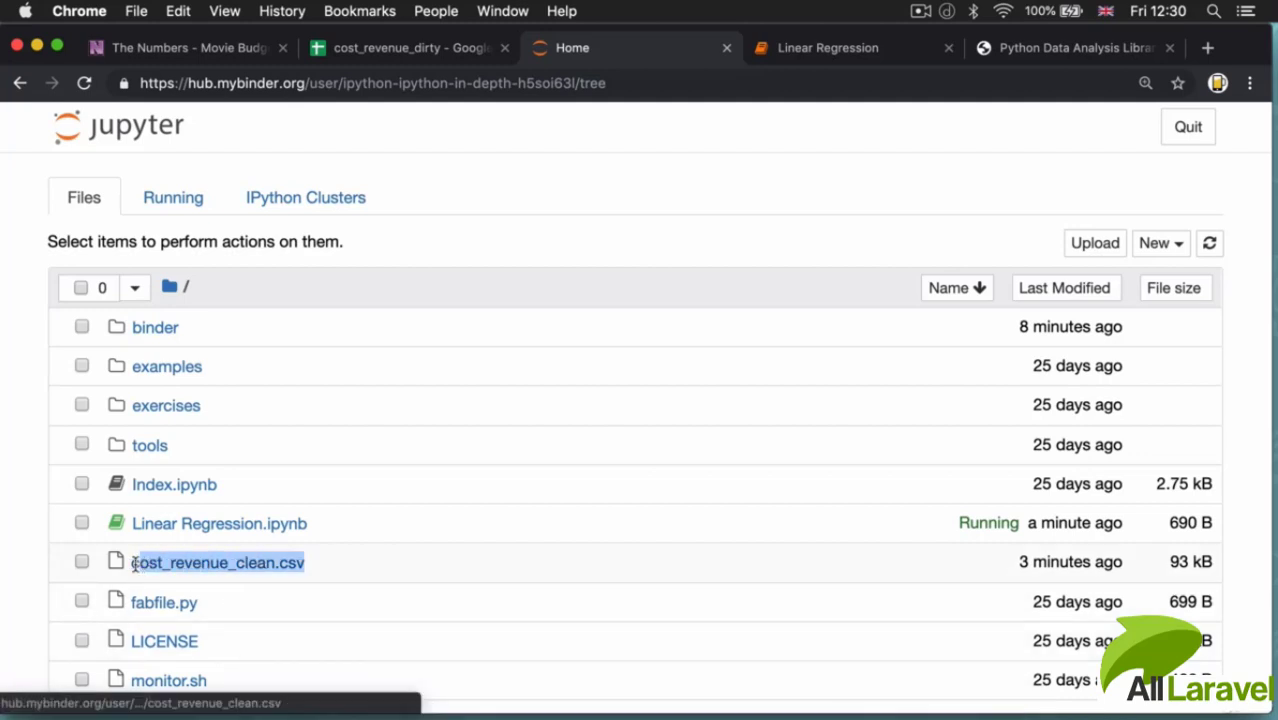
click(82, 560)
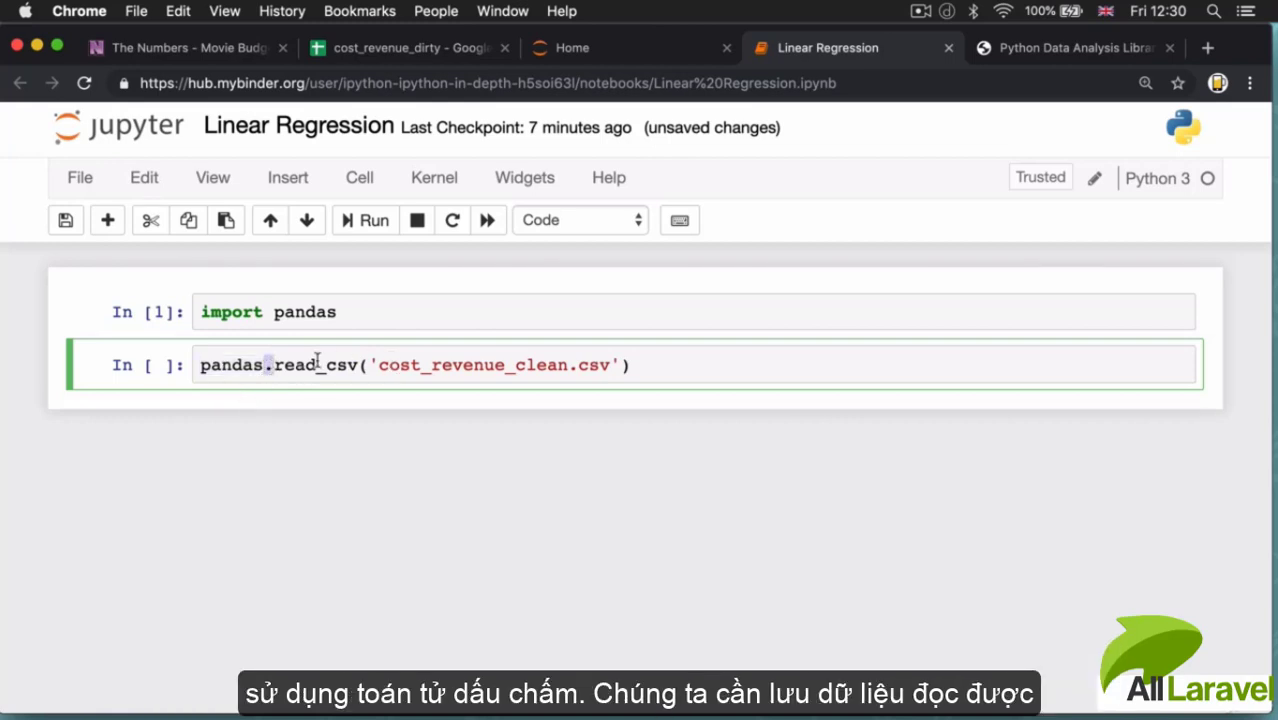
mouse_move(452, 352)
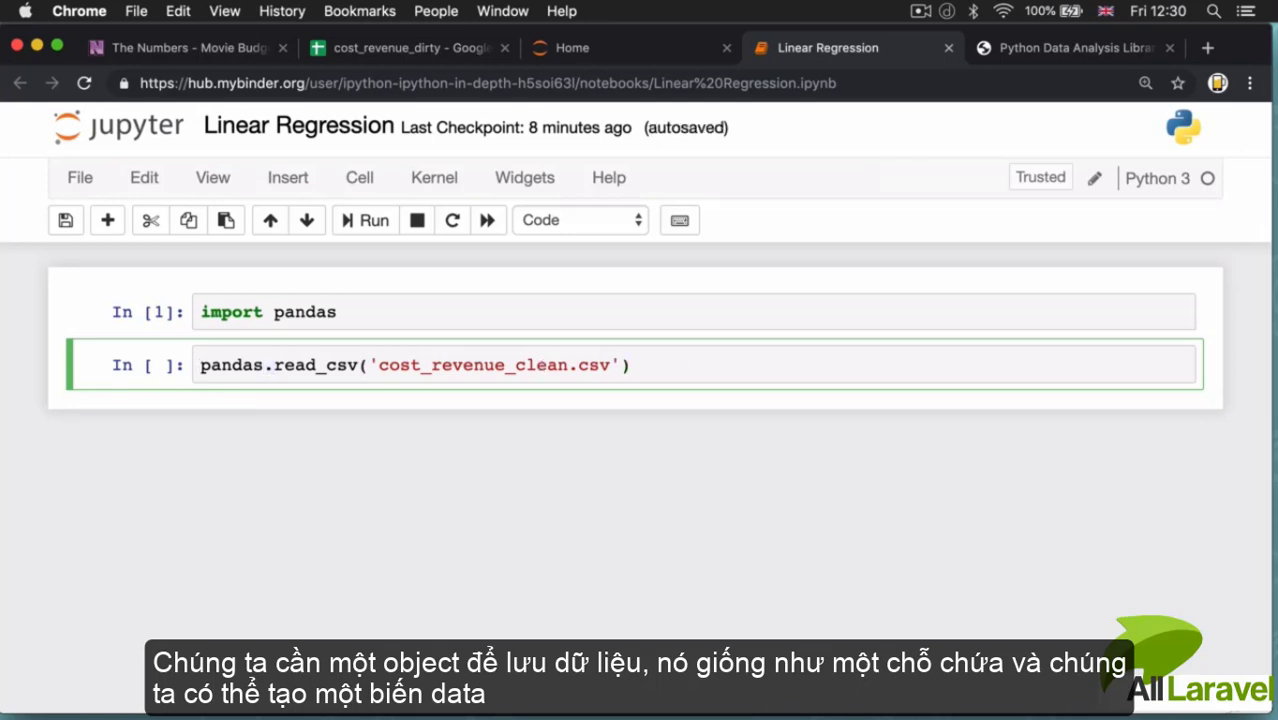
Assign the read_csv result to a variable named data and run the cell.
text(data =)
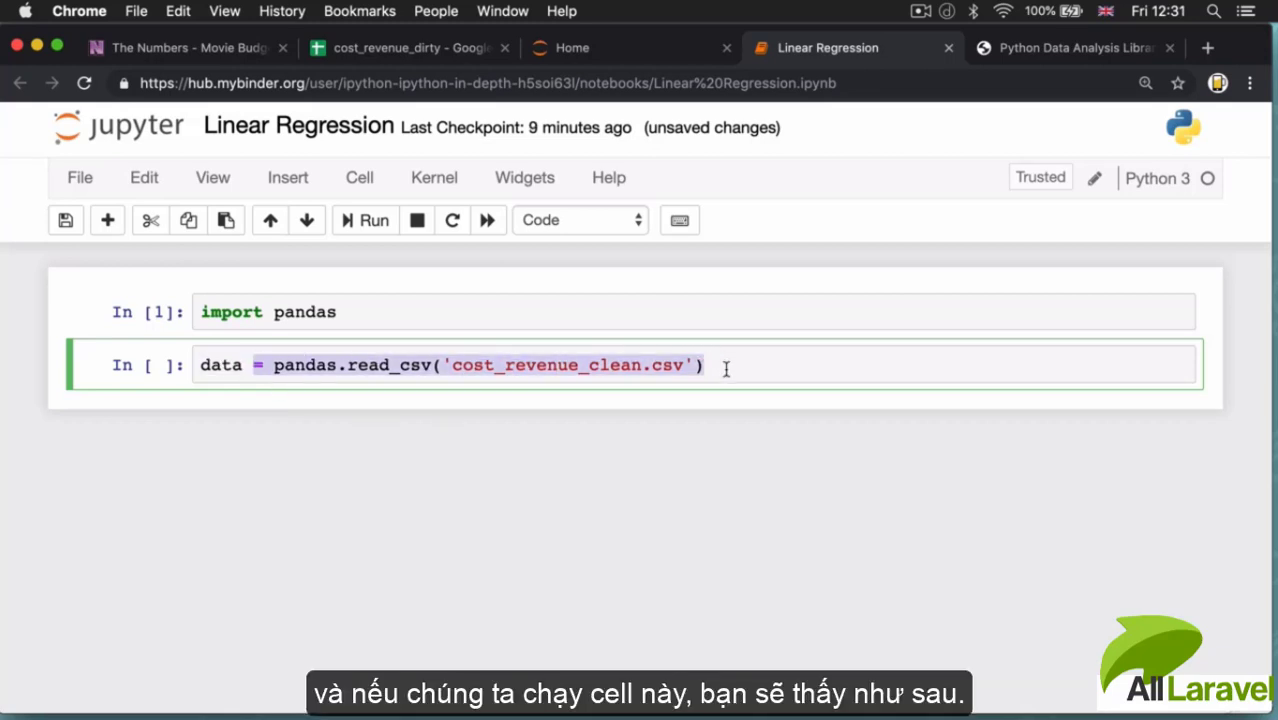
click(364, 220)
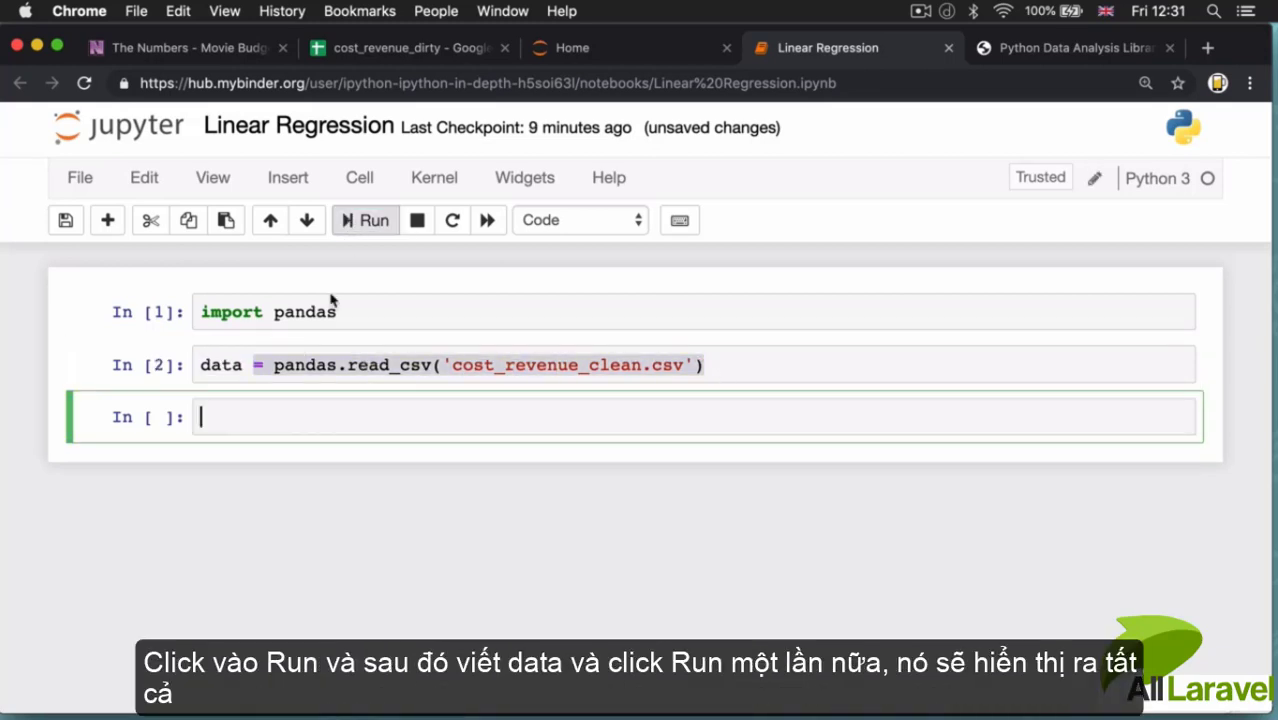
Evaluate data in cell 3 to display the budget and gross table row by row.
text(data)
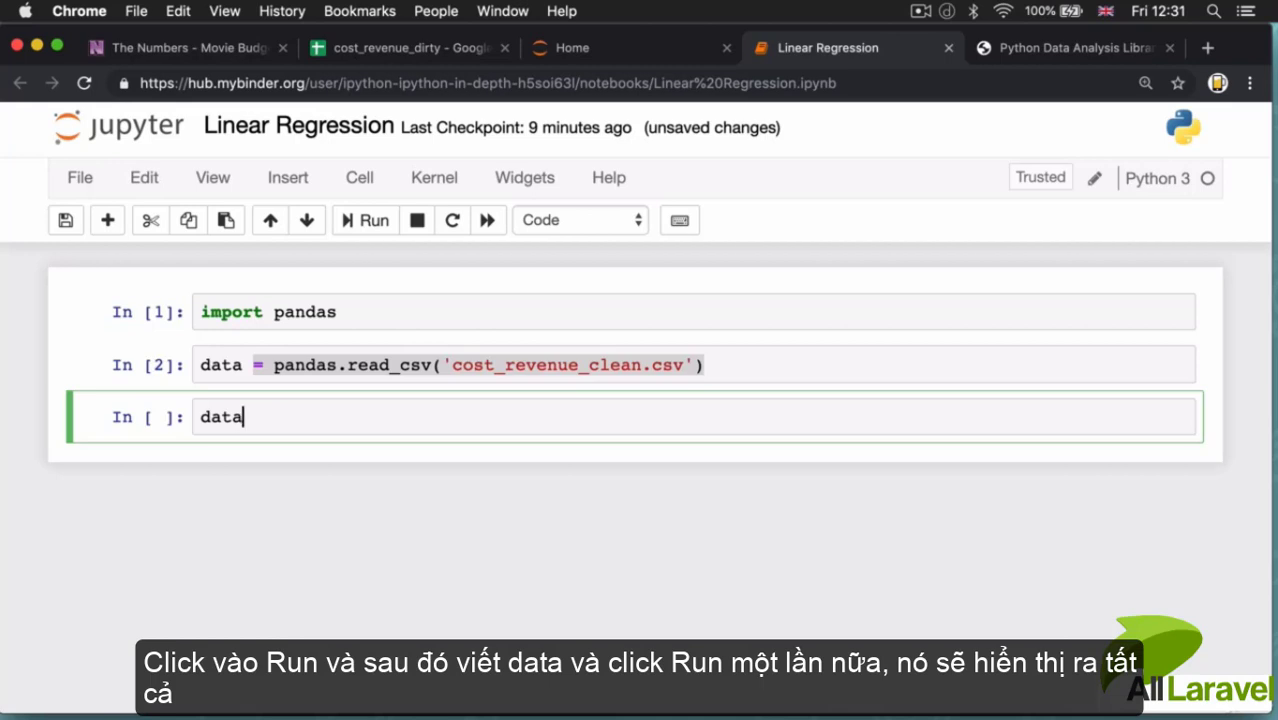
mouse_move(346, 200)
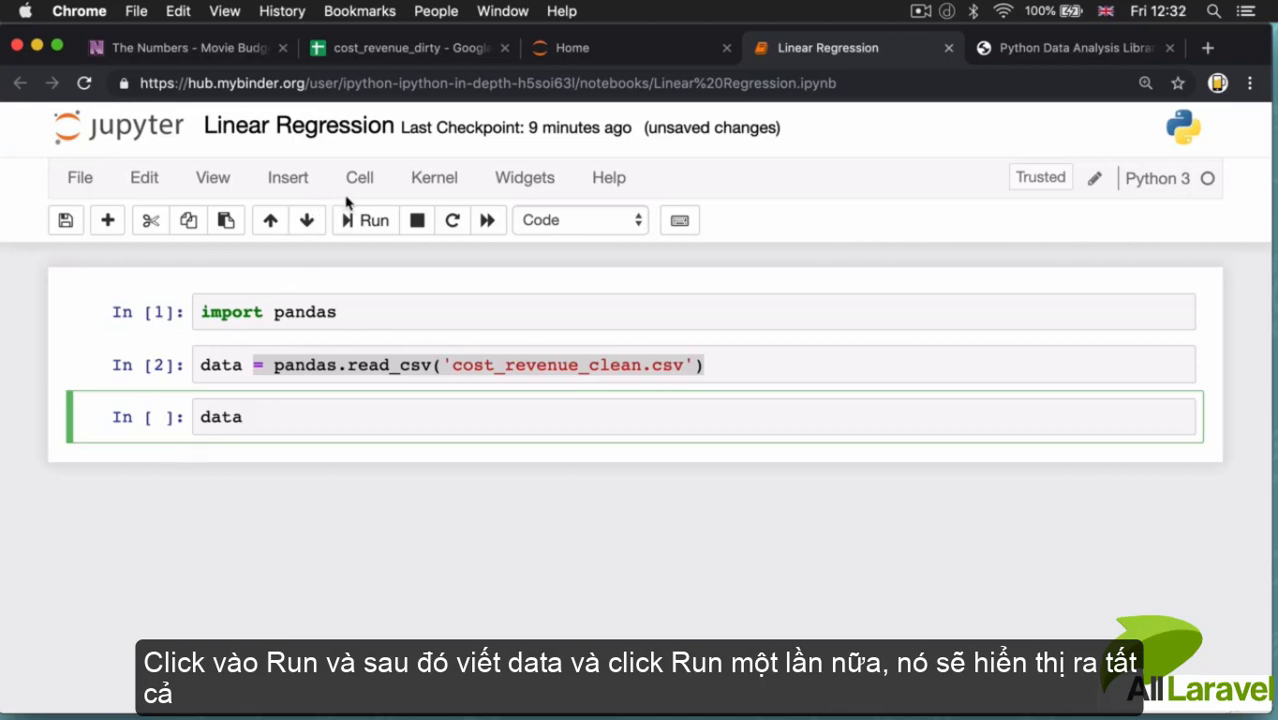
click(372, 218)
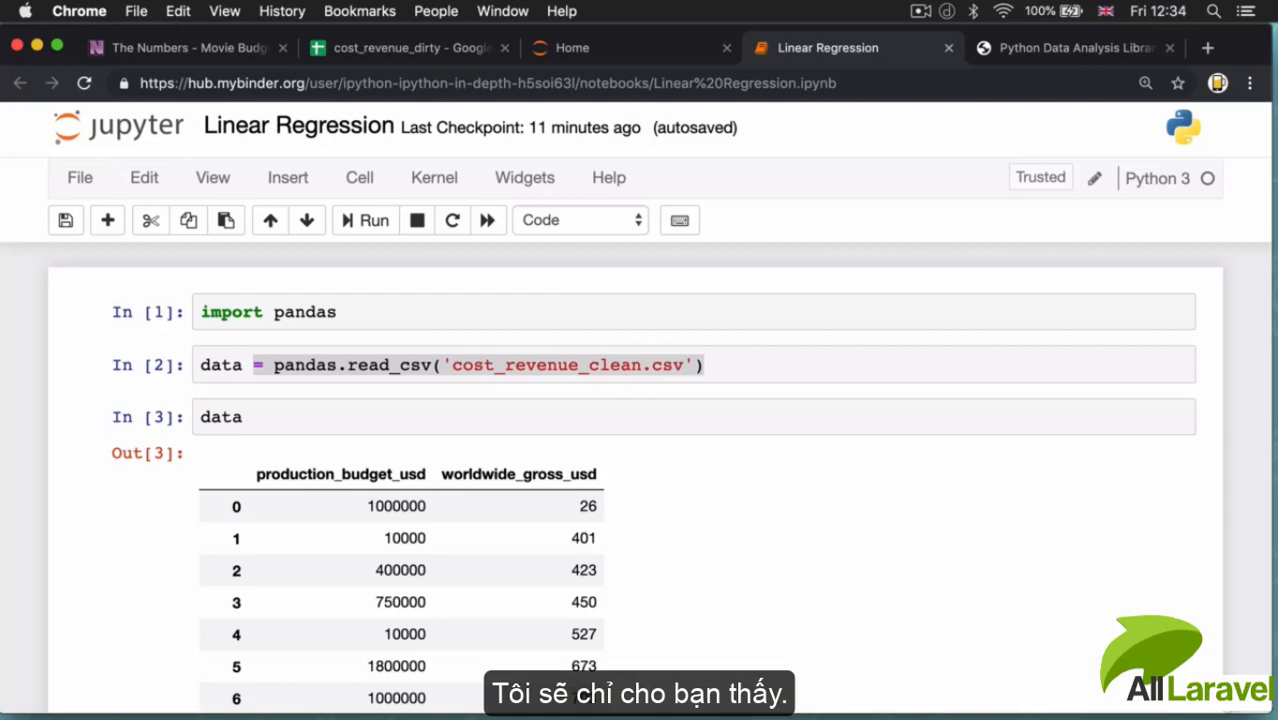
scroll(down, 3)
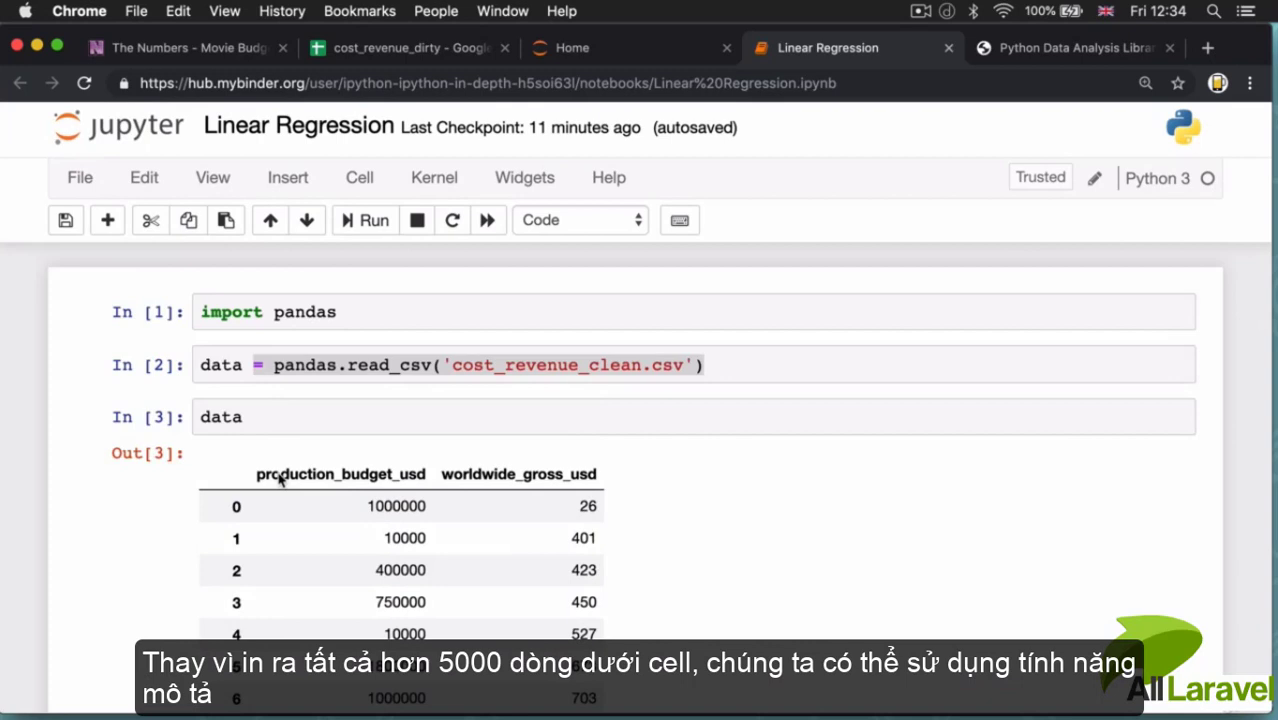
Run data.describe() to show count, mean, std, min, quartiles and max of both columns.
text(.)
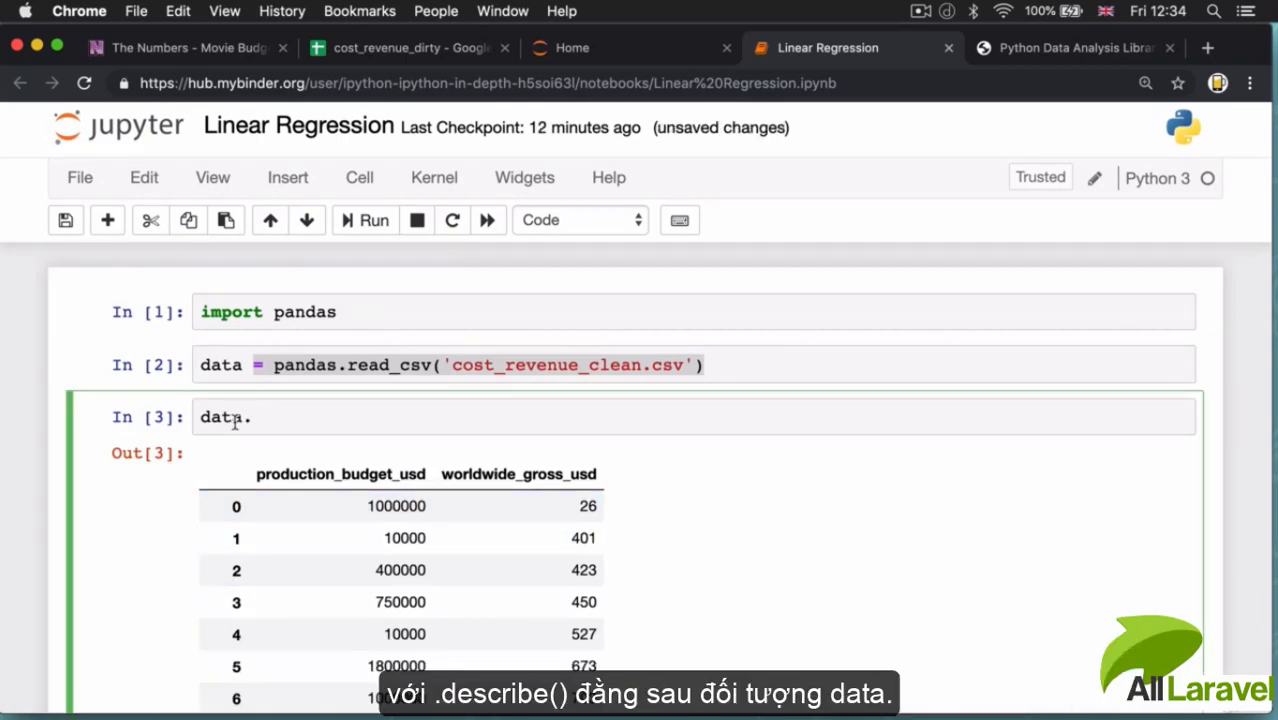
text(de)
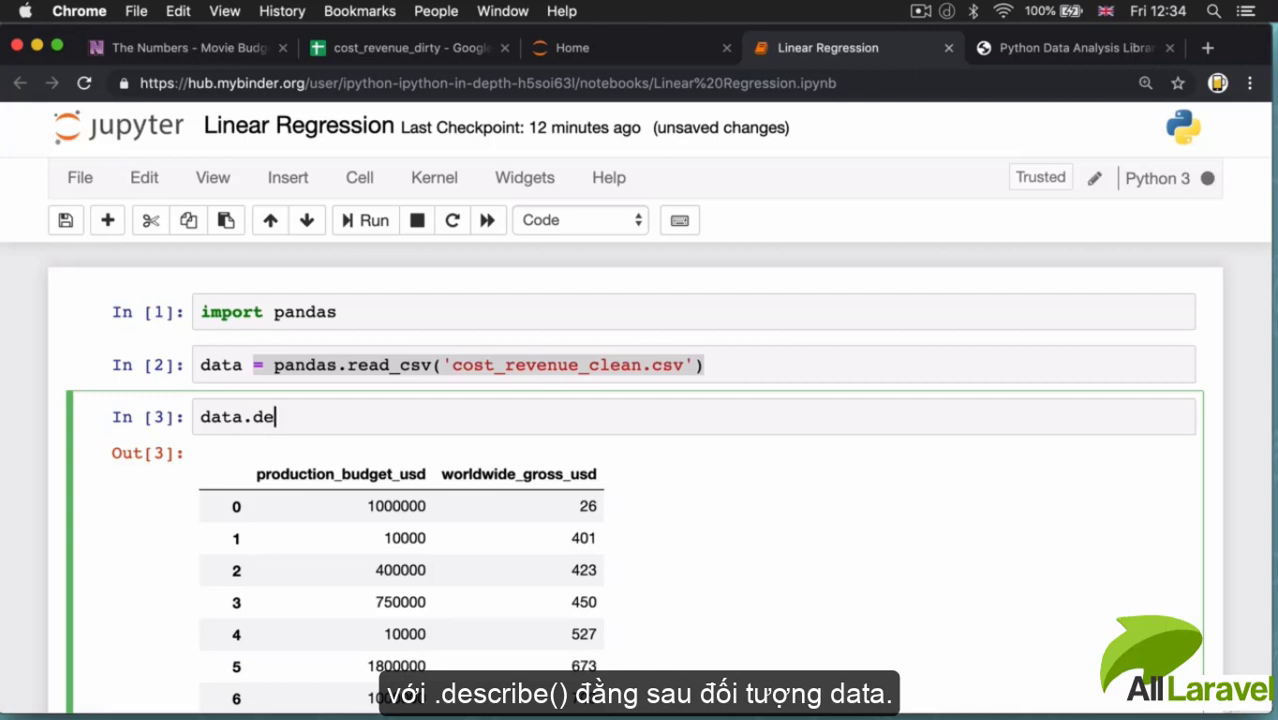
text(scribe())
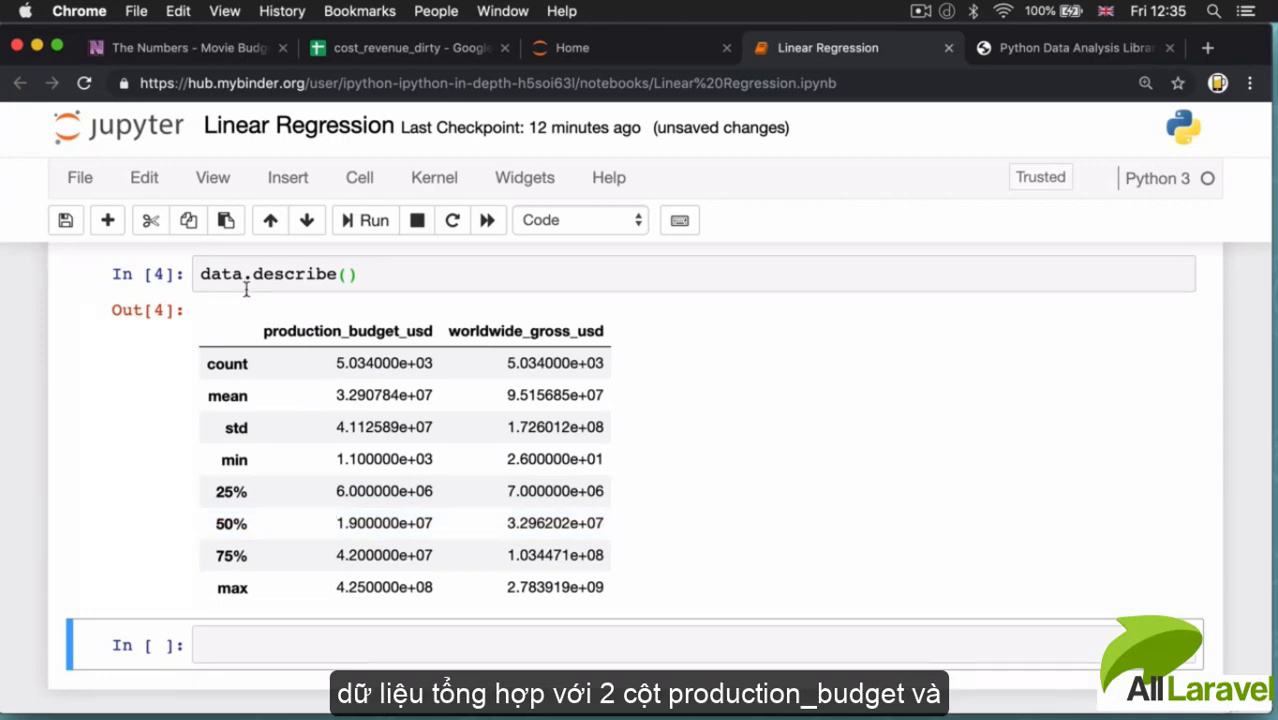
mouse_move(378, 644)
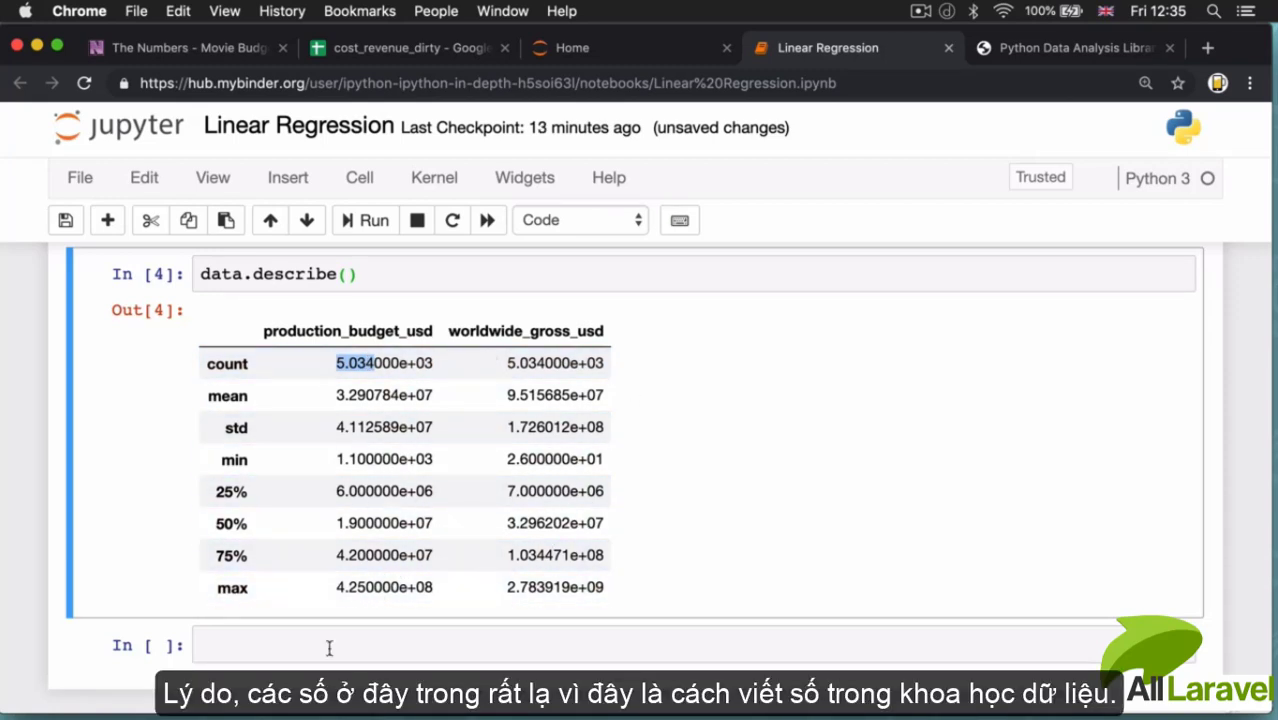
Evaluate the e-notation value 5.034e3 in the empty bottom cell.
click(328, 644)
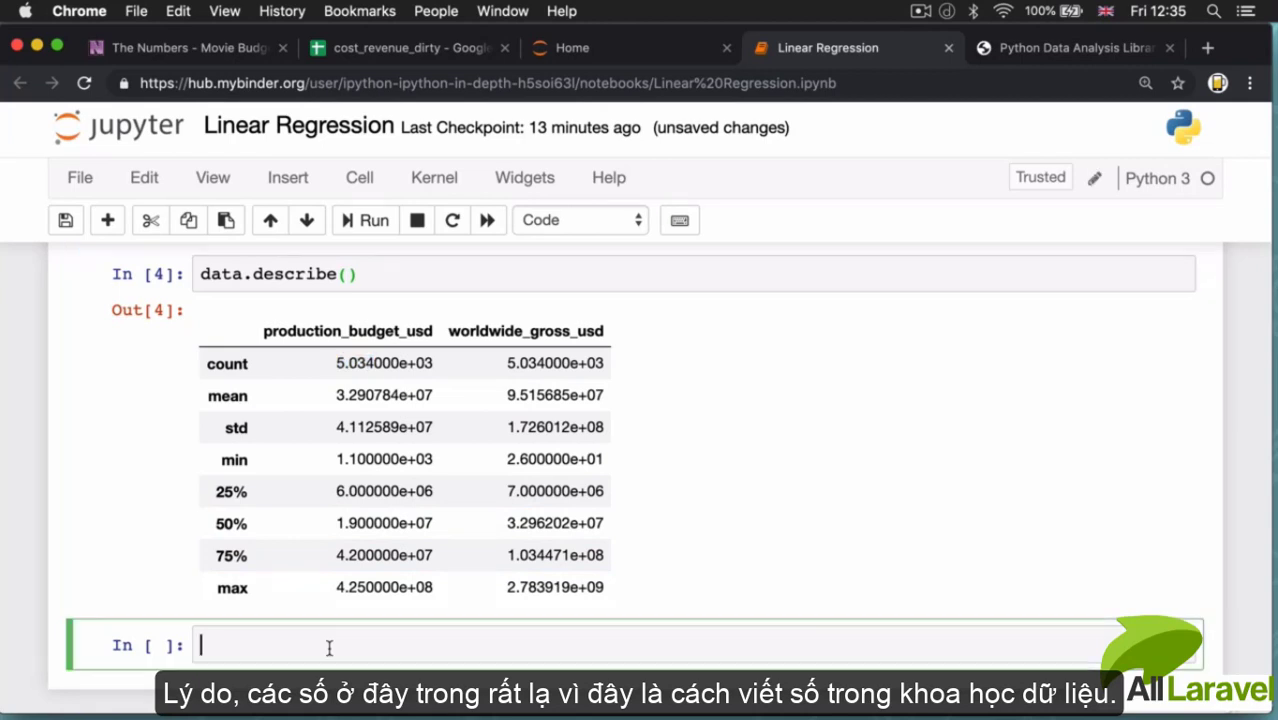
text(5.)
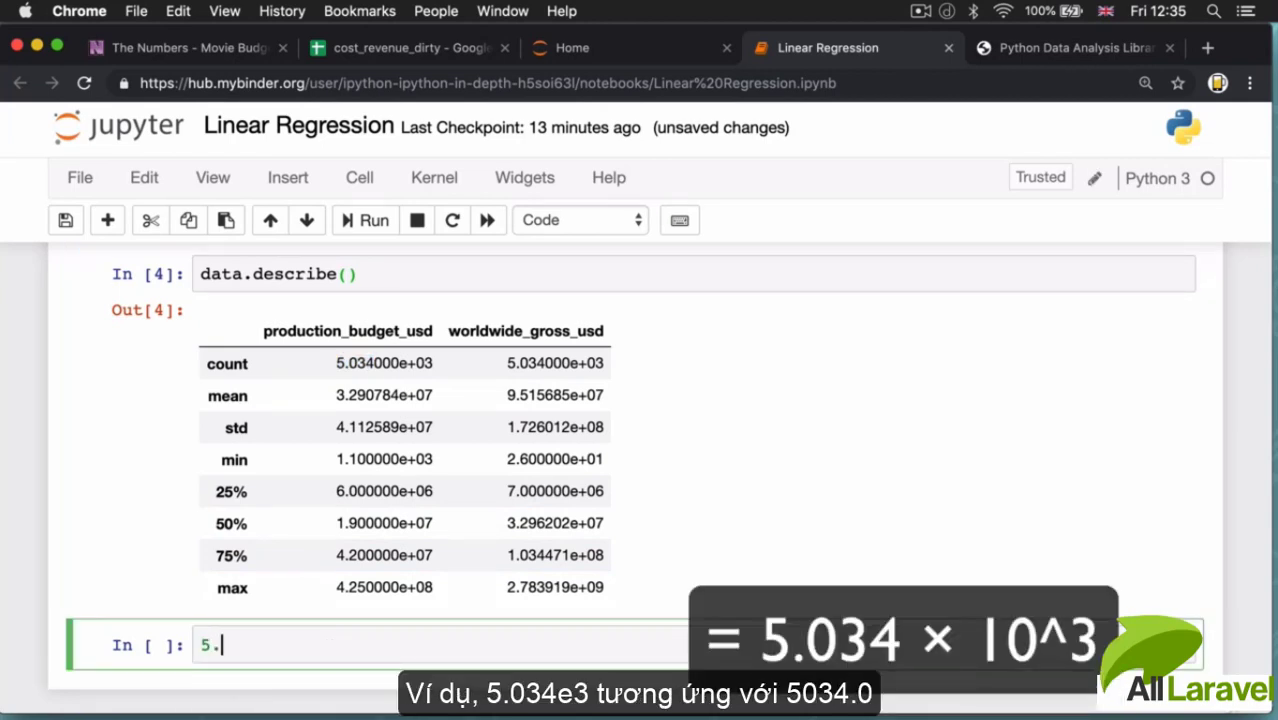
text(034)
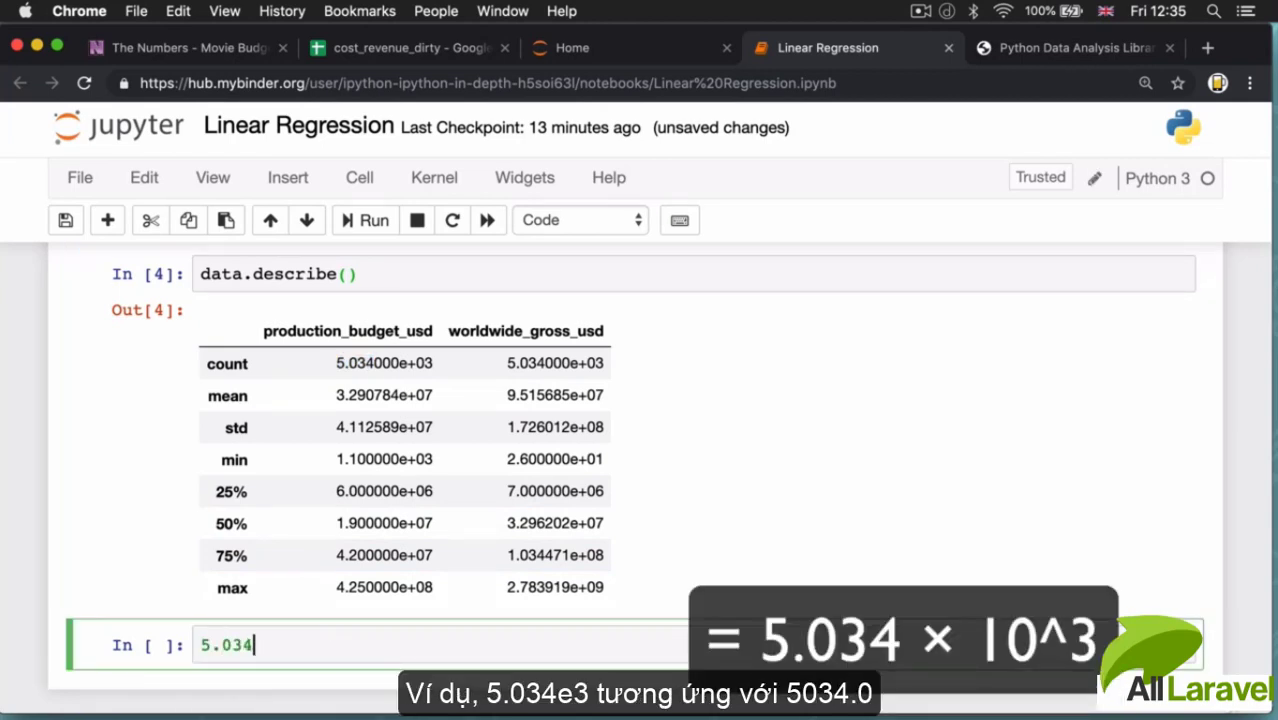
text(e3)
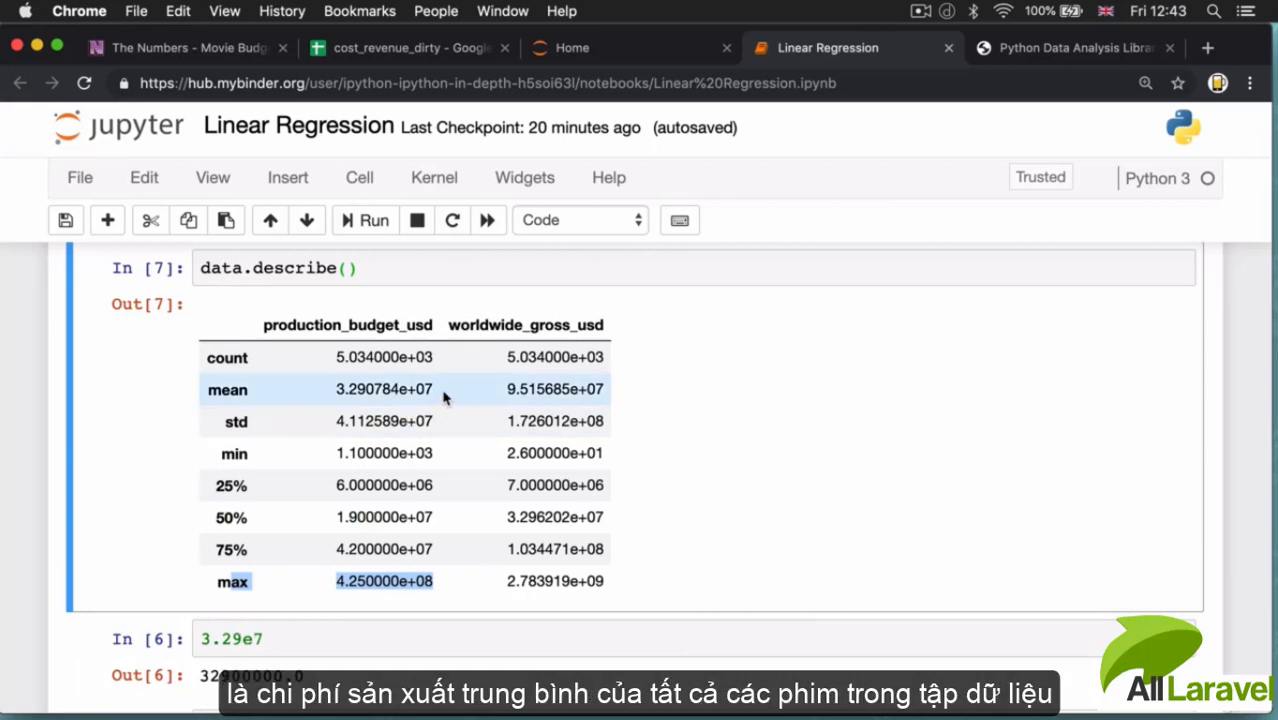
click(384, 388)
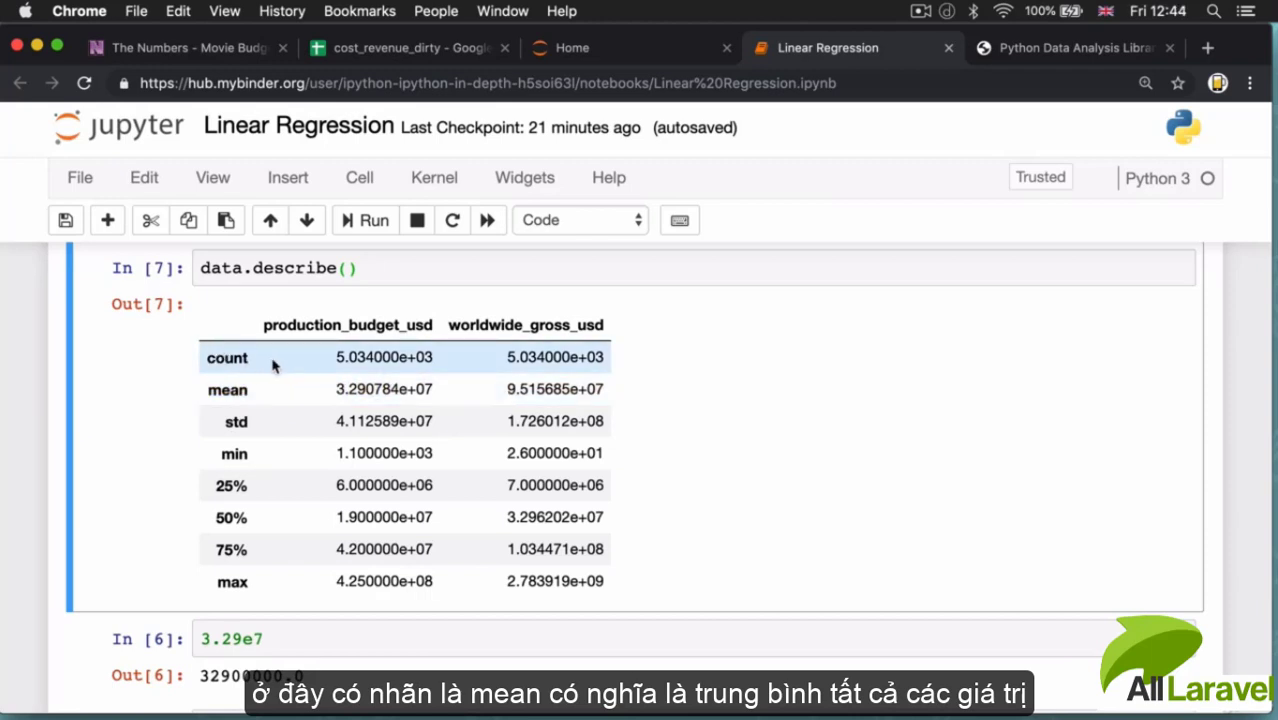
mouse_move(416, 388)
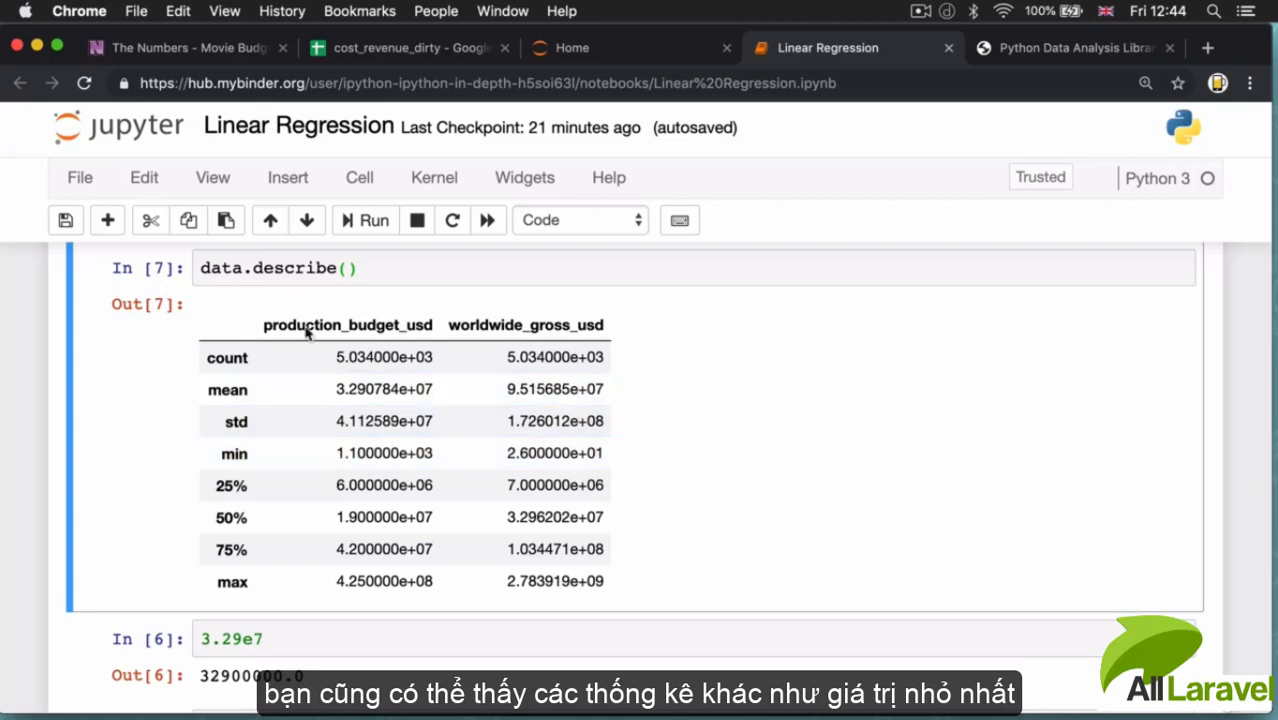
click(384, 452)
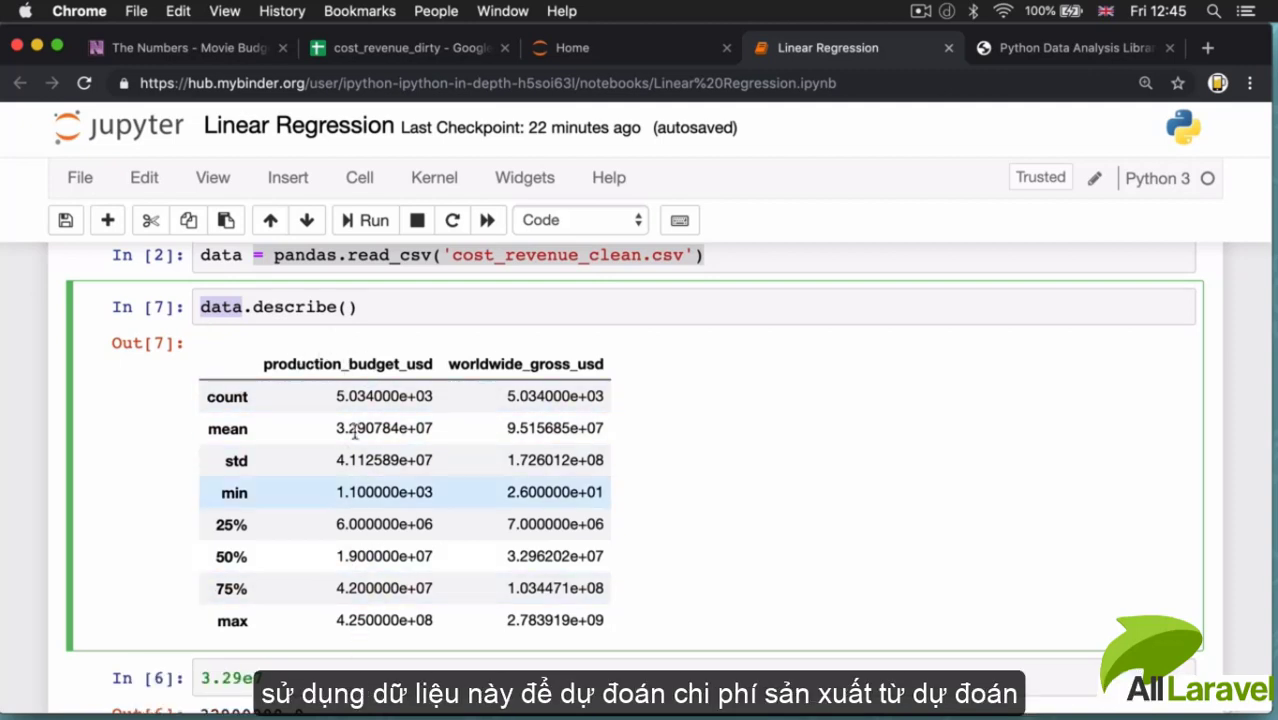
click(346, 364)
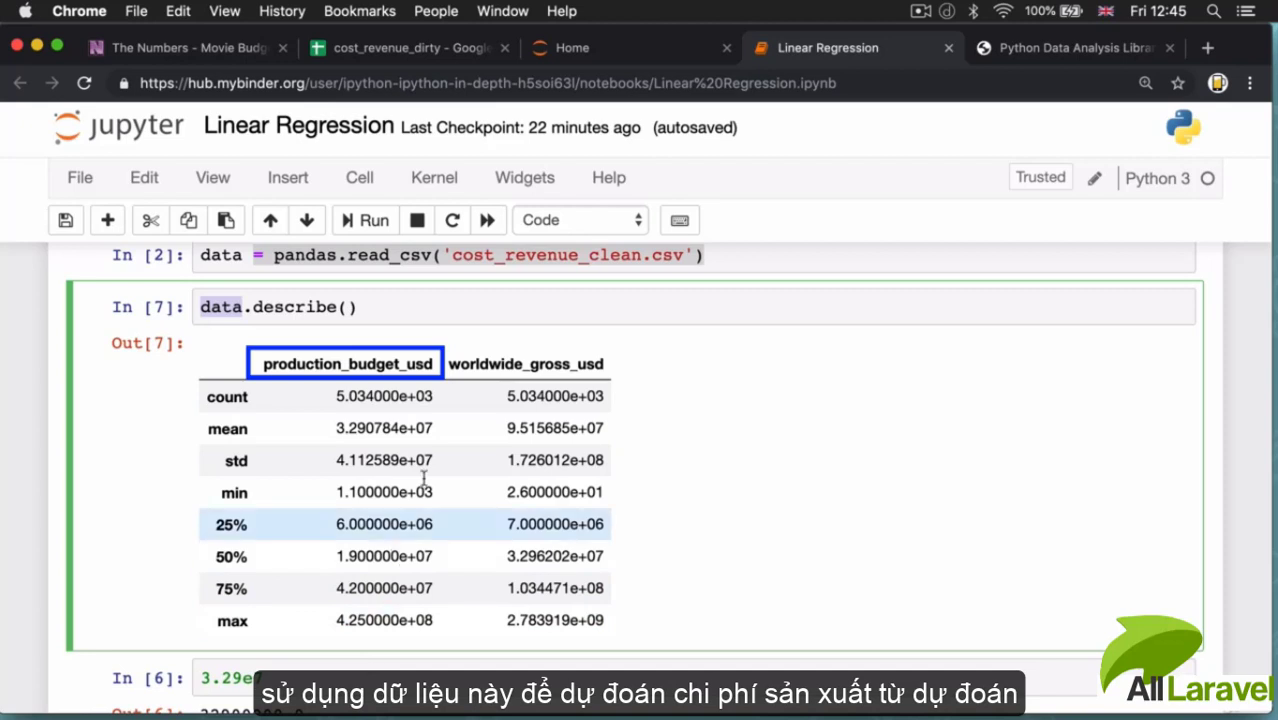
click(528, 364)
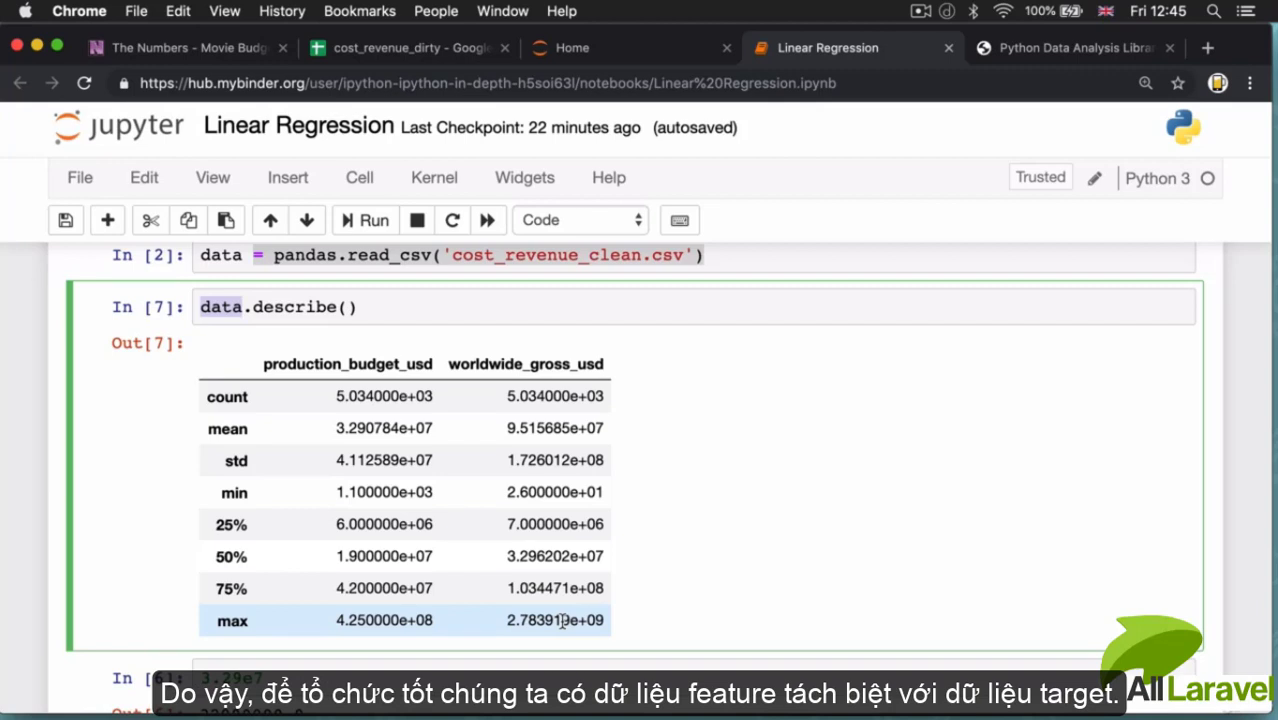
scroll(down, 3)
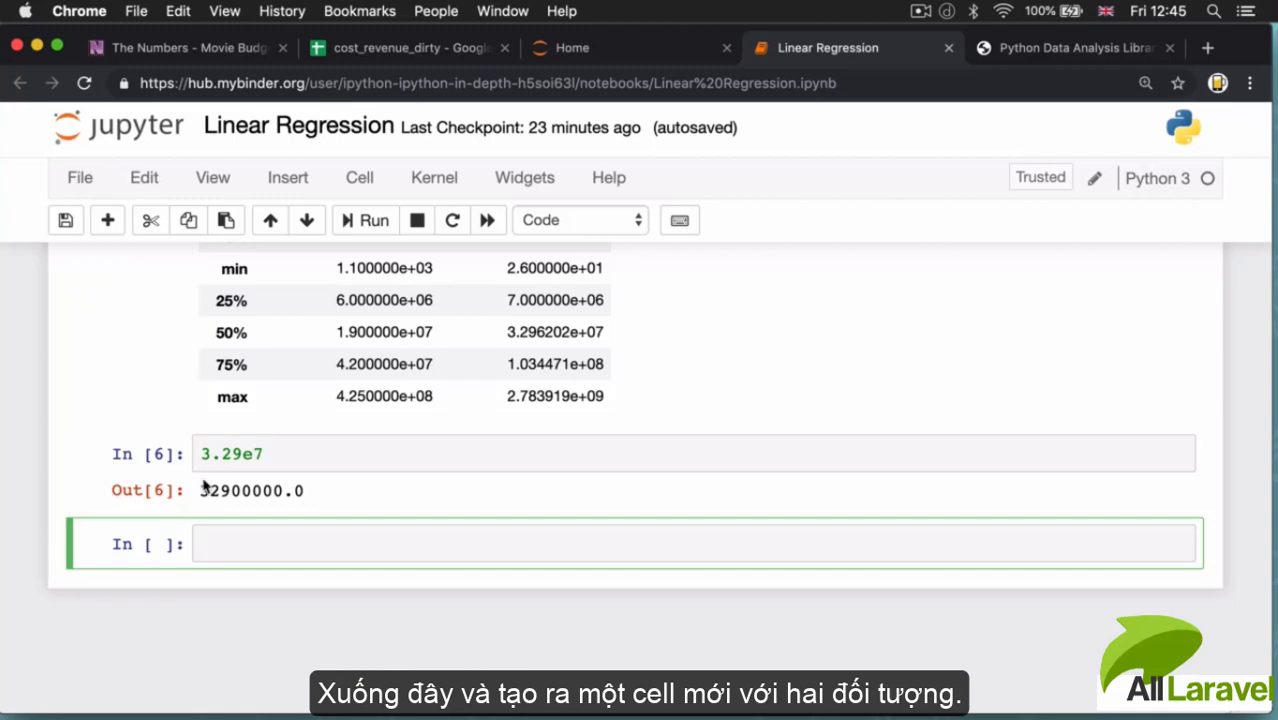
Write unfinished 'X =' and 'y =' lines in the bottom cell without running it.
text(X =)
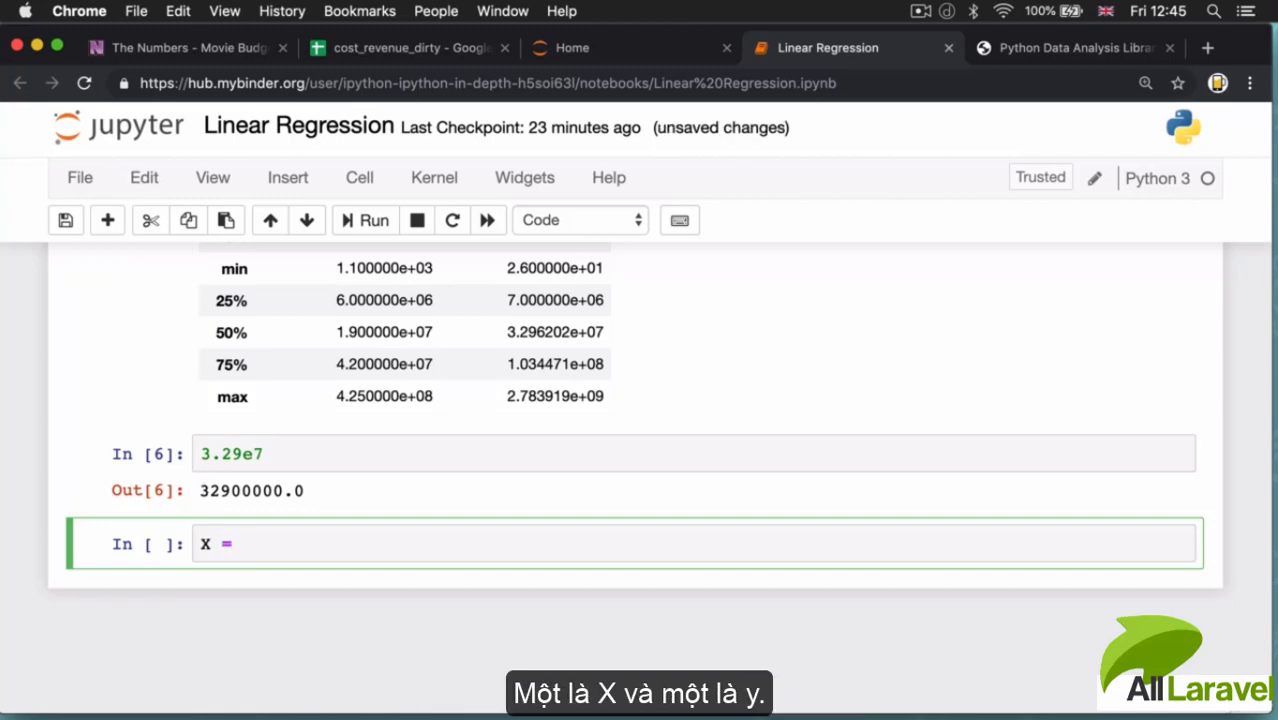
text(y)
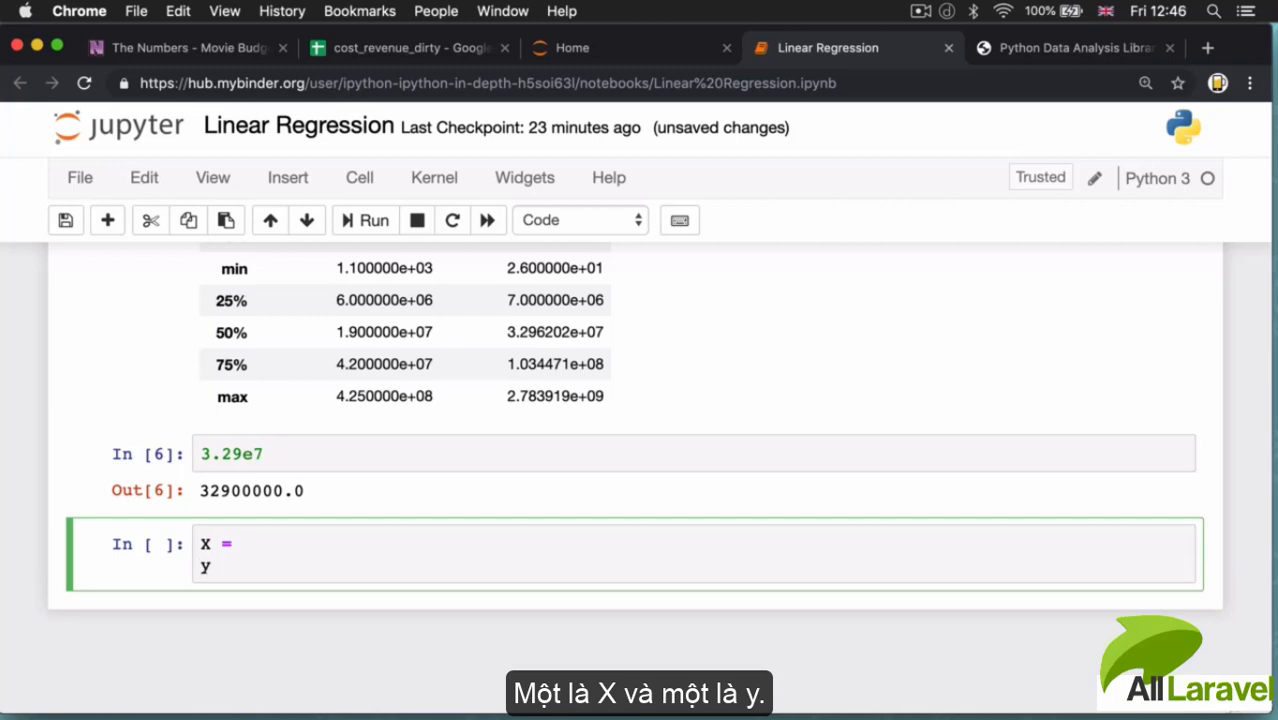
text(=)
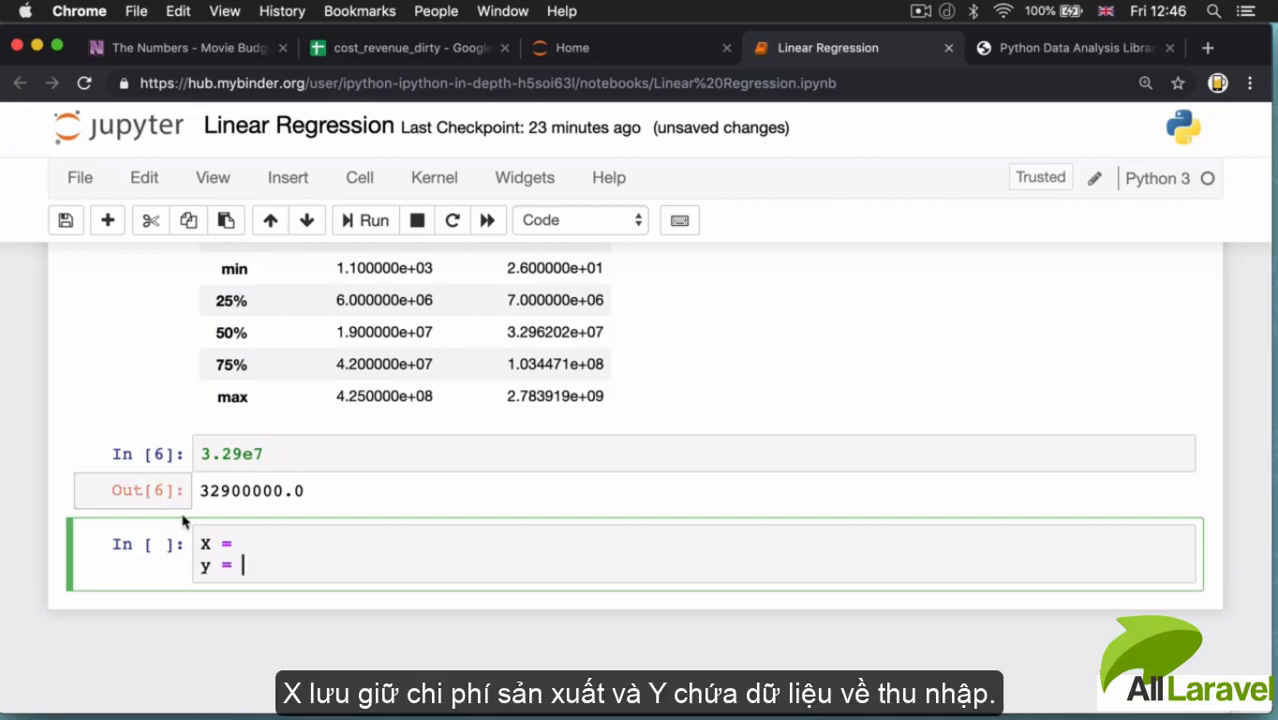
double_click(206, 544)
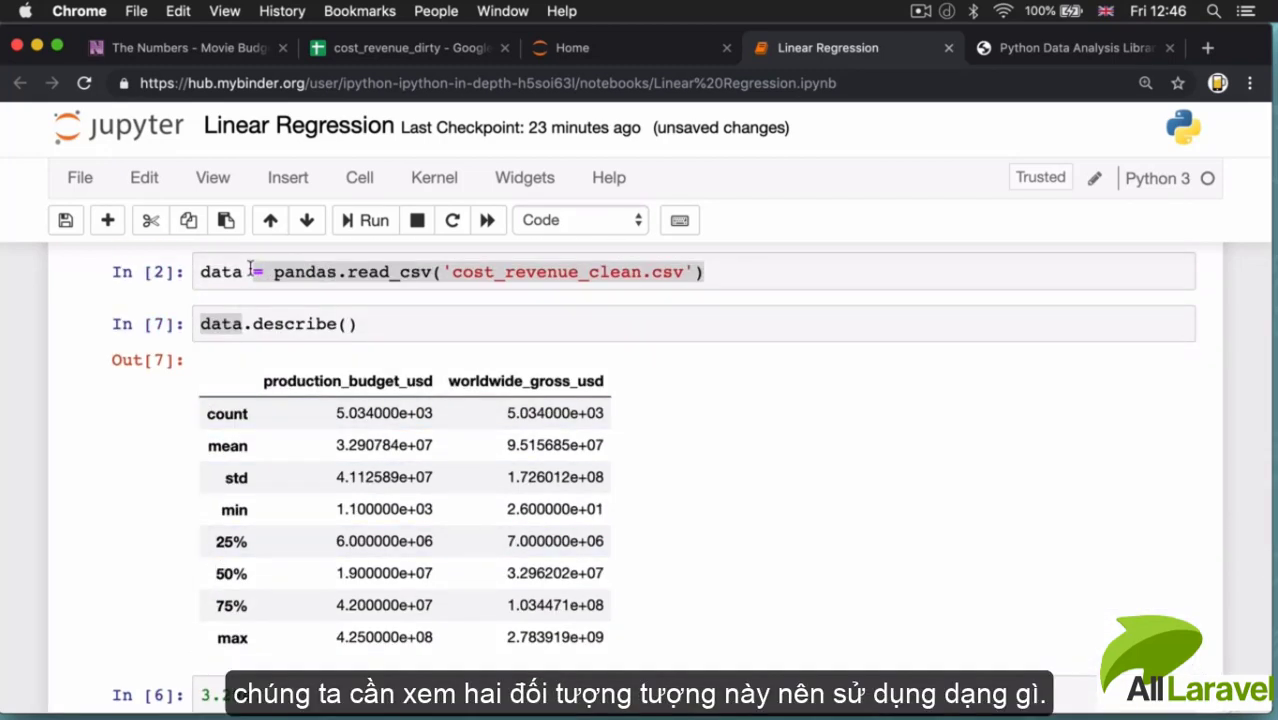
scroll(down, 3)
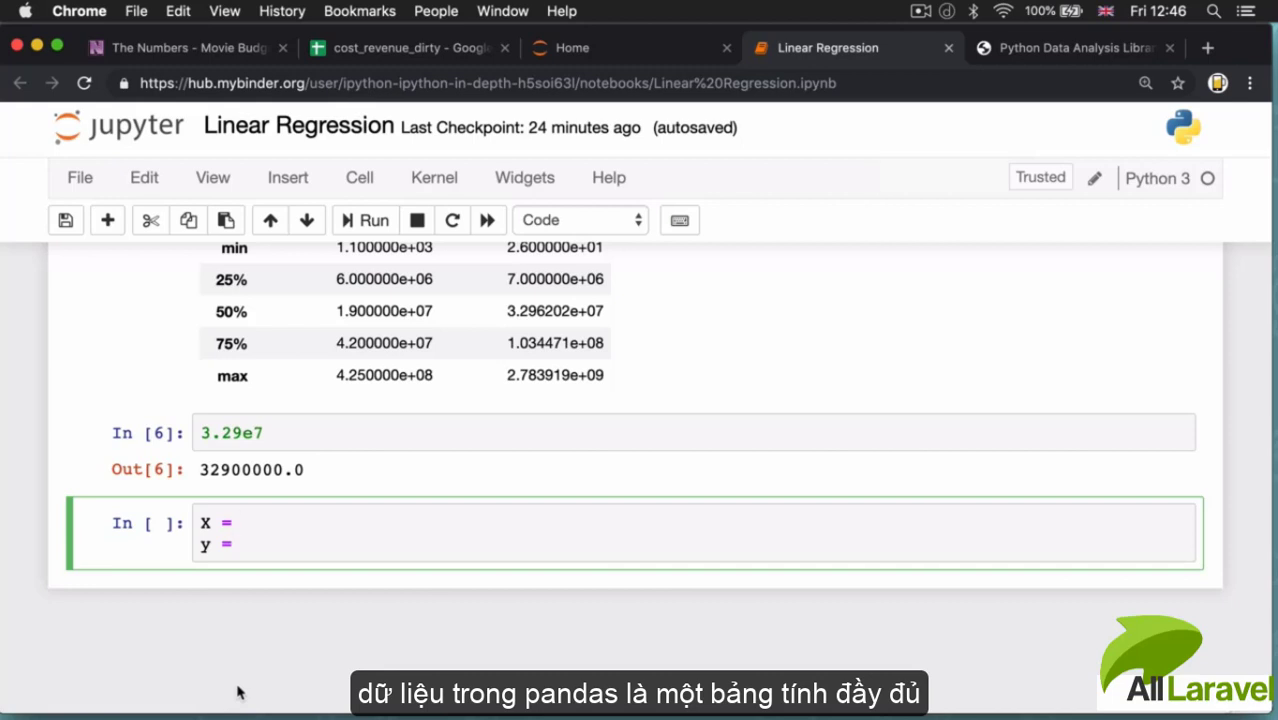
click(240, 522)
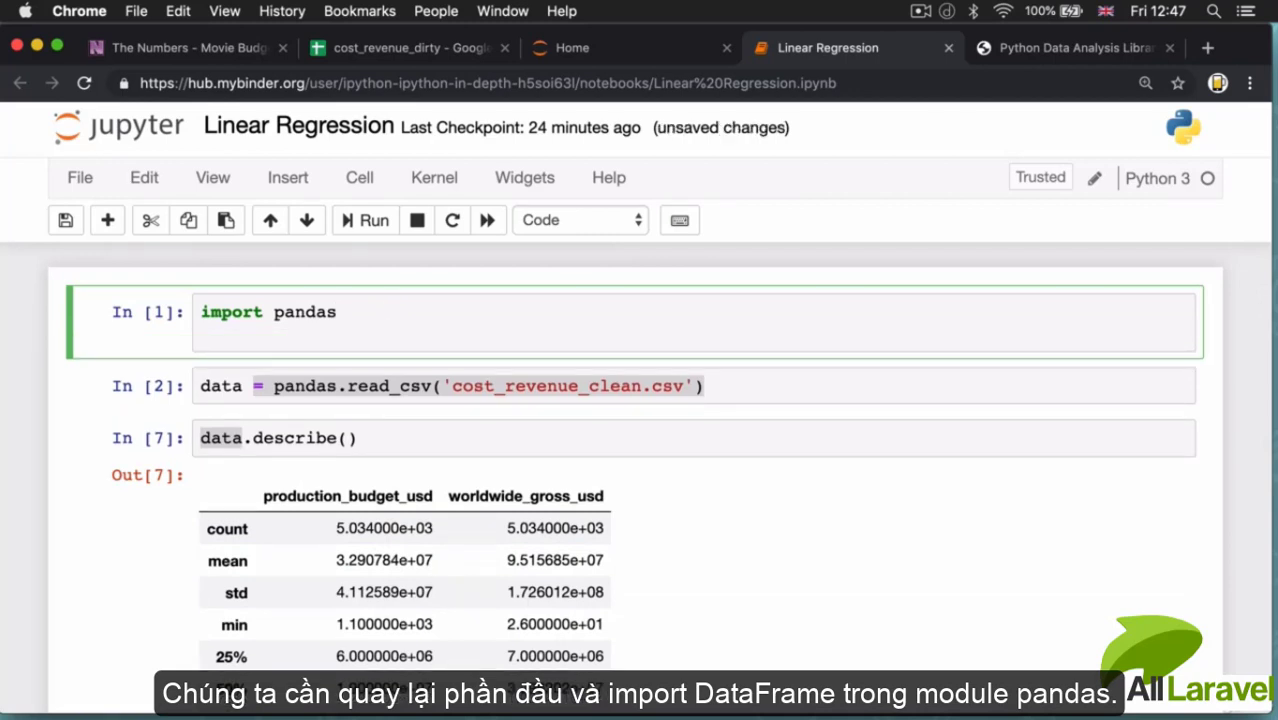
Add 'from pandas import DataFrame' below import pandas in the first cell.
text(from p)
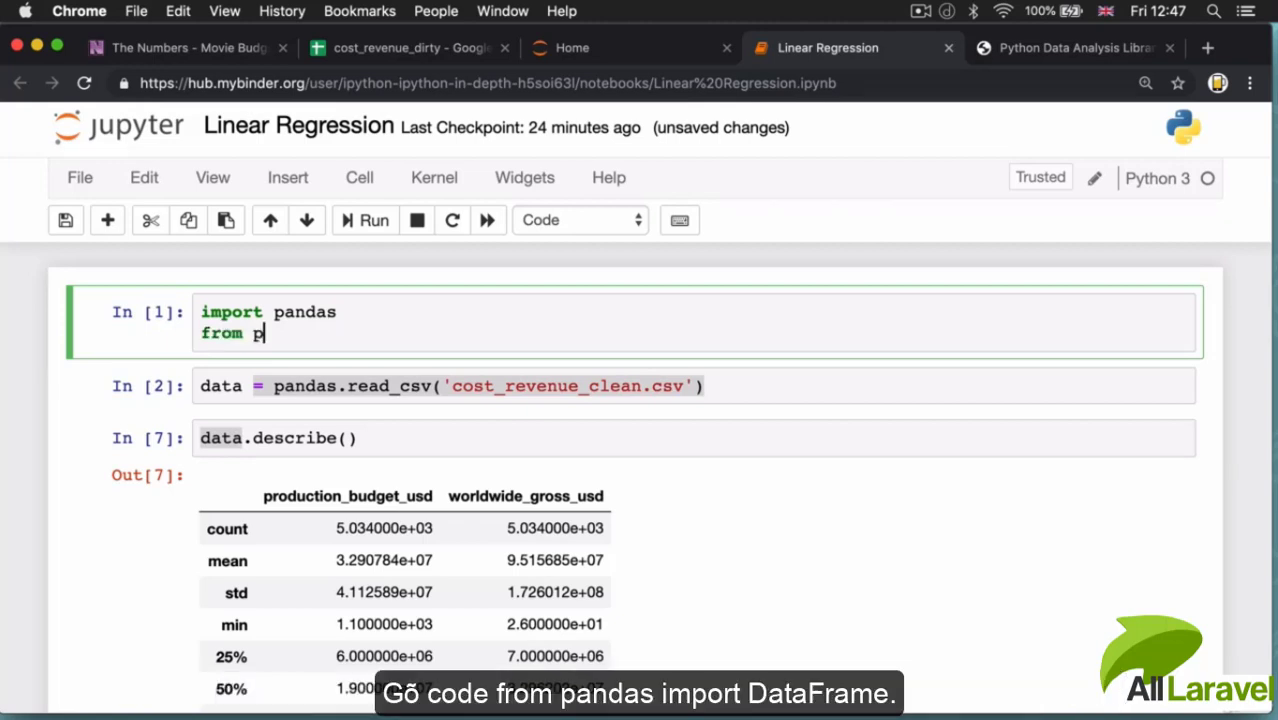
text(andas import)
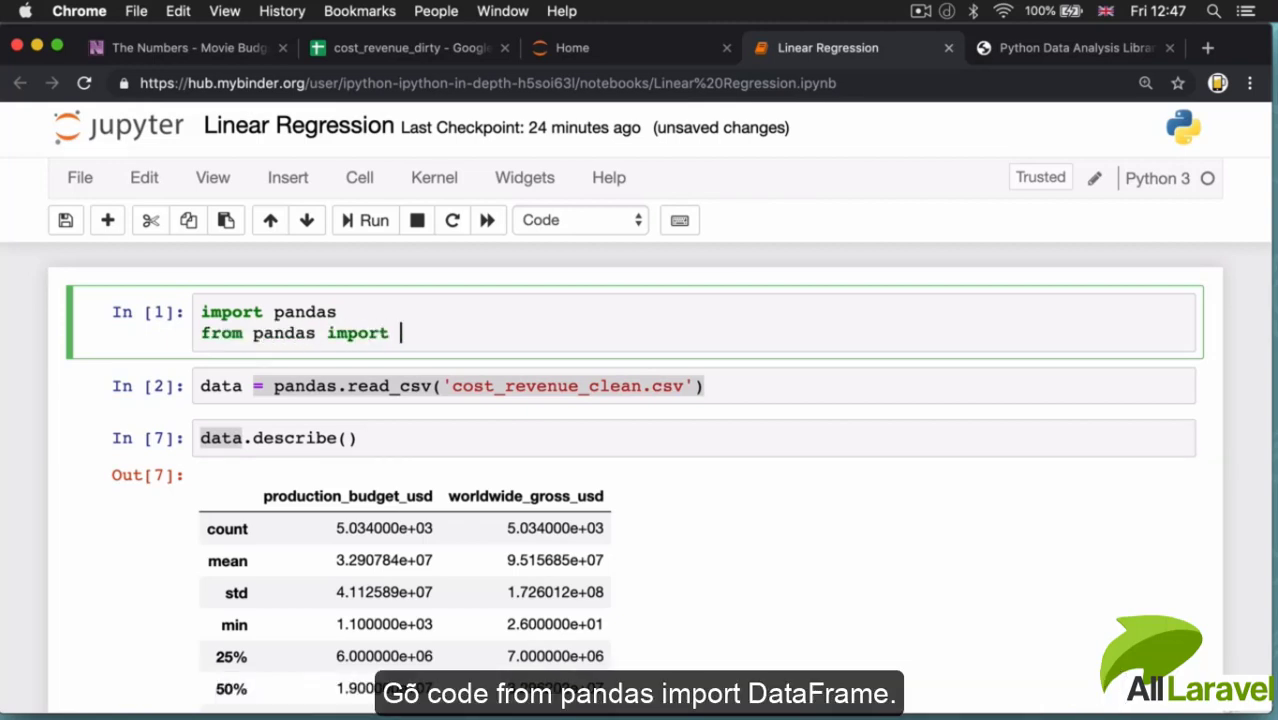
text(DataFrame)
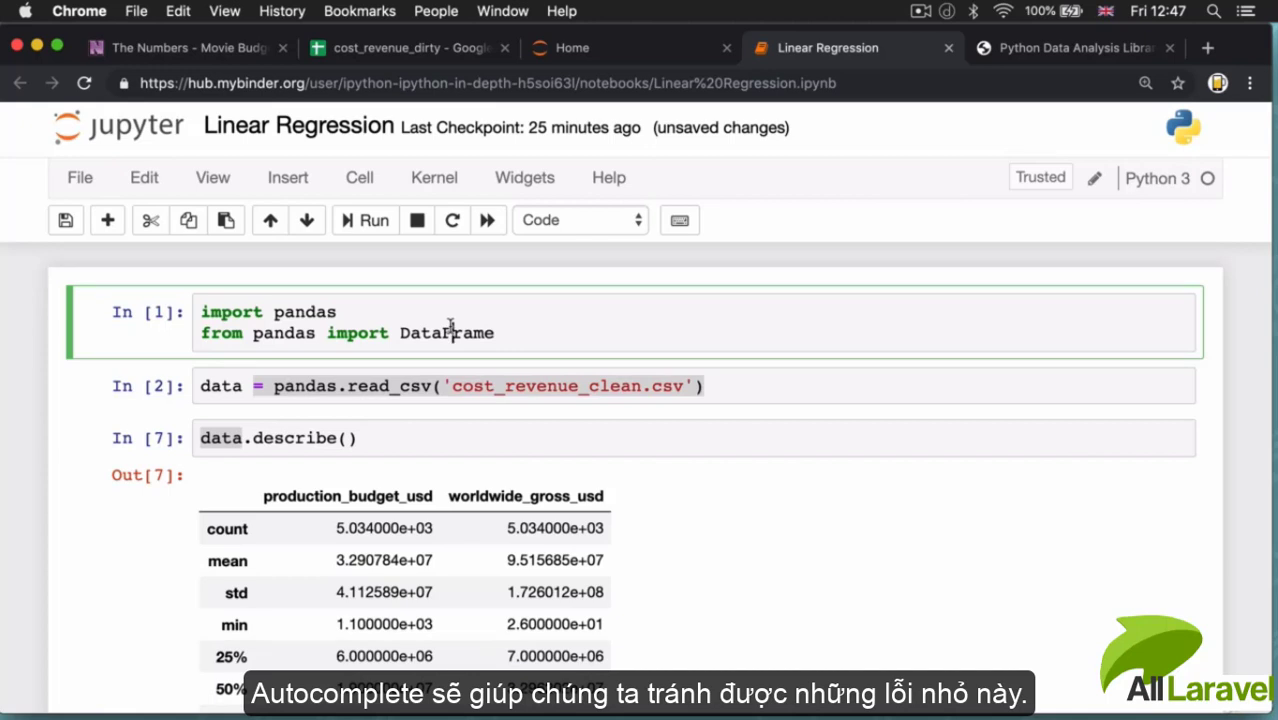
scroll(down, 3)
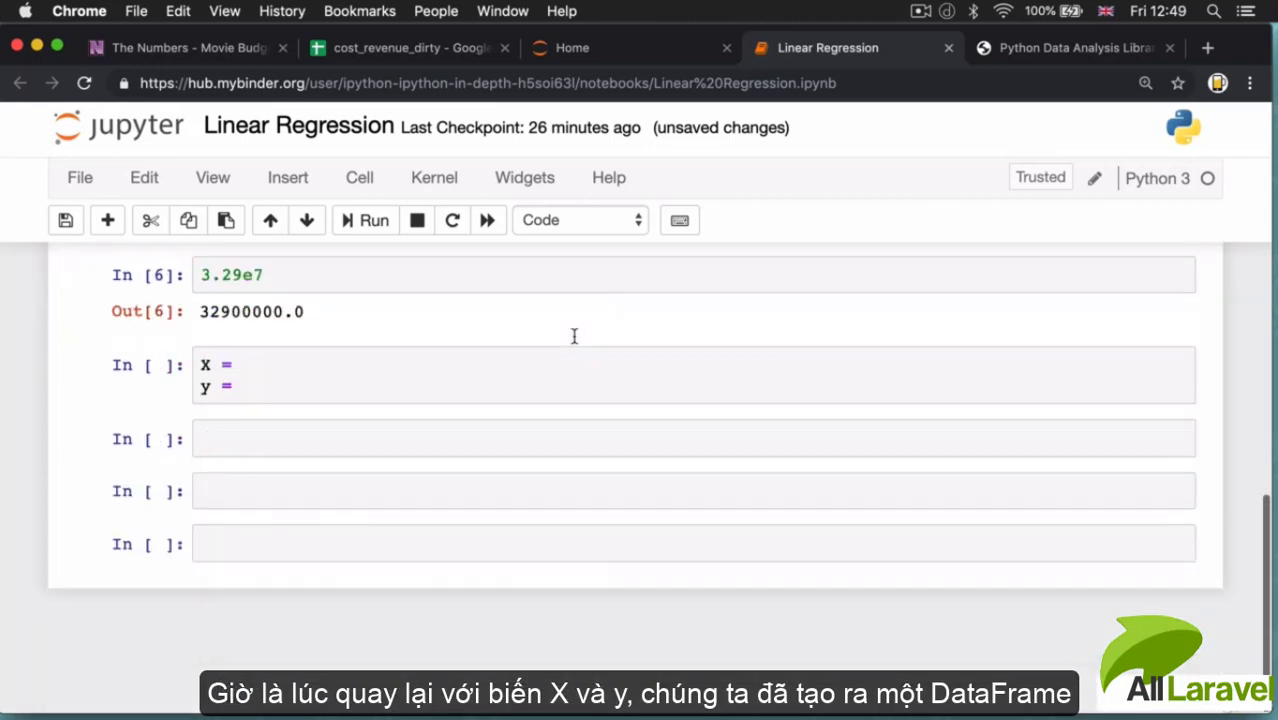
Write X = DataFrame(data, columns=['']) after X = with empty quotes for the column name.
click(308, 376)
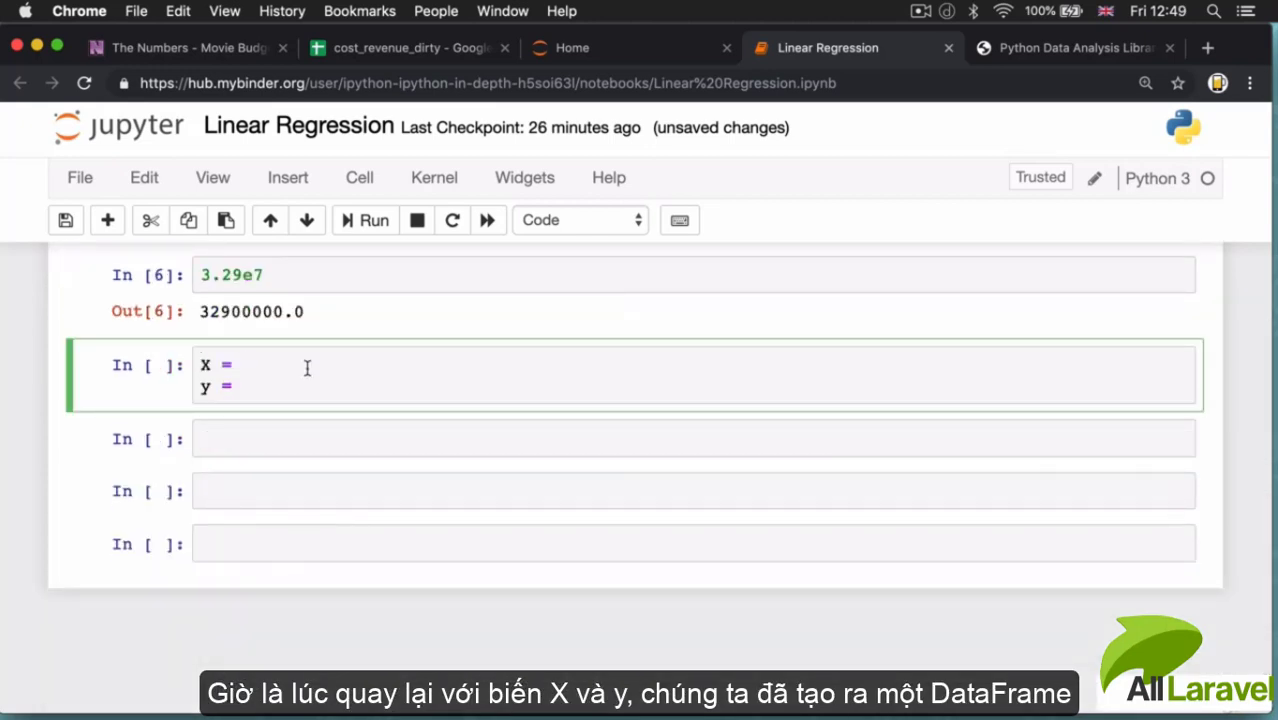
click(242, 364)
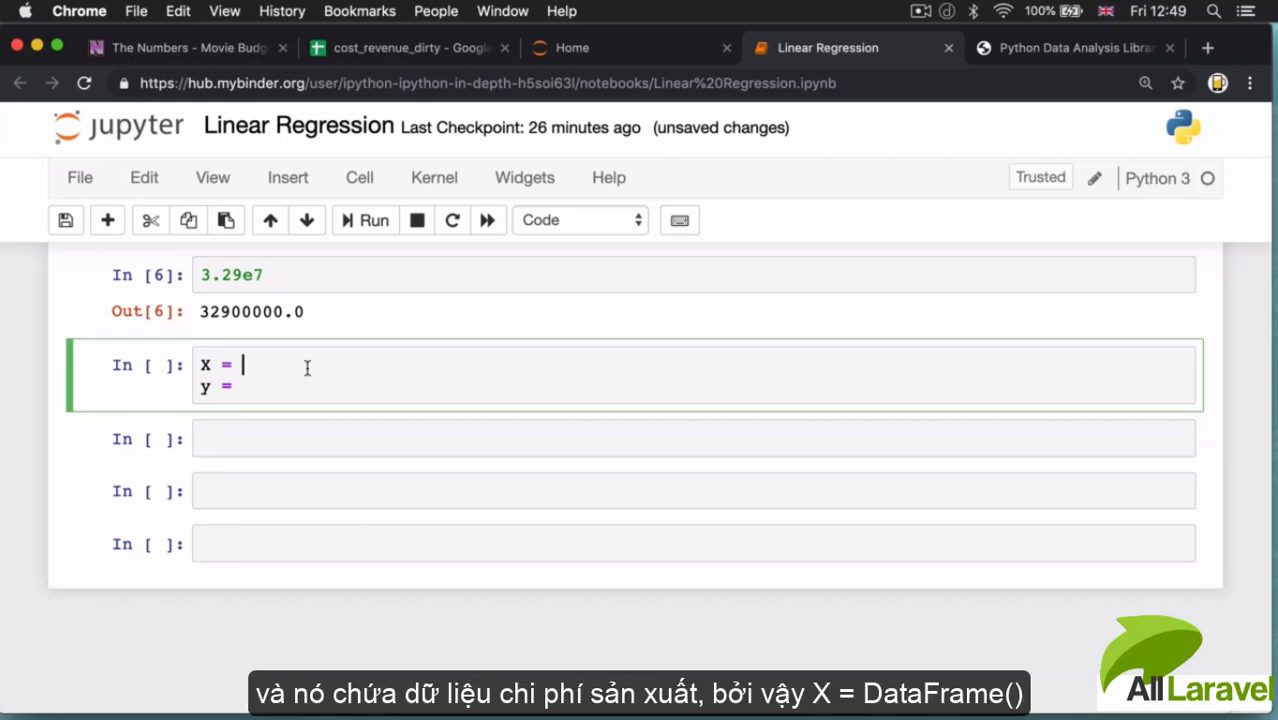
text(DataFrame()
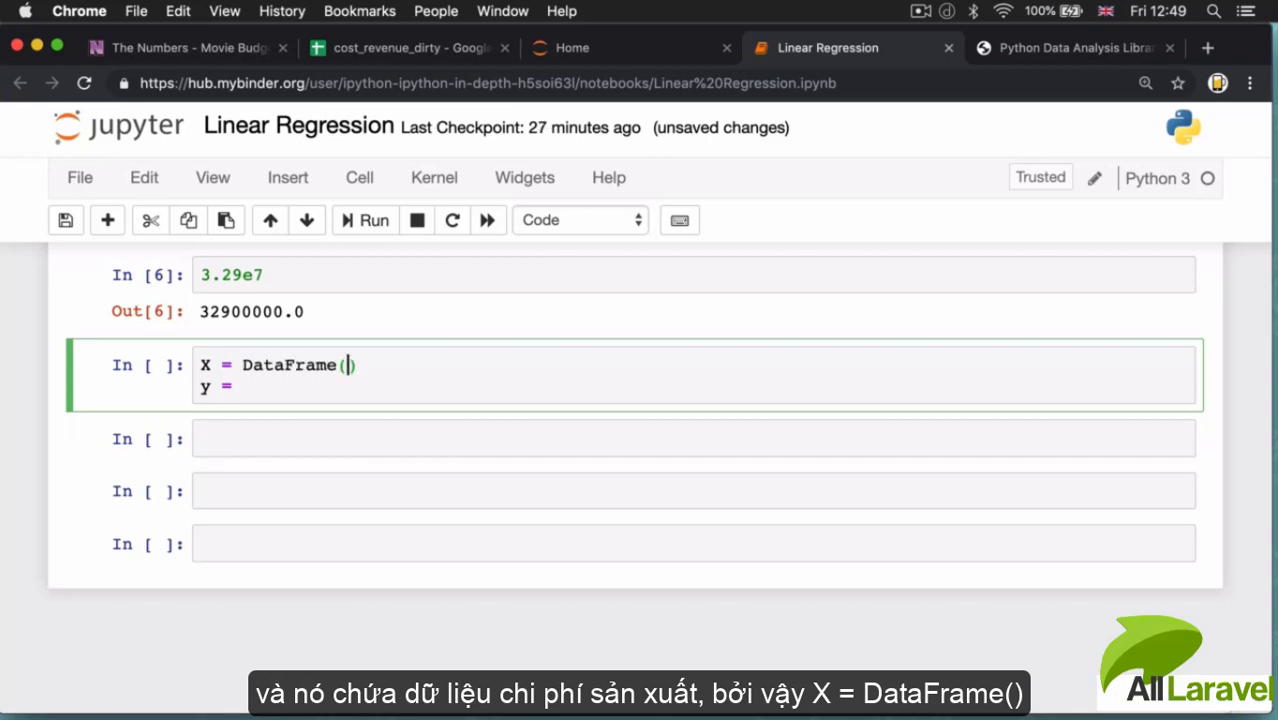
text(data)
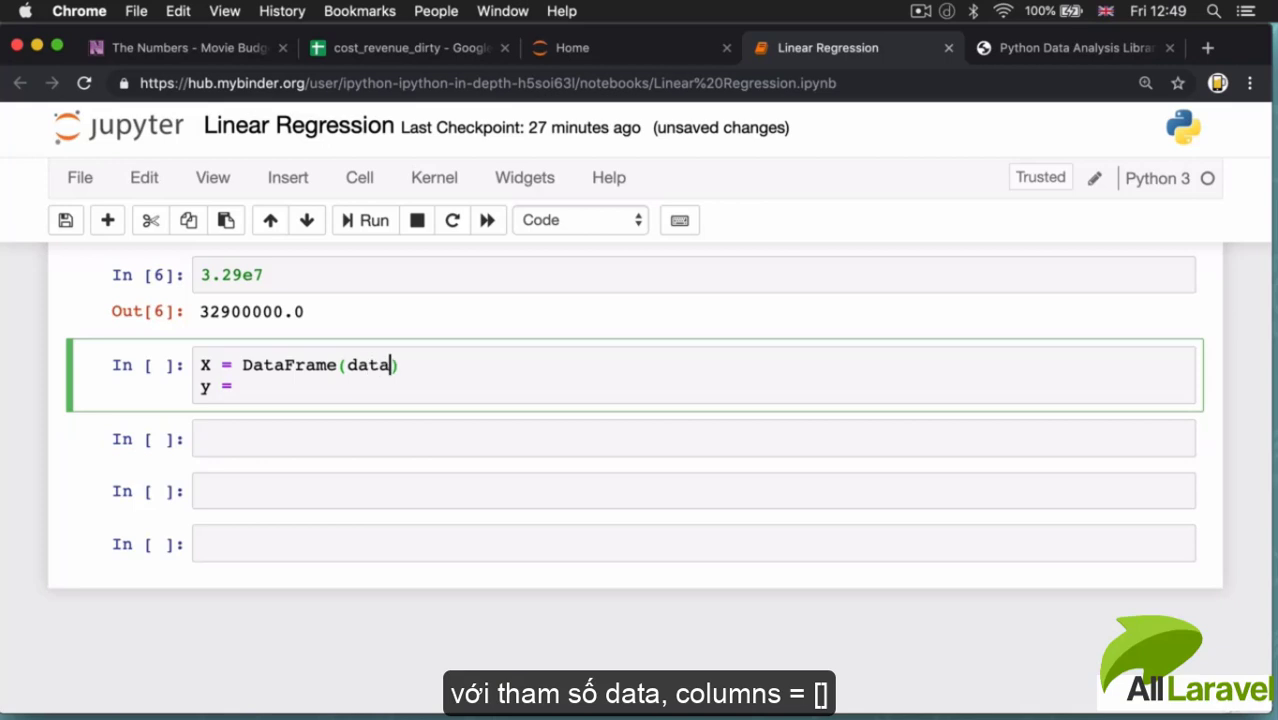
text(, columns)
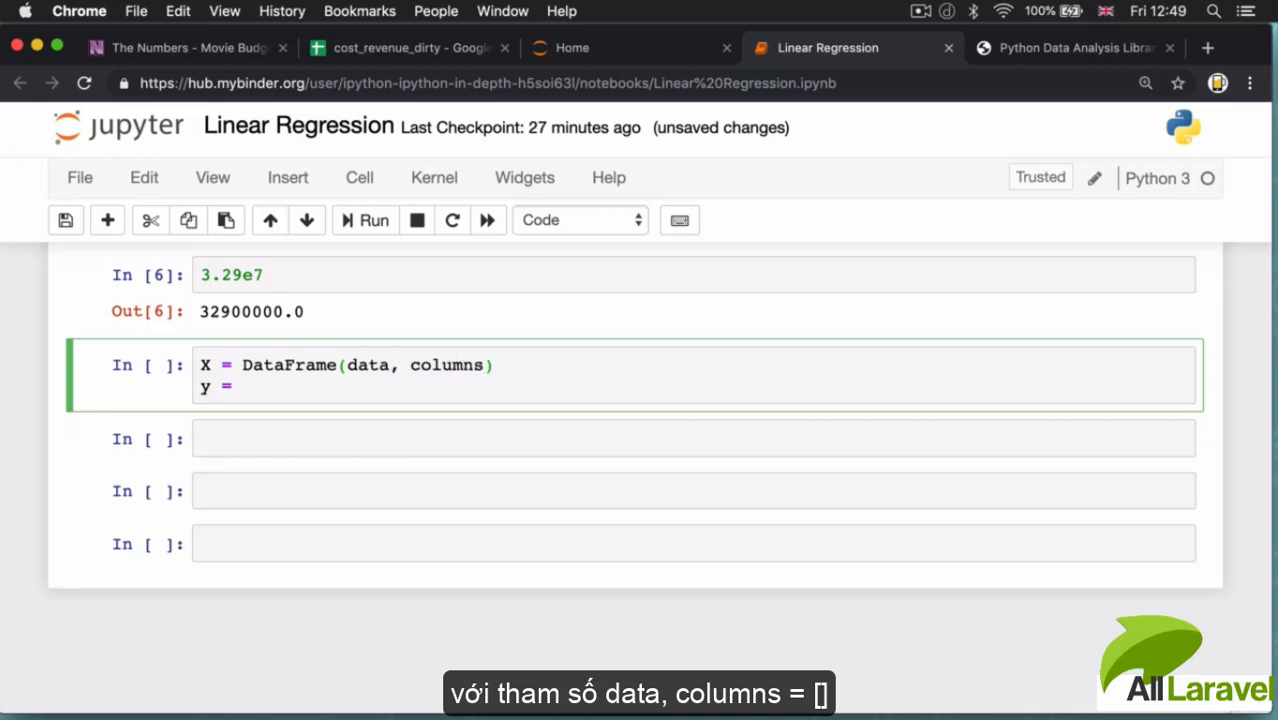
text(=[])
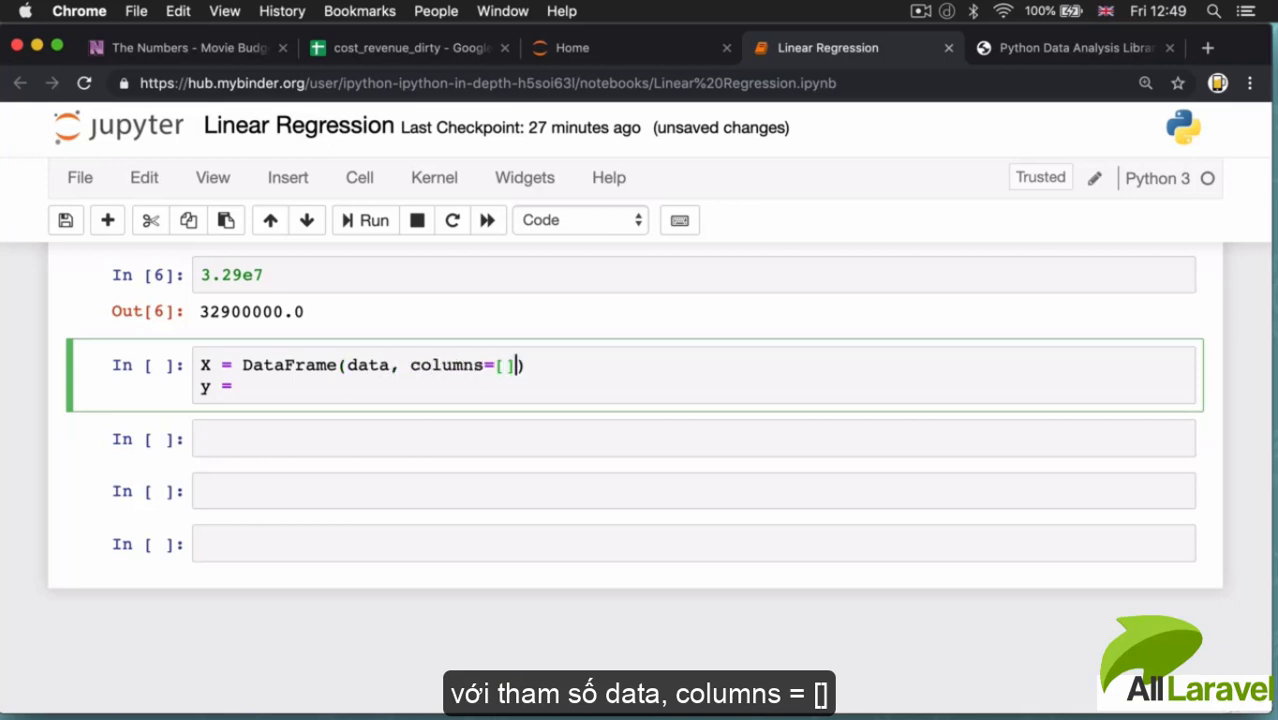
text('')
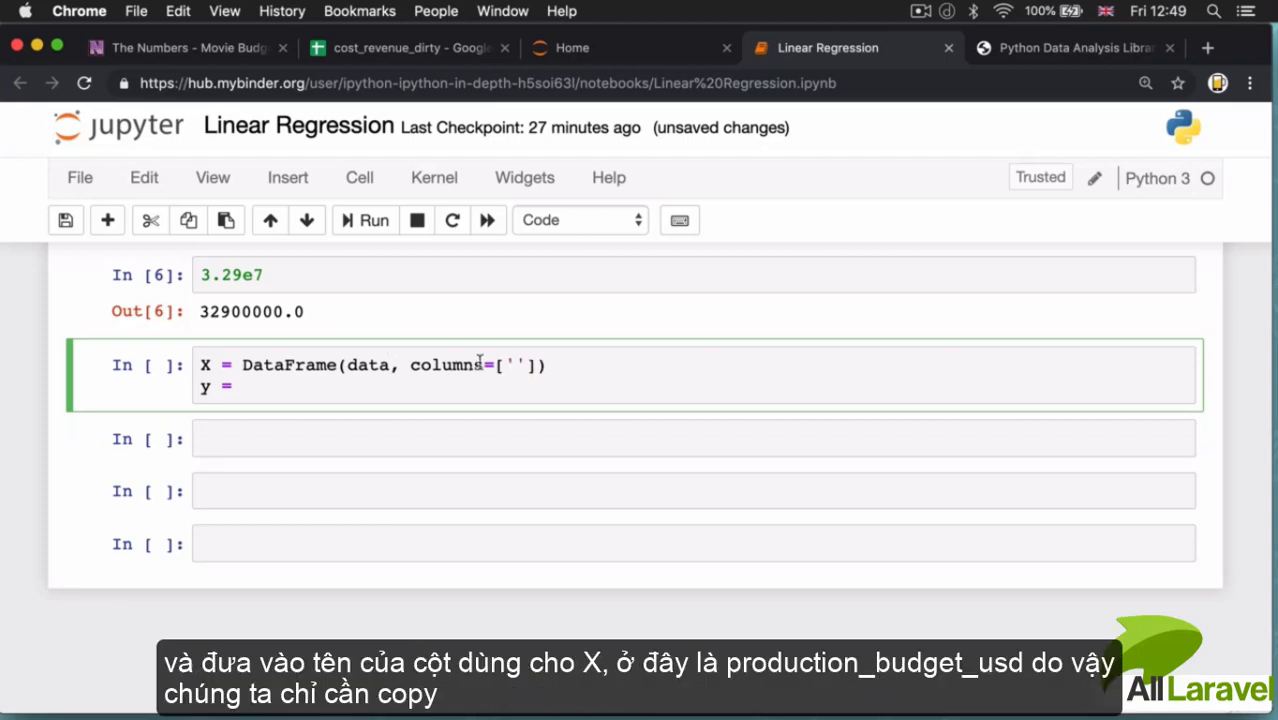
Fill the quotes with production_budget_usd copied from the spreadsheet header.
click(410, 48)
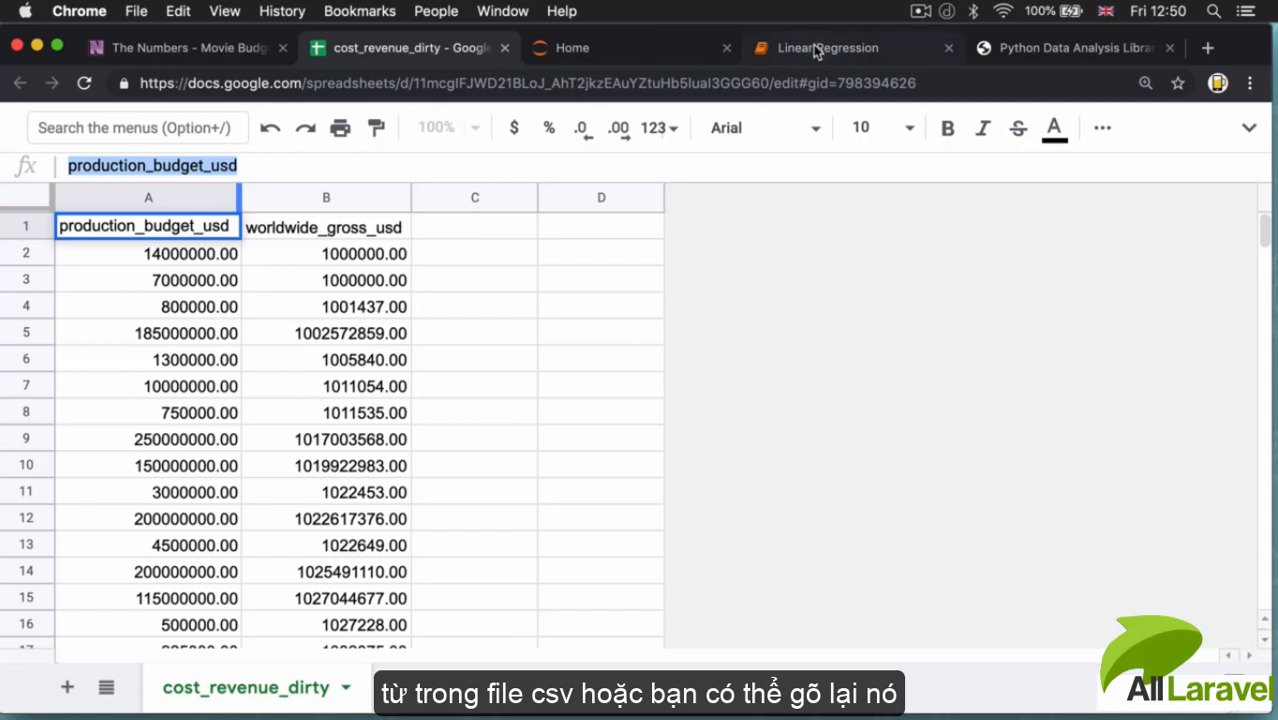
click(826, 48)
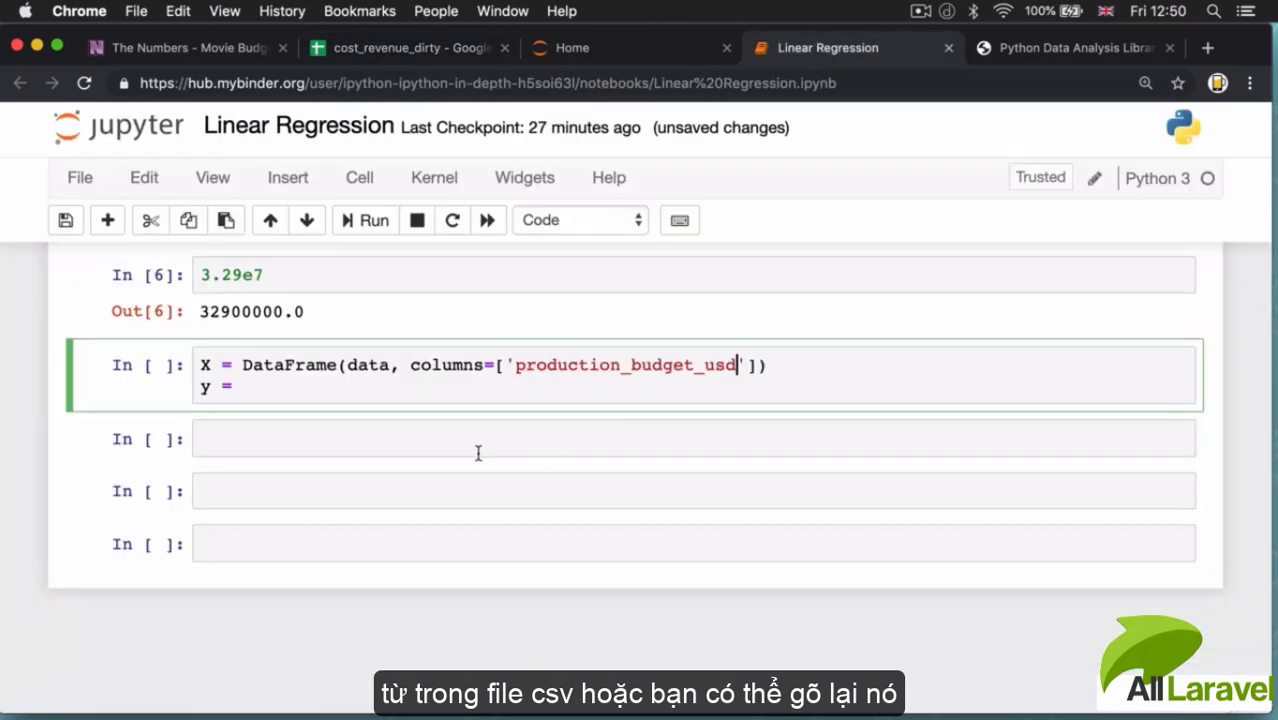
double_click(624, 364)
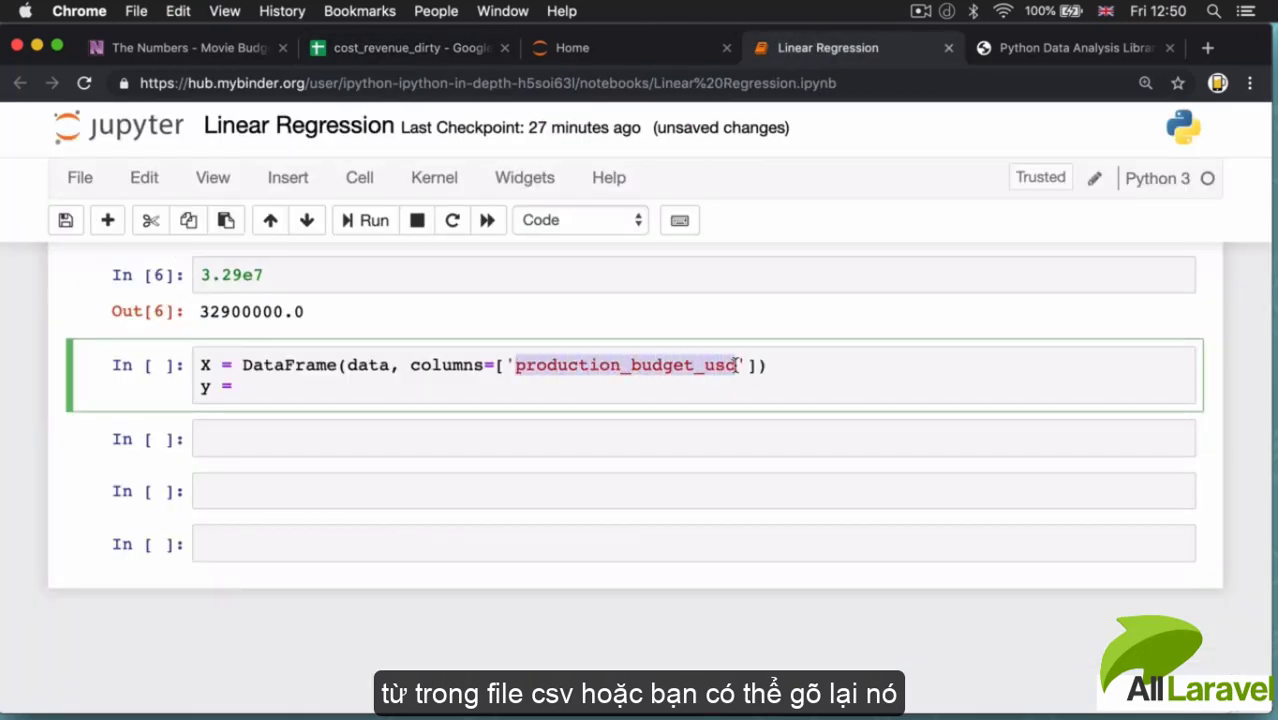
click(760, 364)
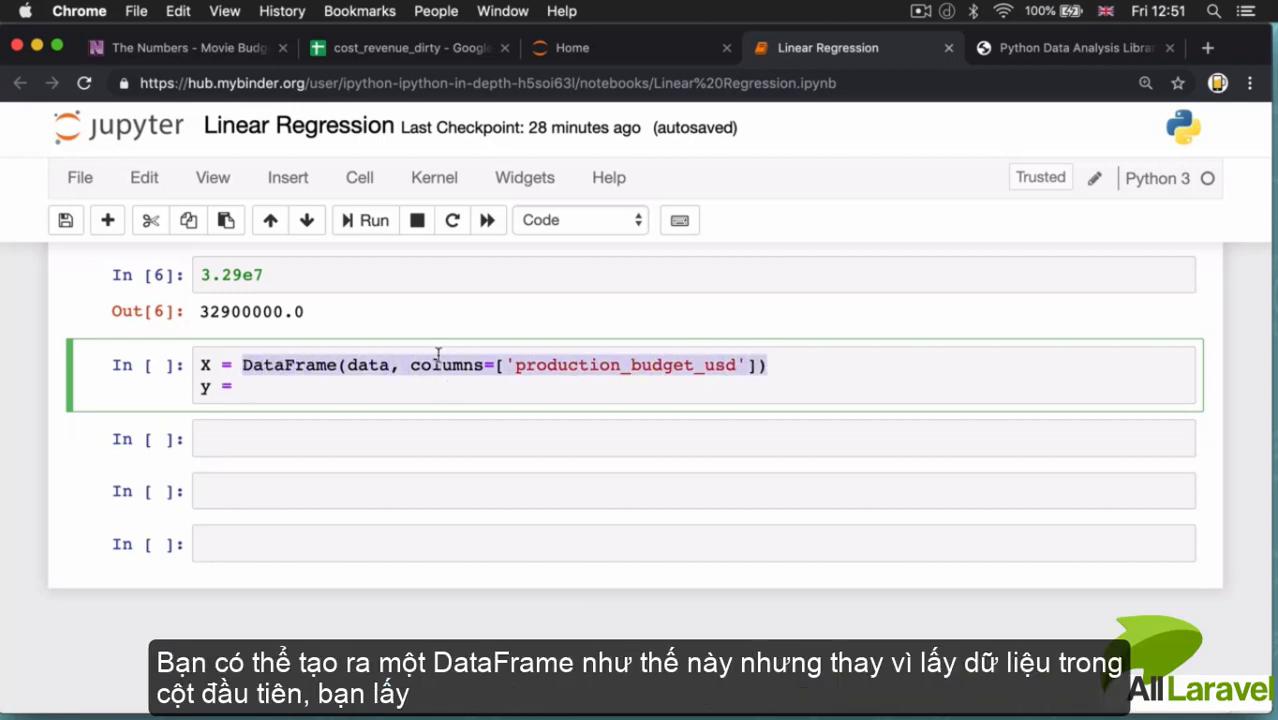
Make y = DataFrame(data, columns=['worldwide_gross_usd']) using the header copied from cell B1.
double_click(446, 364)
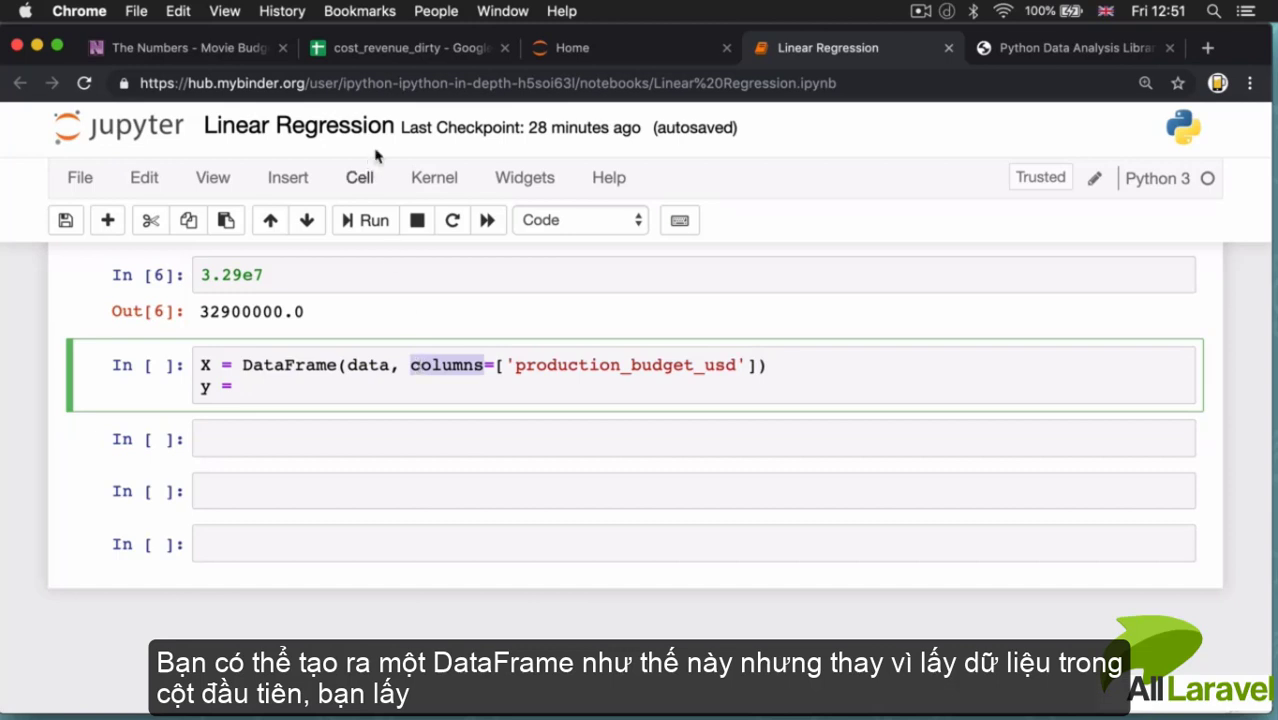
click(410, 48)
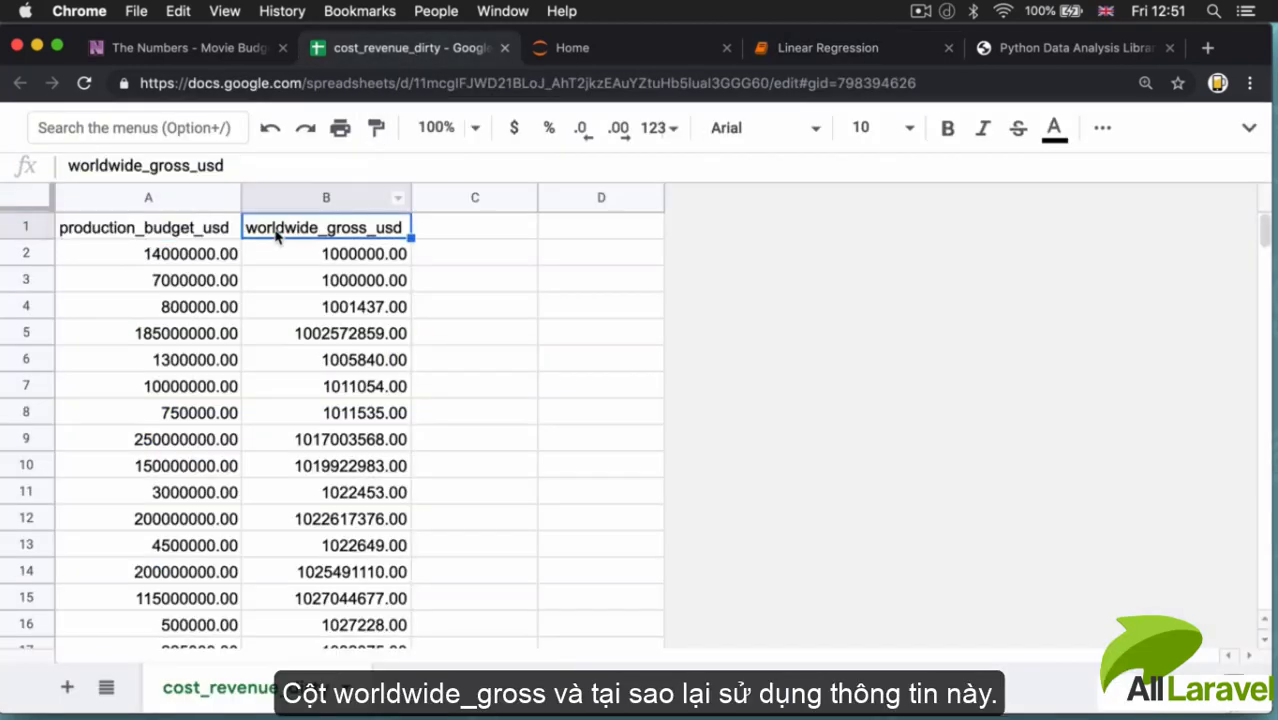
click(828, 48)
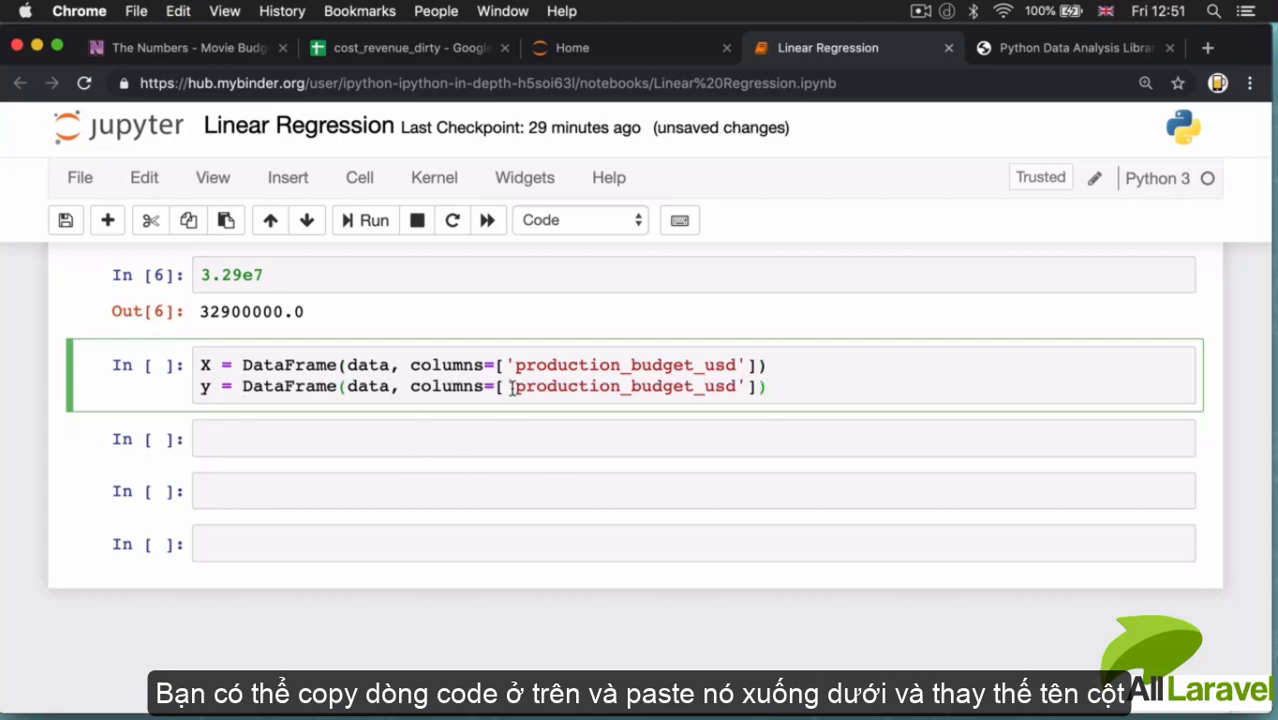
double_click(624, 386)
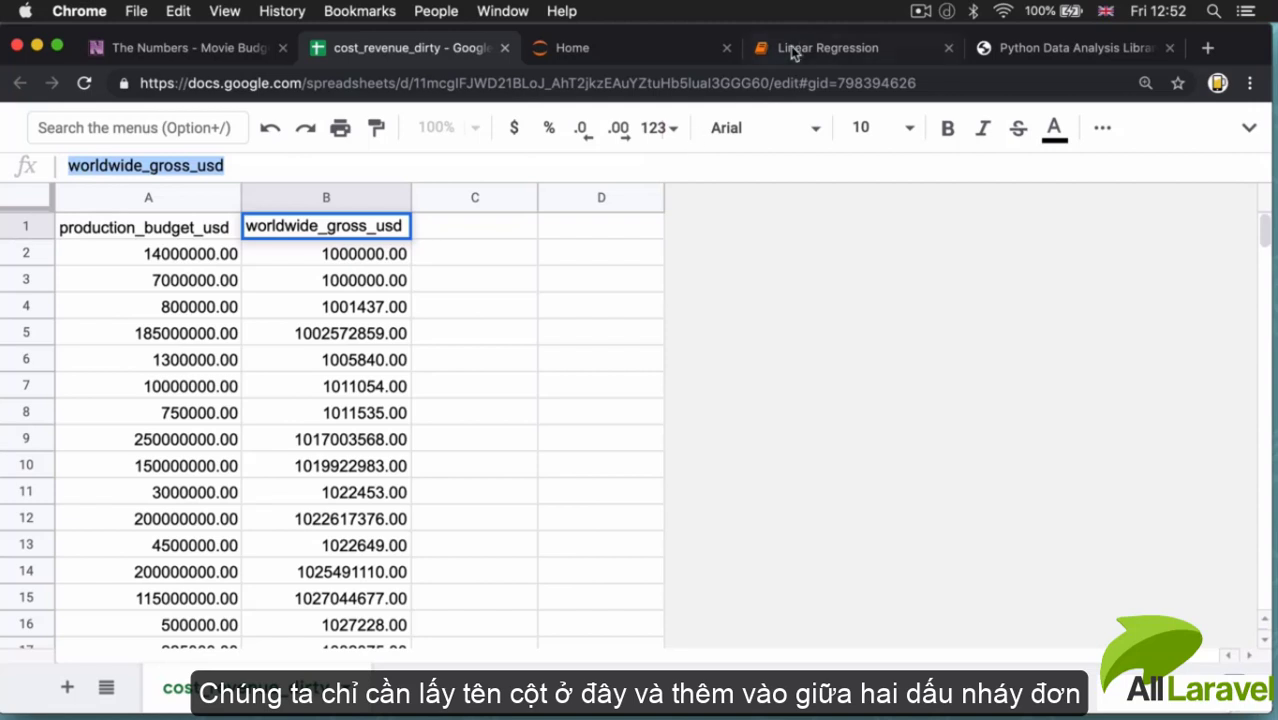
click(828, 48)
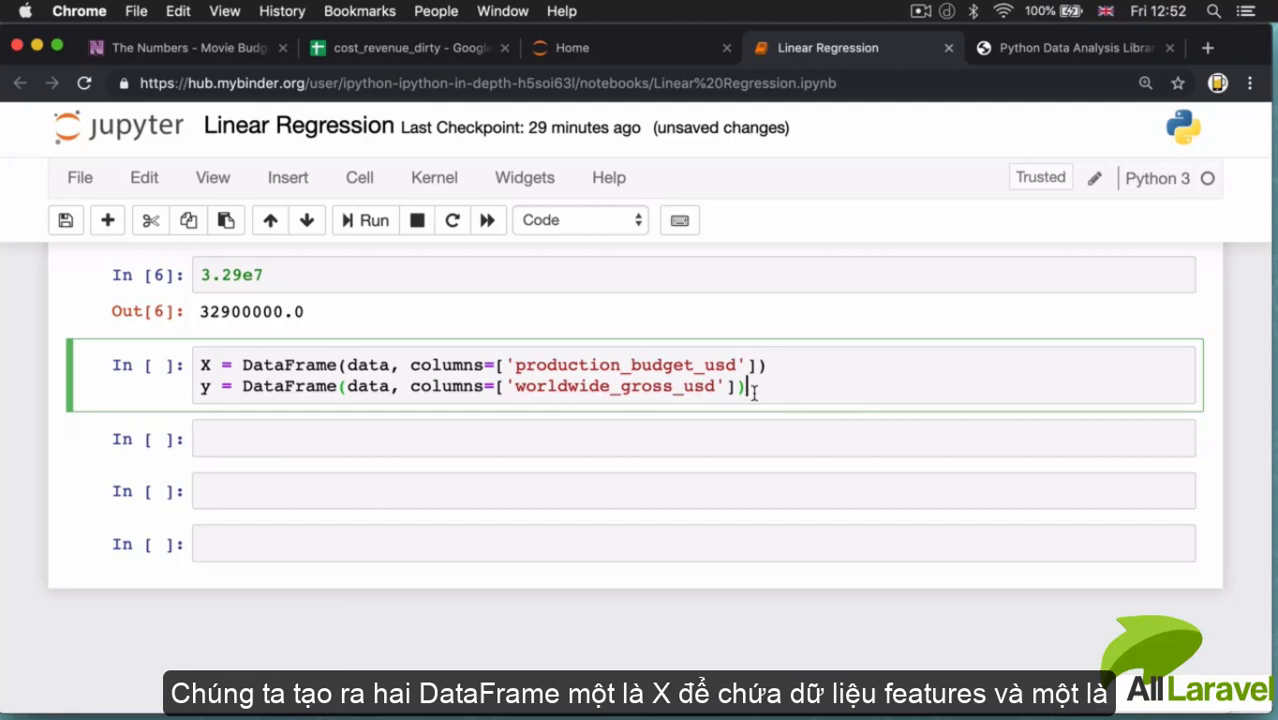
mouse_move(596, 268)
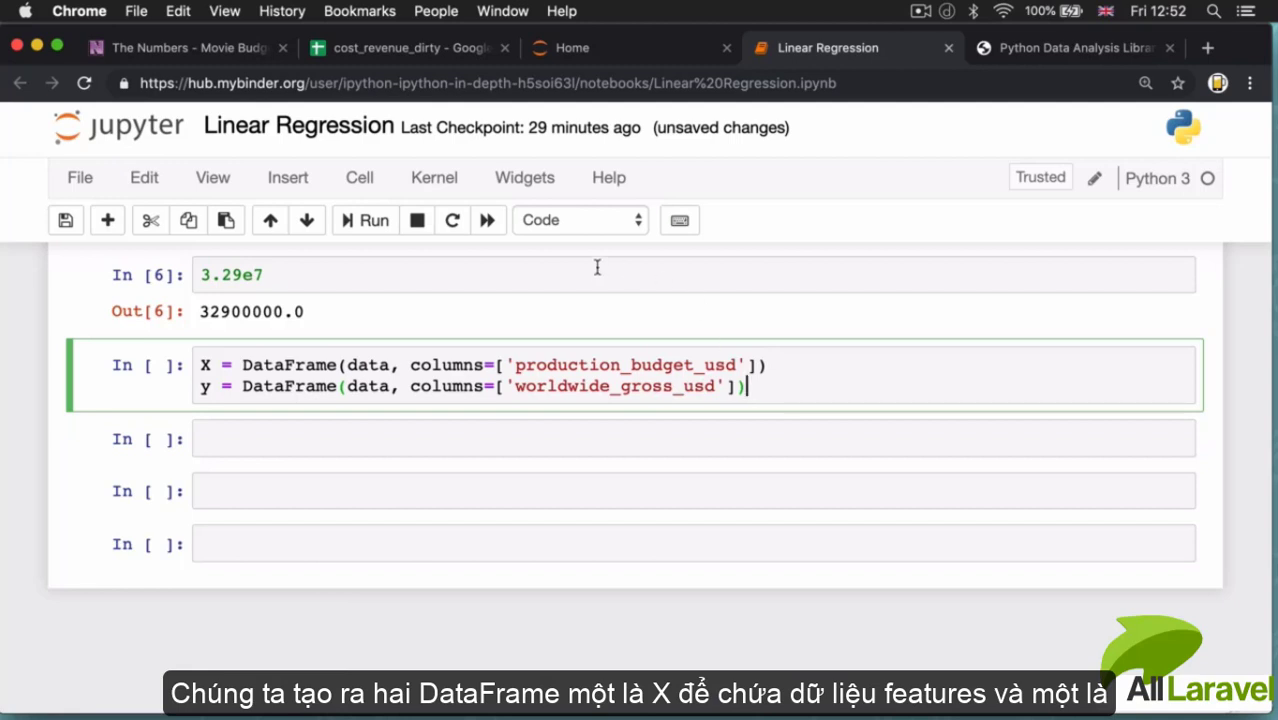
mouse_move(372, 432)
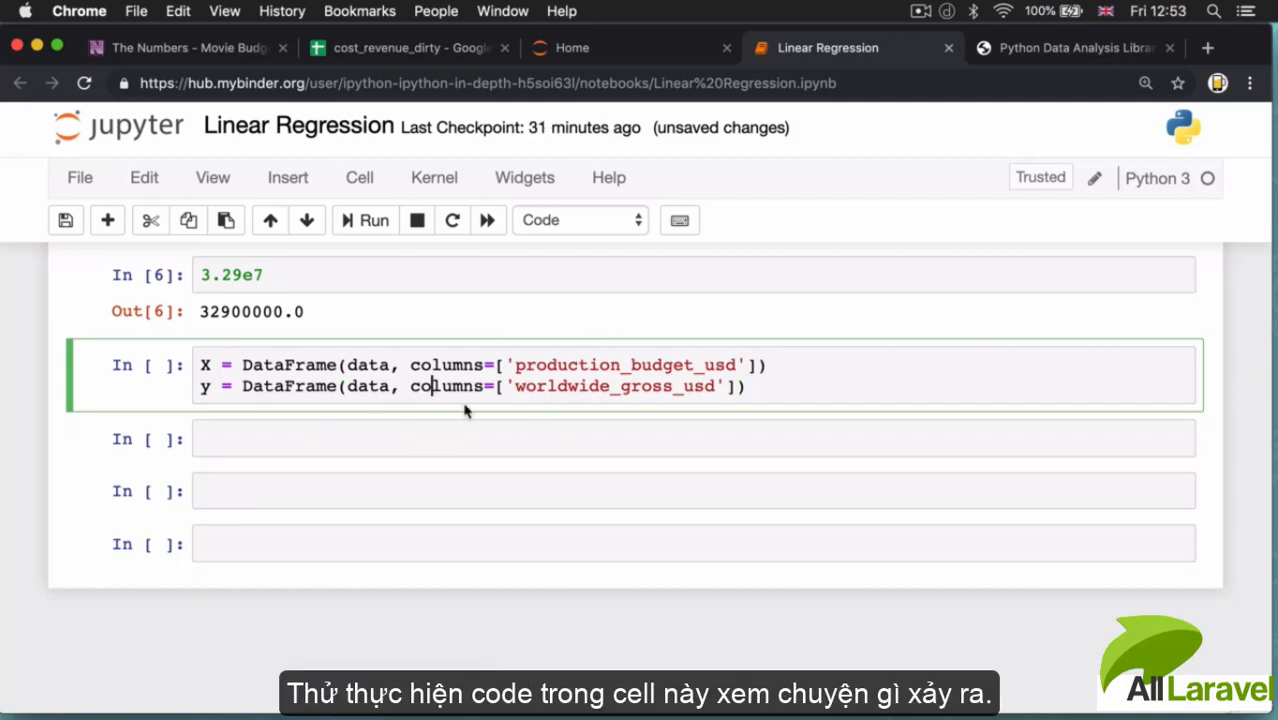
mouse_move(364, 244)
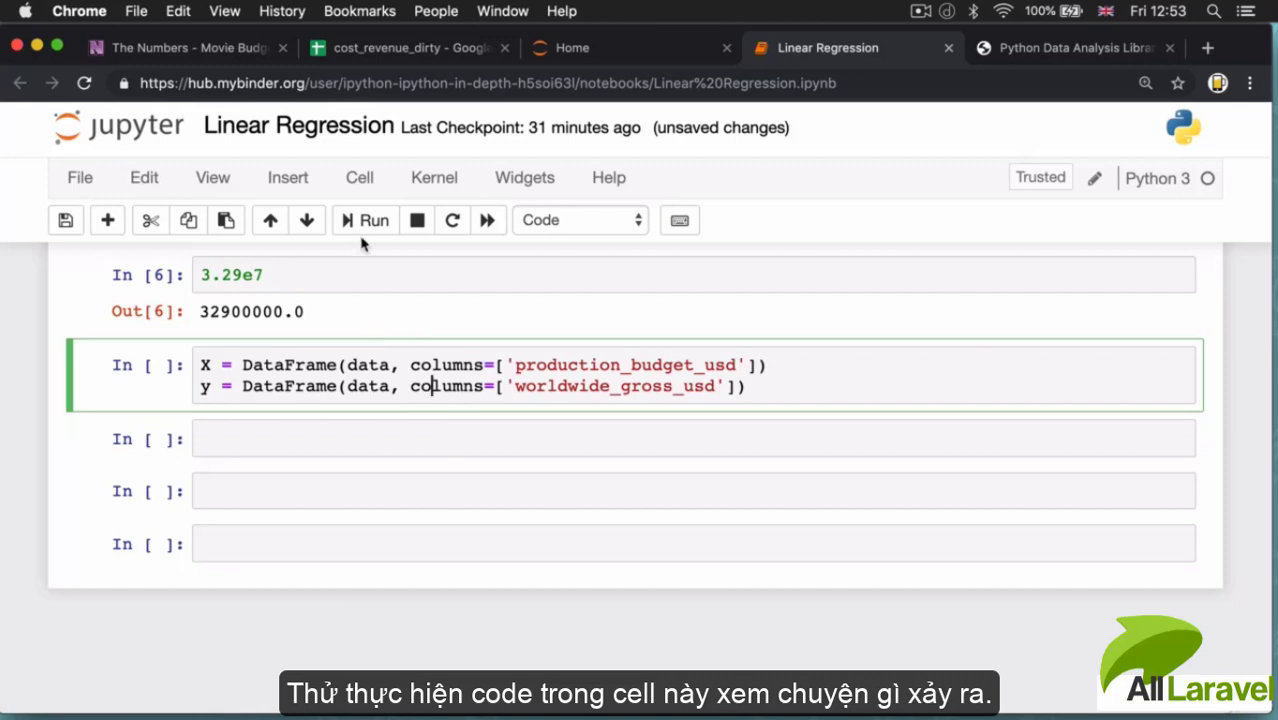
Run the X and y cell and highlight the NameError 'DataFrame' is not defined.
click(364, 220)
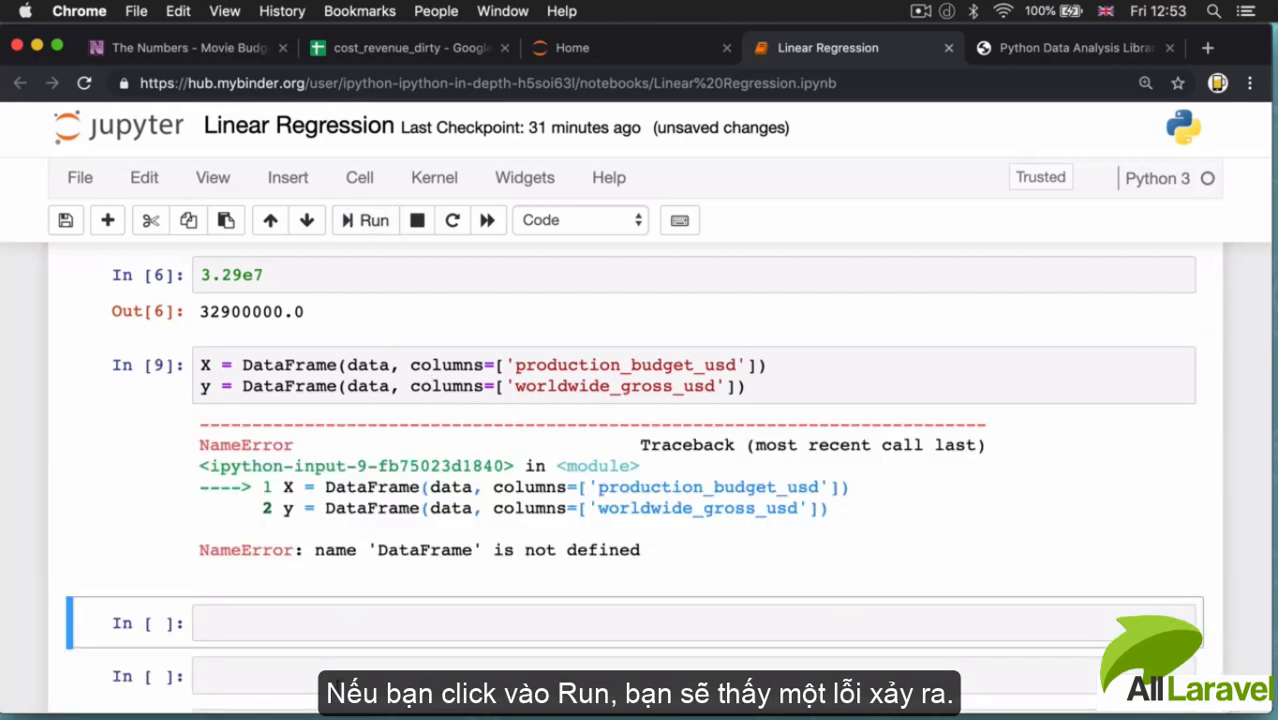
double_click(230, 548)
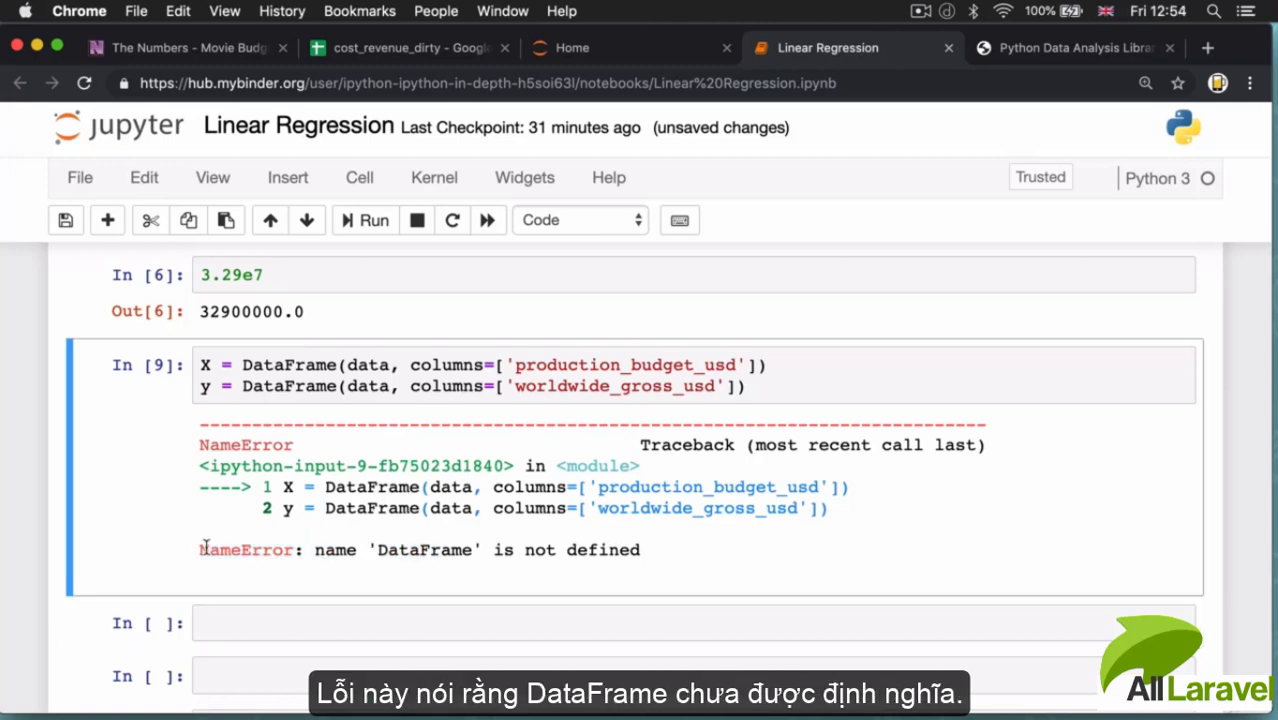
drag(316, 548, 490, 548)
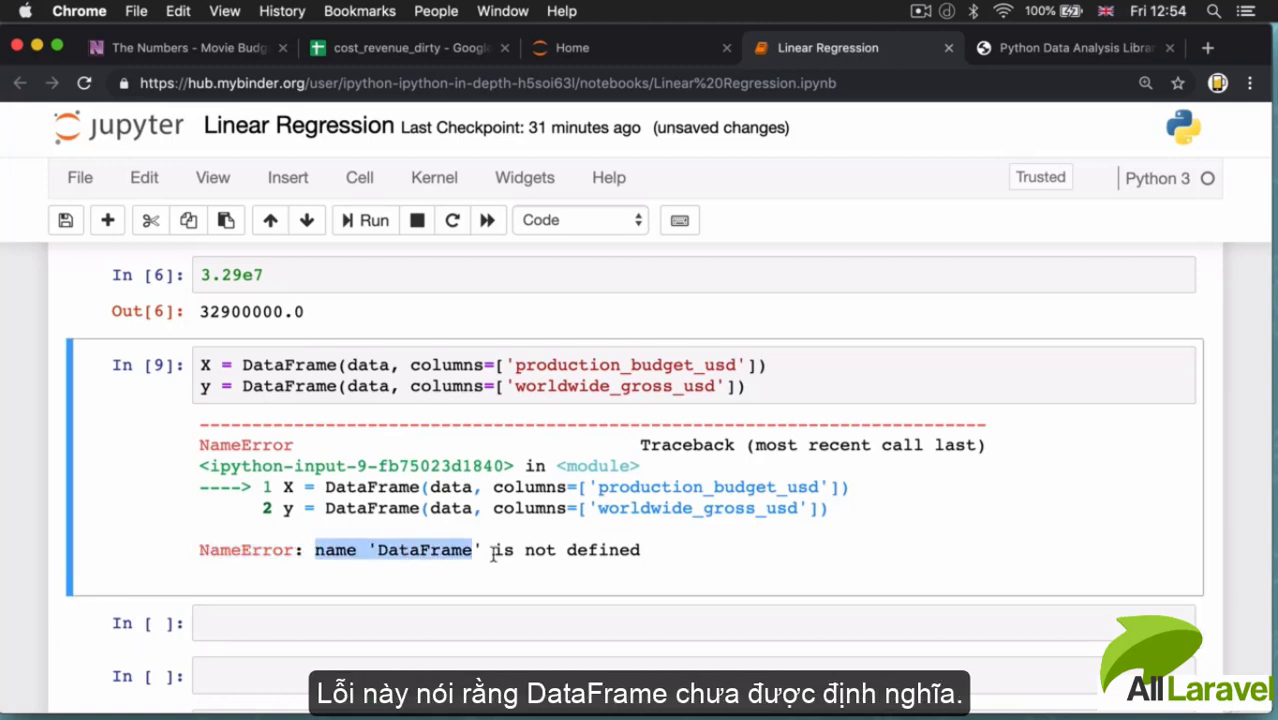
drag(480, 550, 644, 550)
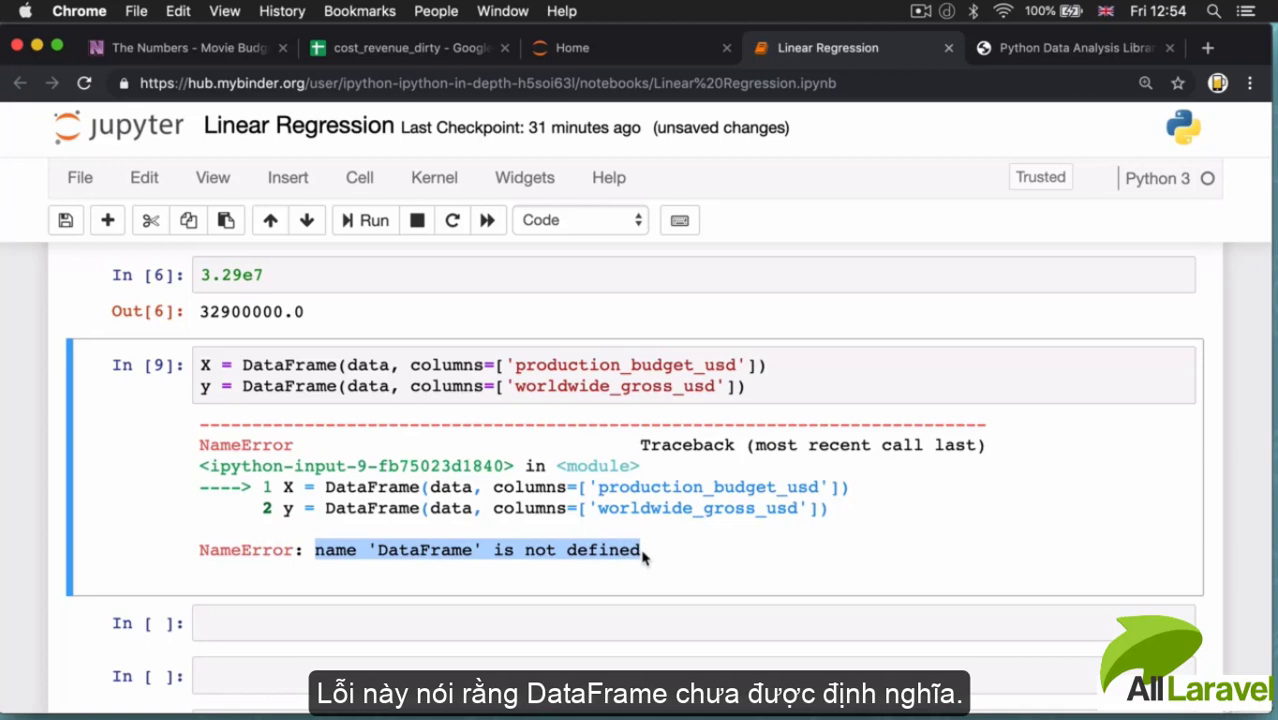
mouse_move(428, 572)
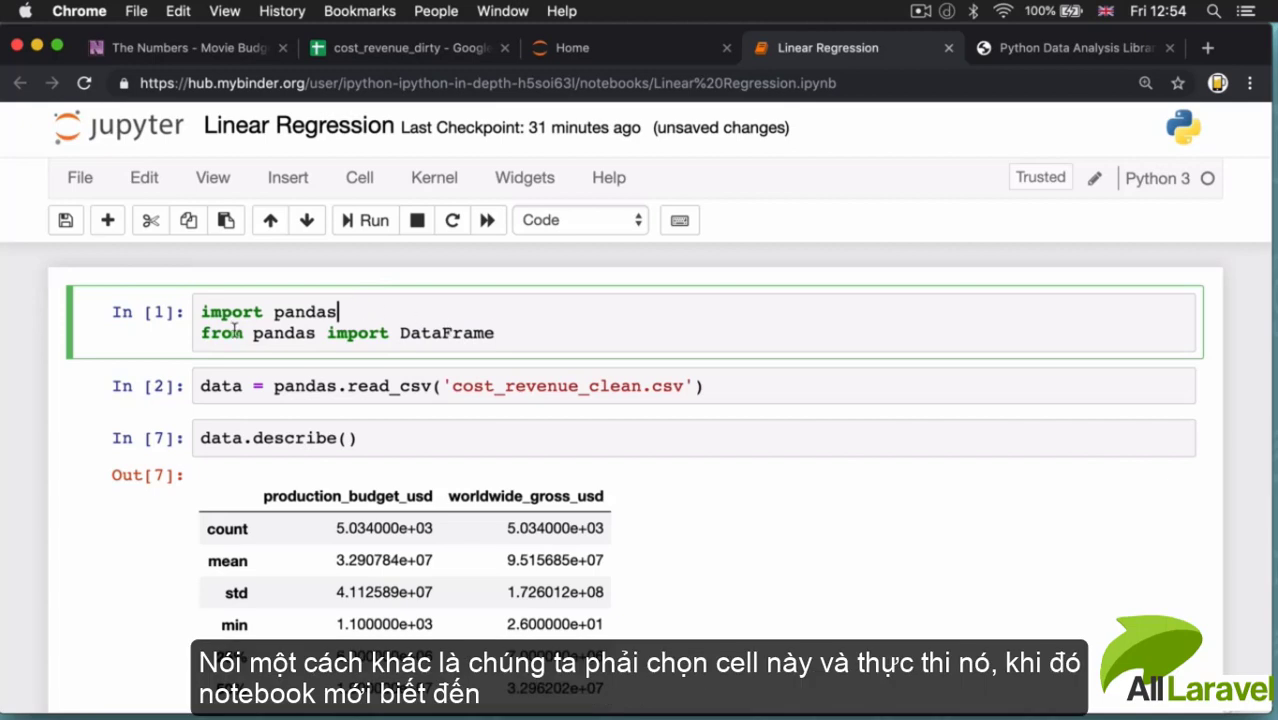
Rerun the import cell, then the X and y cell so it completes without the NameError.
click(366, 220)
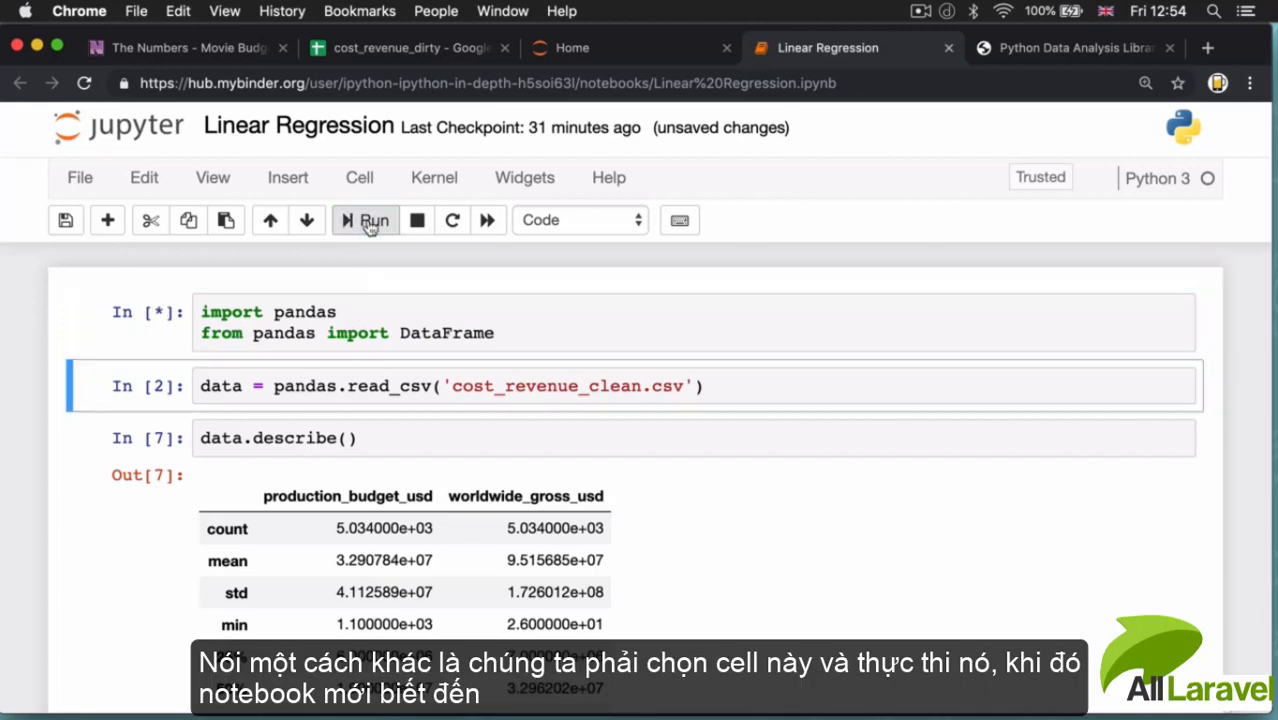
click(372, 220)
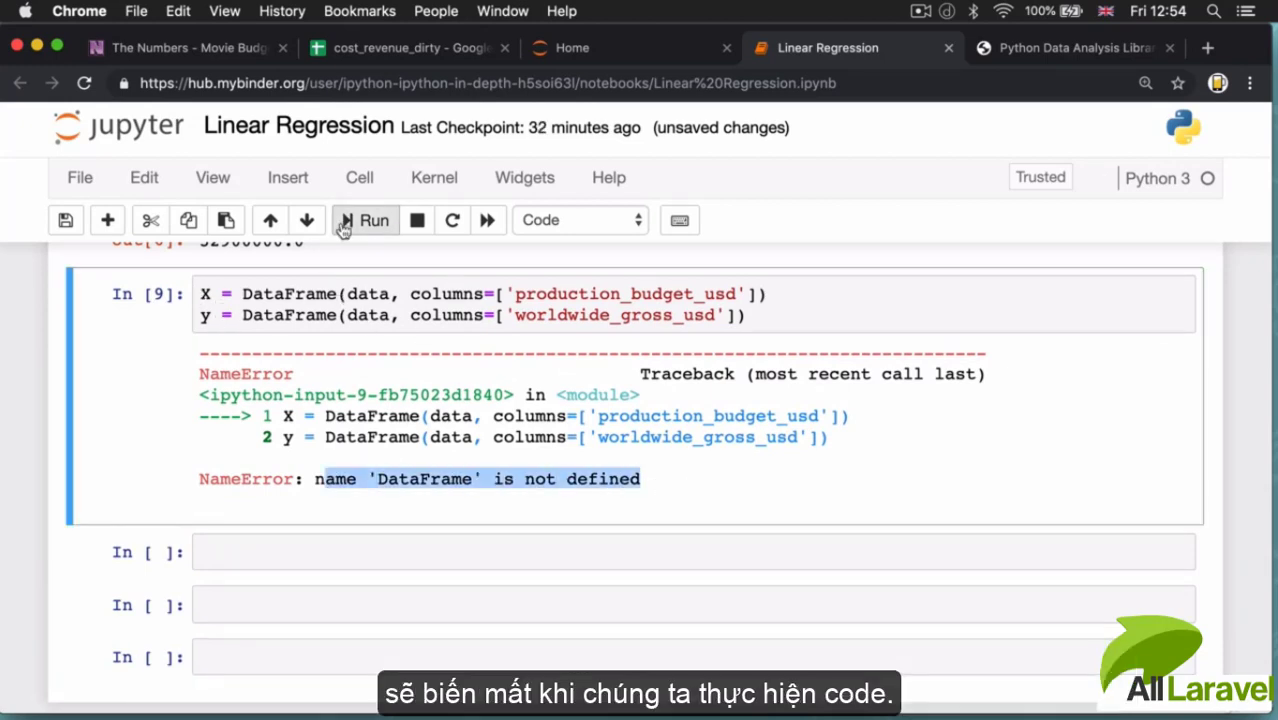
click(372, 220)
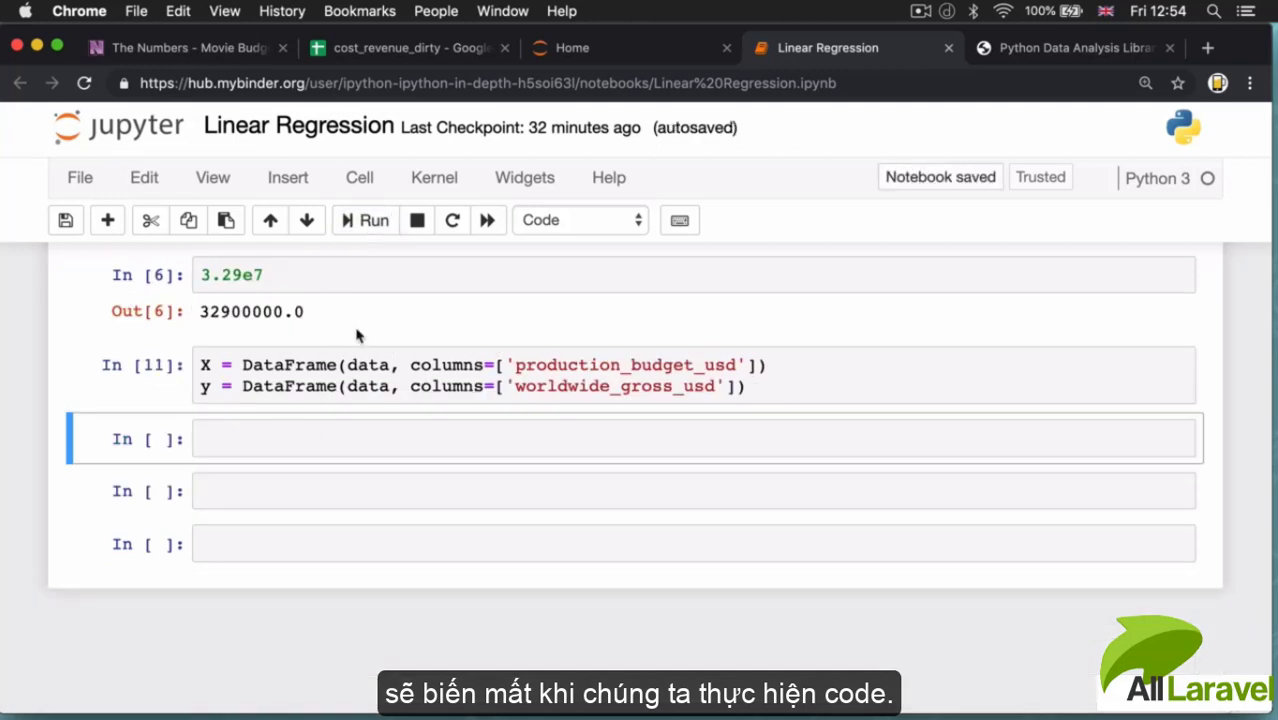